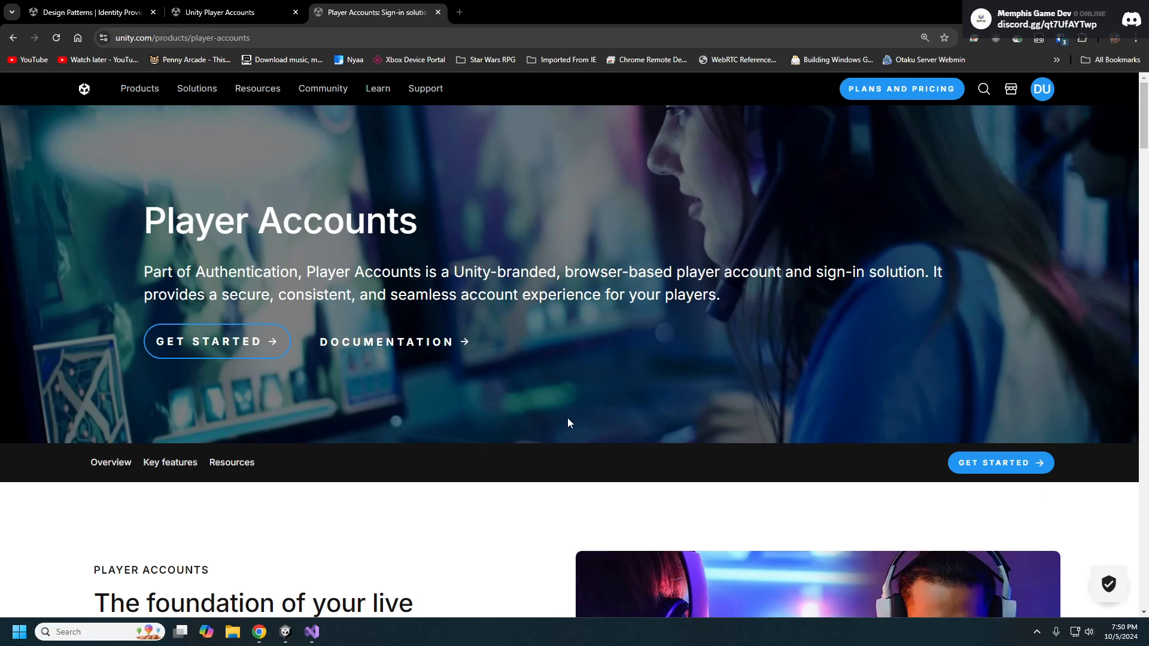
pyautogui.moveTo(975, 457)
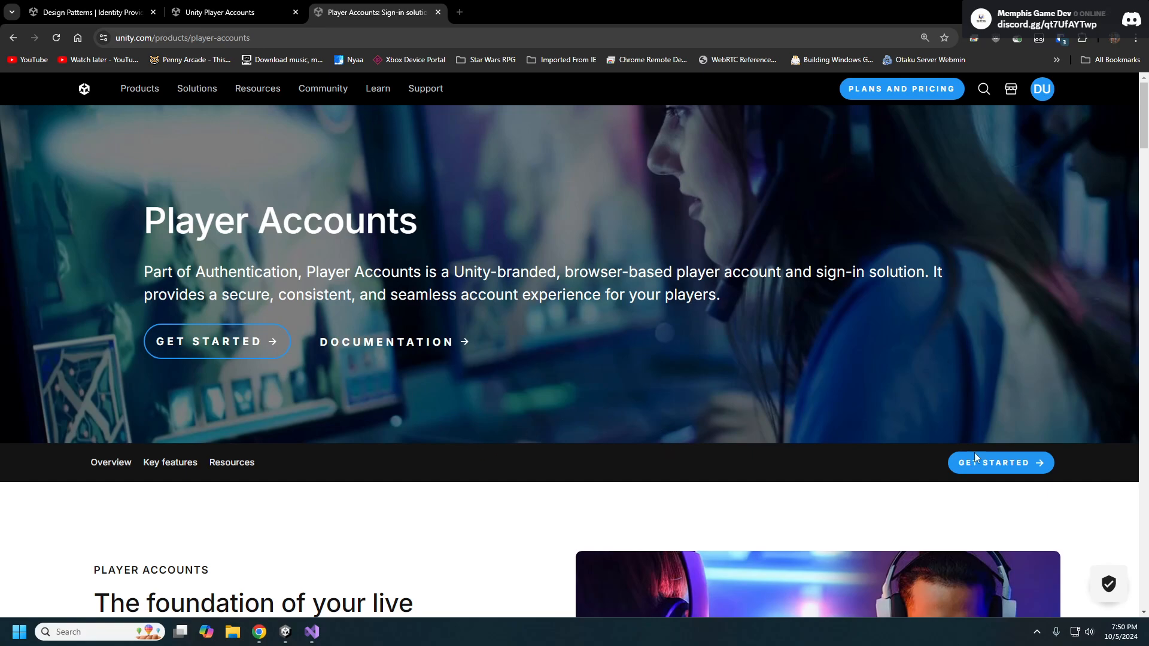
pyautogui.moveTo(802, 404)
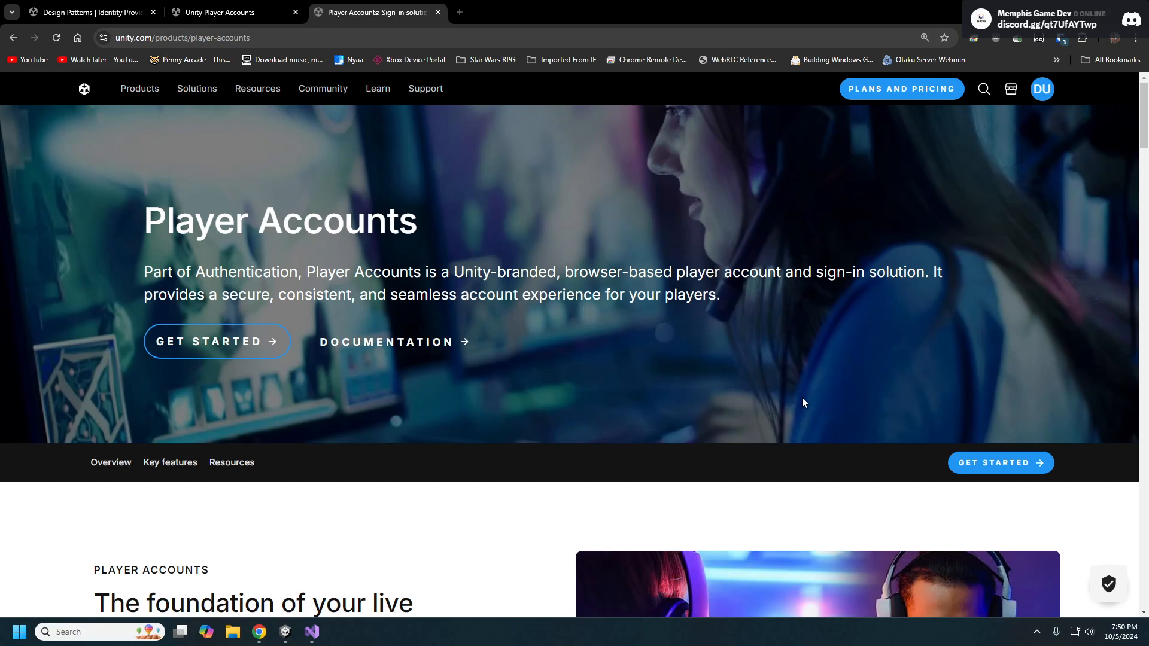
pyautogui.moveTo(609, 342)
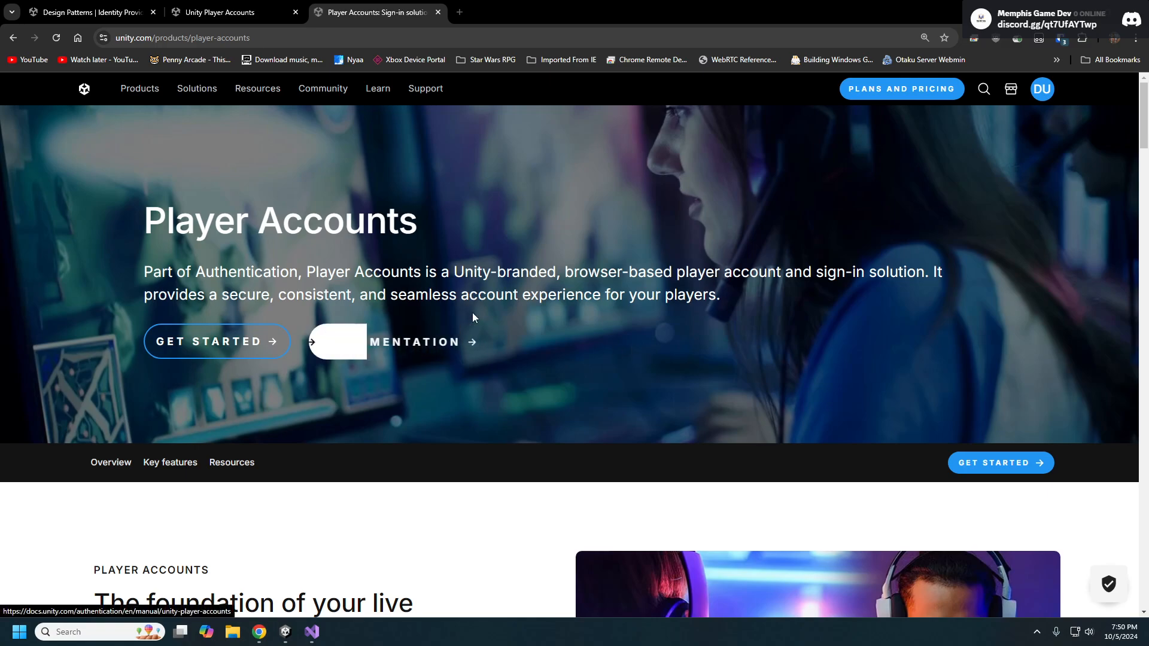
pyautogui.moveTo(747, 332)
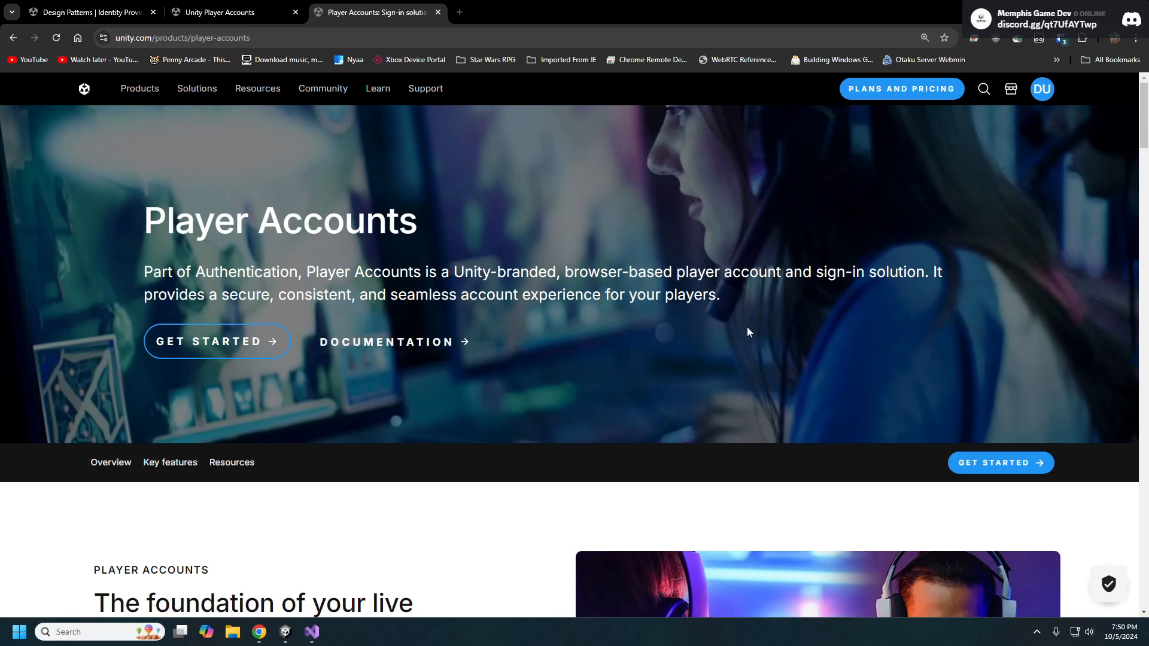
pyautogui.moveTo(756, 399)
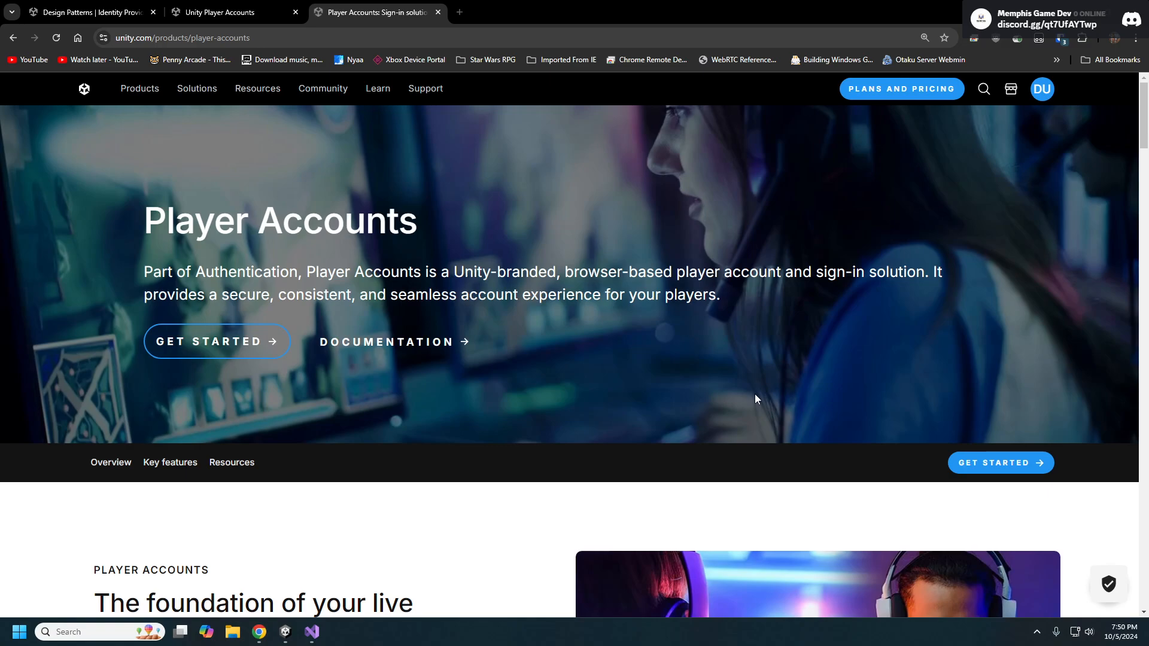
pyautogui.moveTo(543, 313)
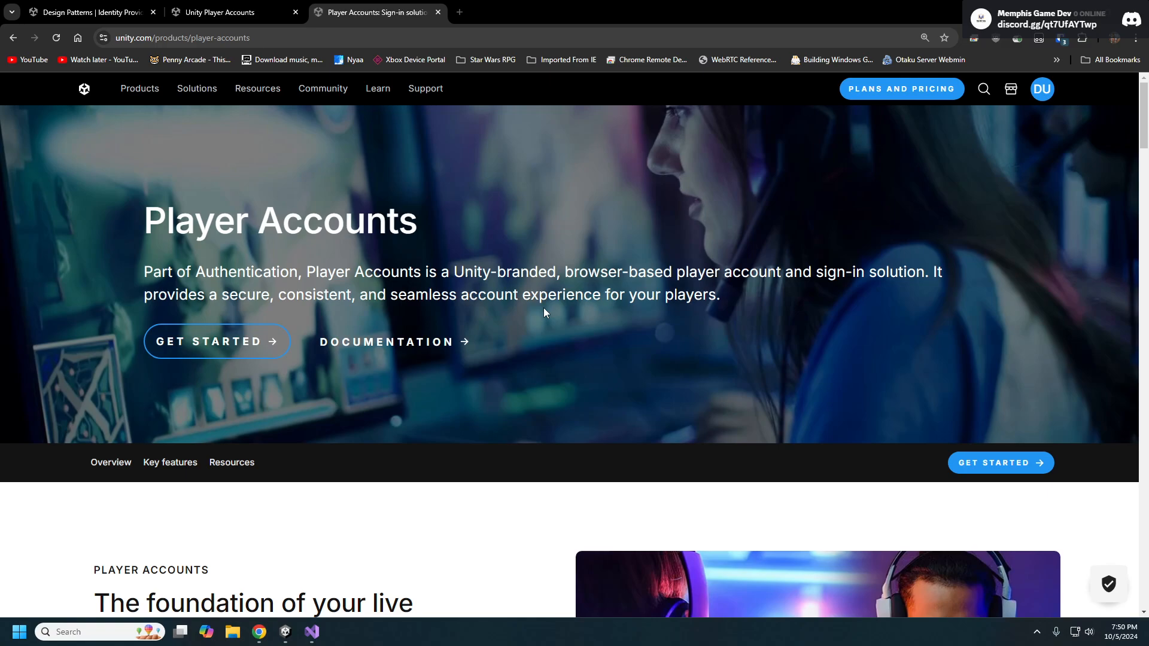
# - Scroll the Unity Player Accounts manual through prerequisites to 'Before you publish your game'
pyautogui.click(220, 13)
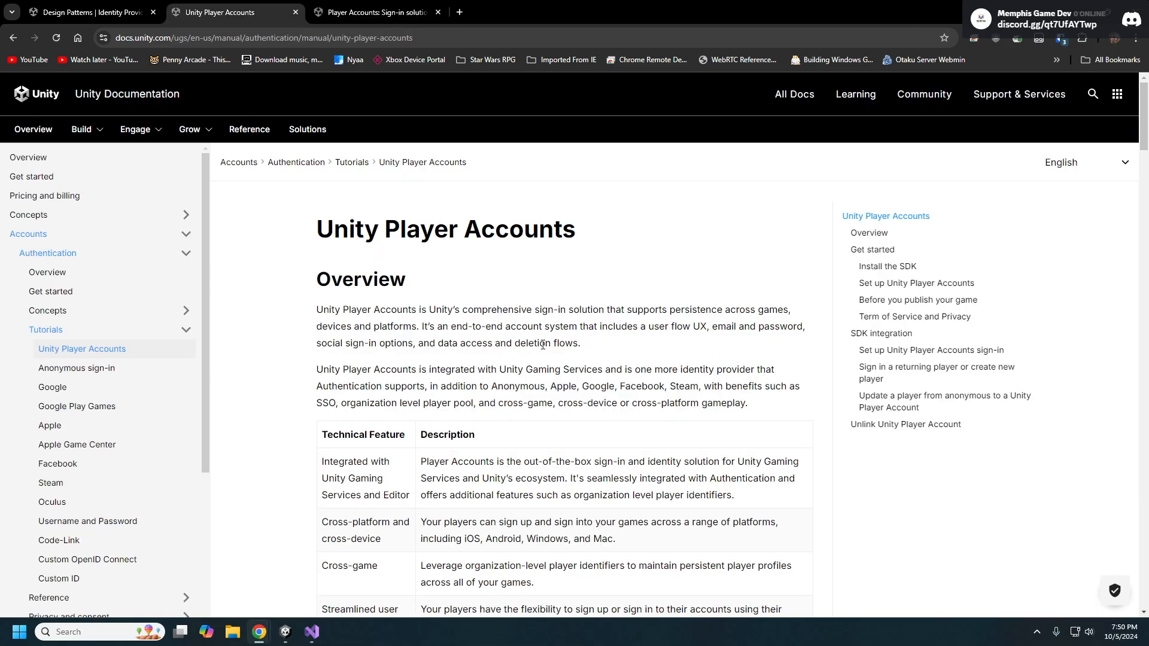
pyautogui.scroll(-3)
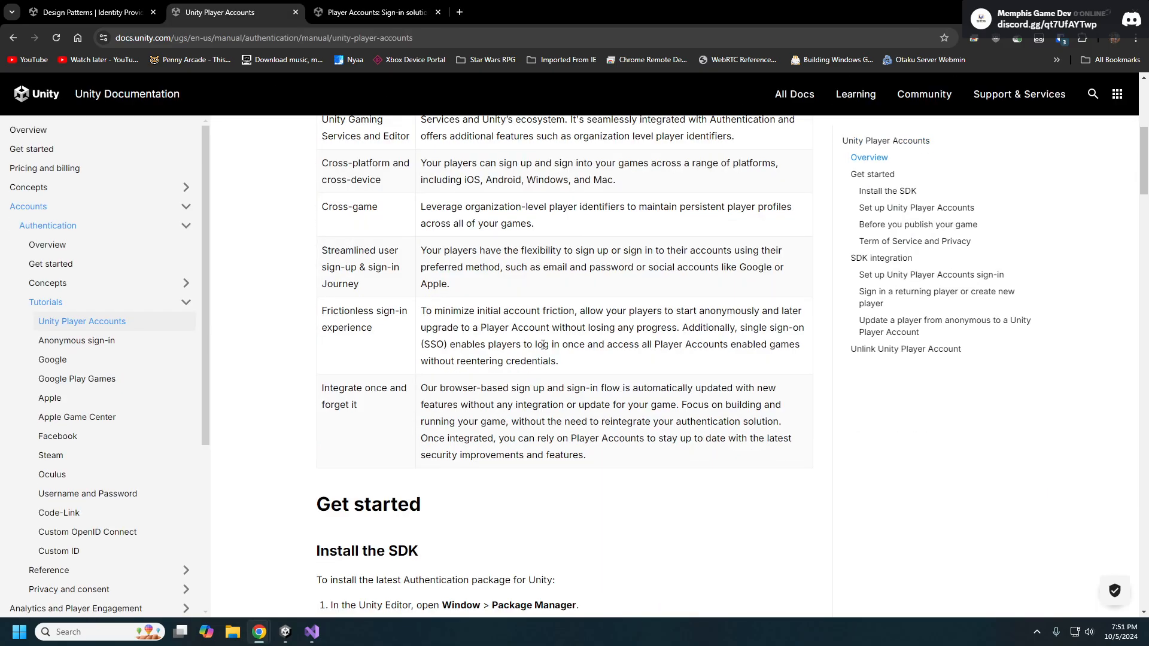
pyautogui.scroll(-3)
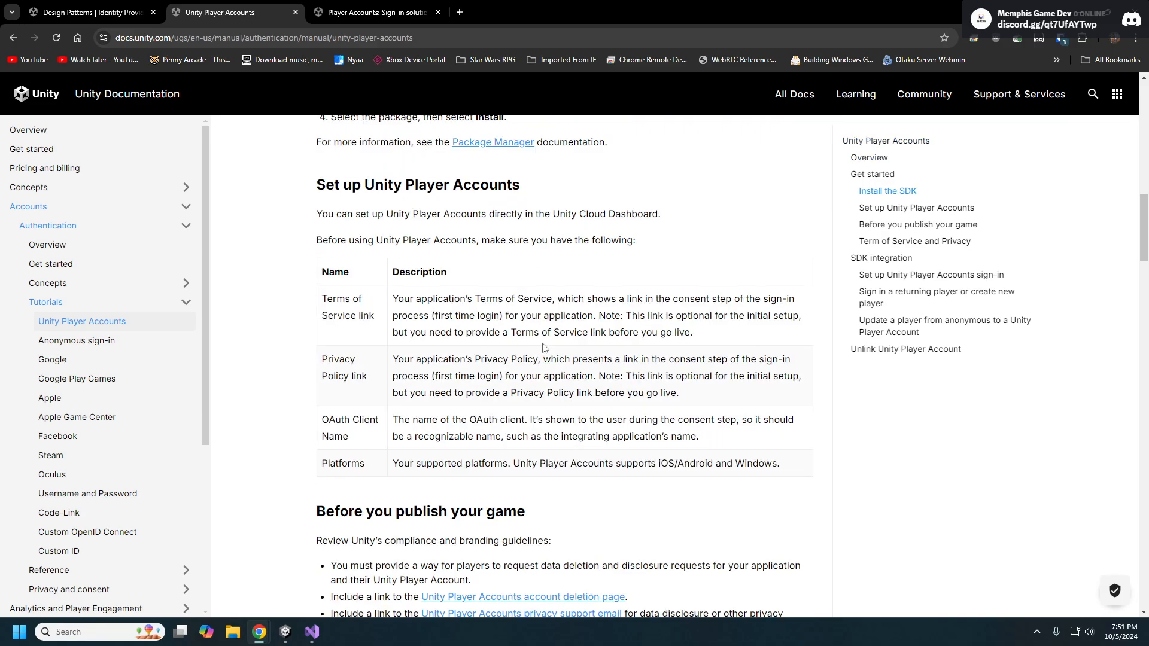
pyautogui.moveTo(591, 355)
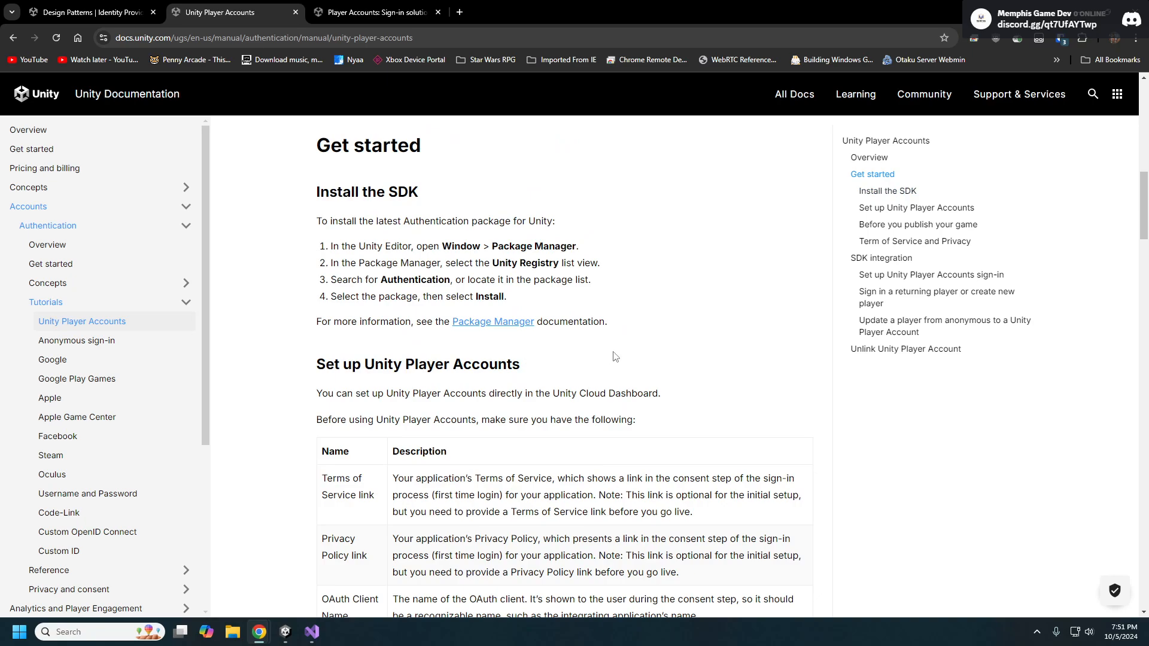
pyautogui.moveTo(623, 348)
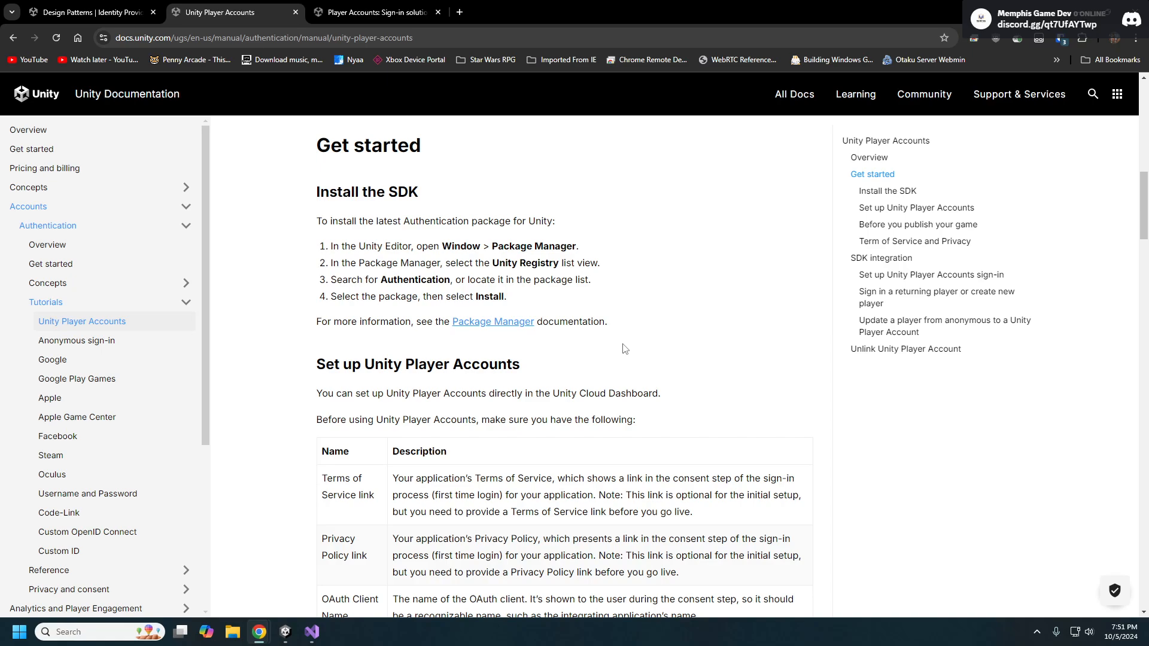
pyautogui.scroll(-3)
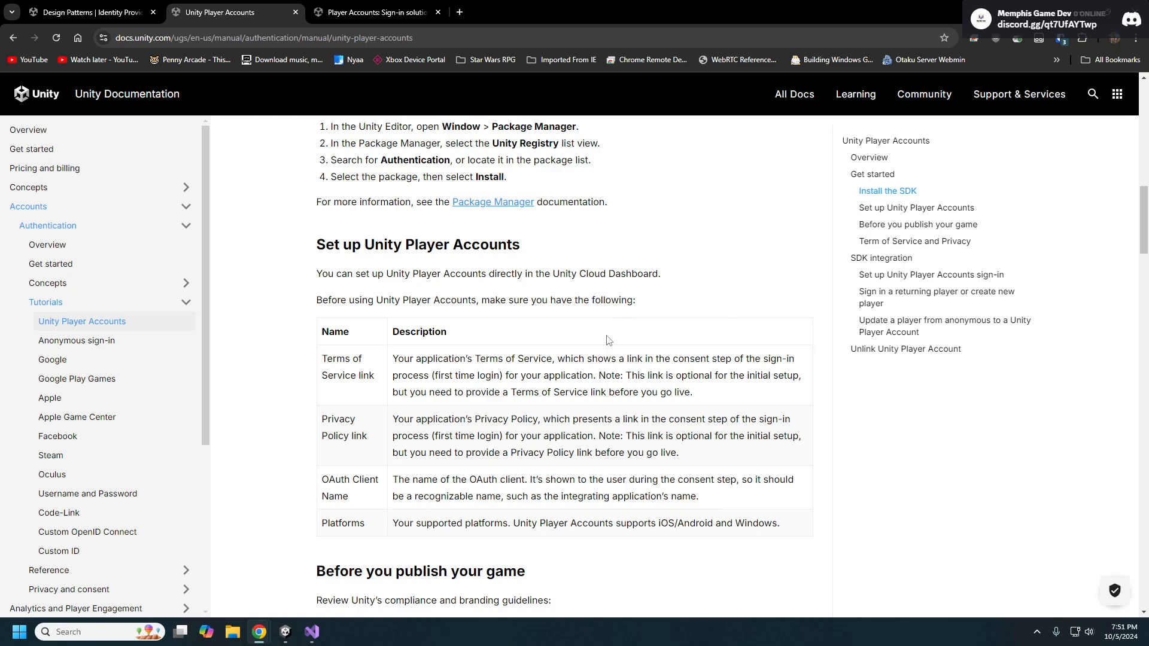
pyautogui.moveTo(607, 340)
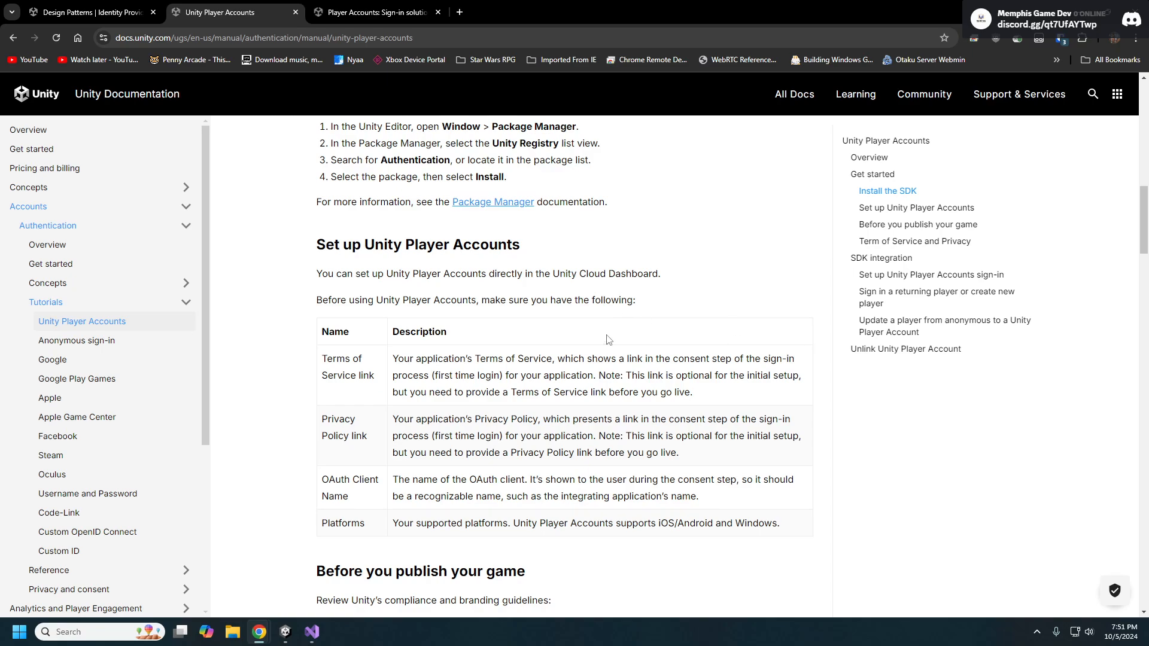
pyautogui.moveTo(352, 372)
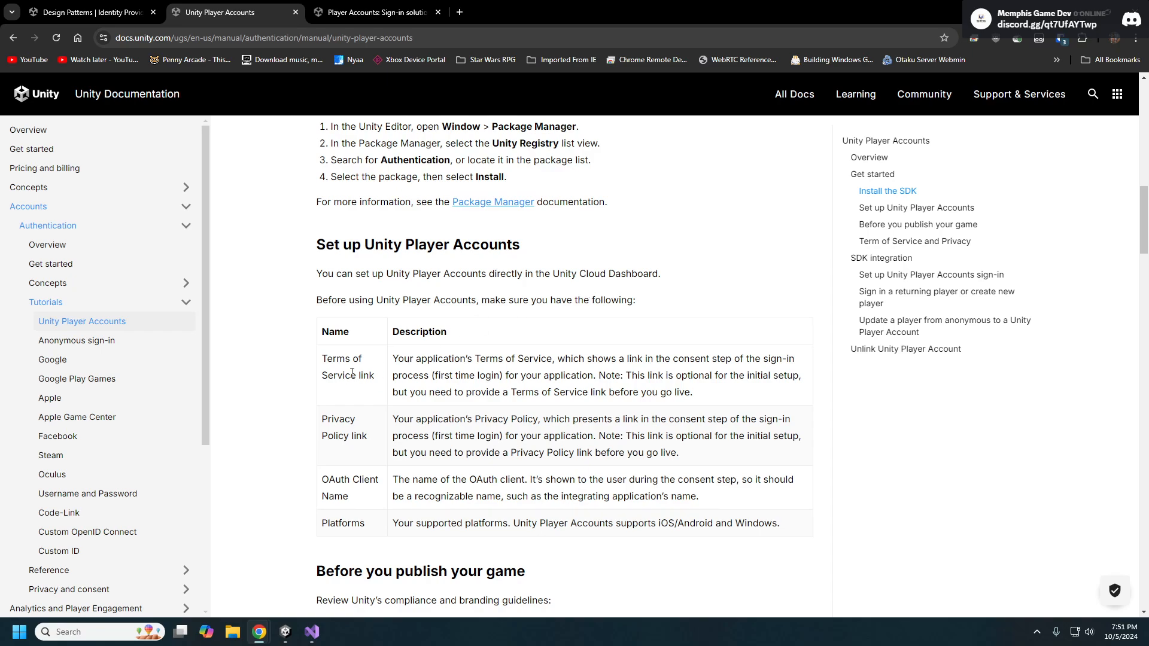
pyautogui.moveTo(203, 457)
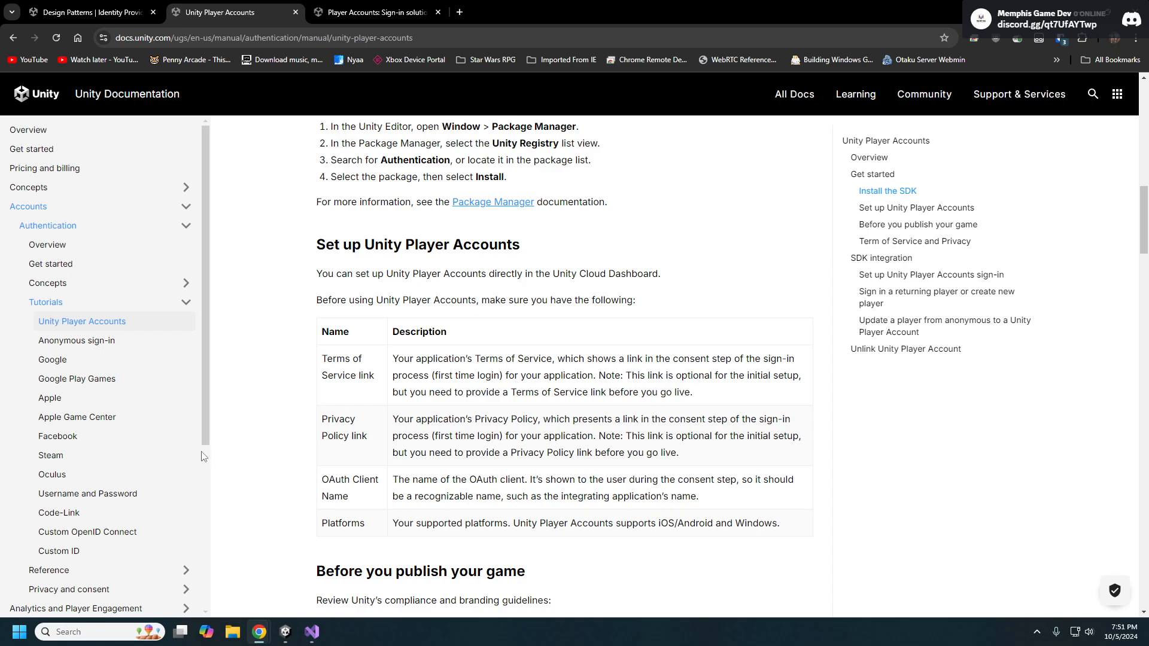
pyautogui.moveTo(430, 440)
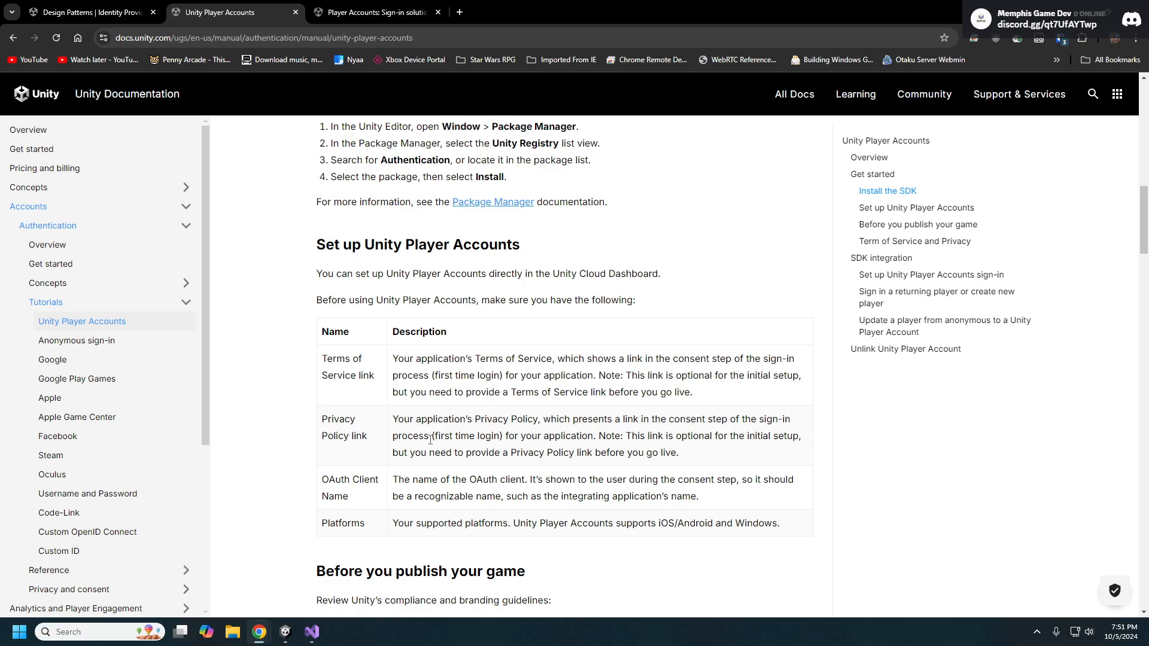
pyautogui.scroll(-3)
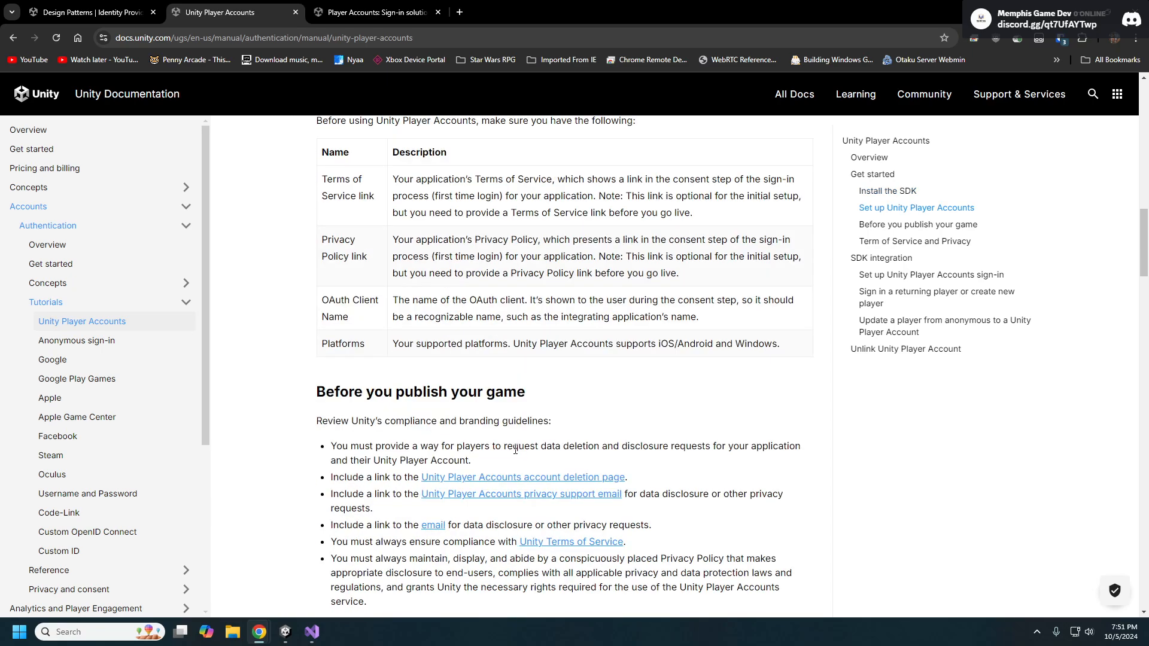
pyautogui.moveTo(483, 463)
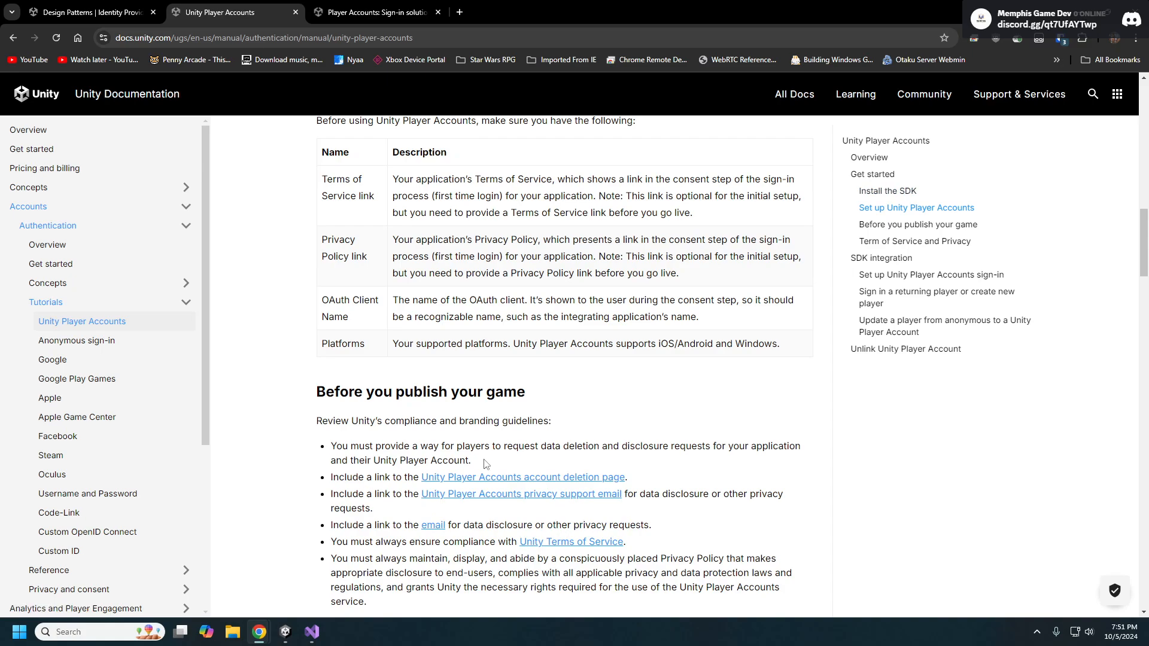
pyautogui.moveTo(468, 447)
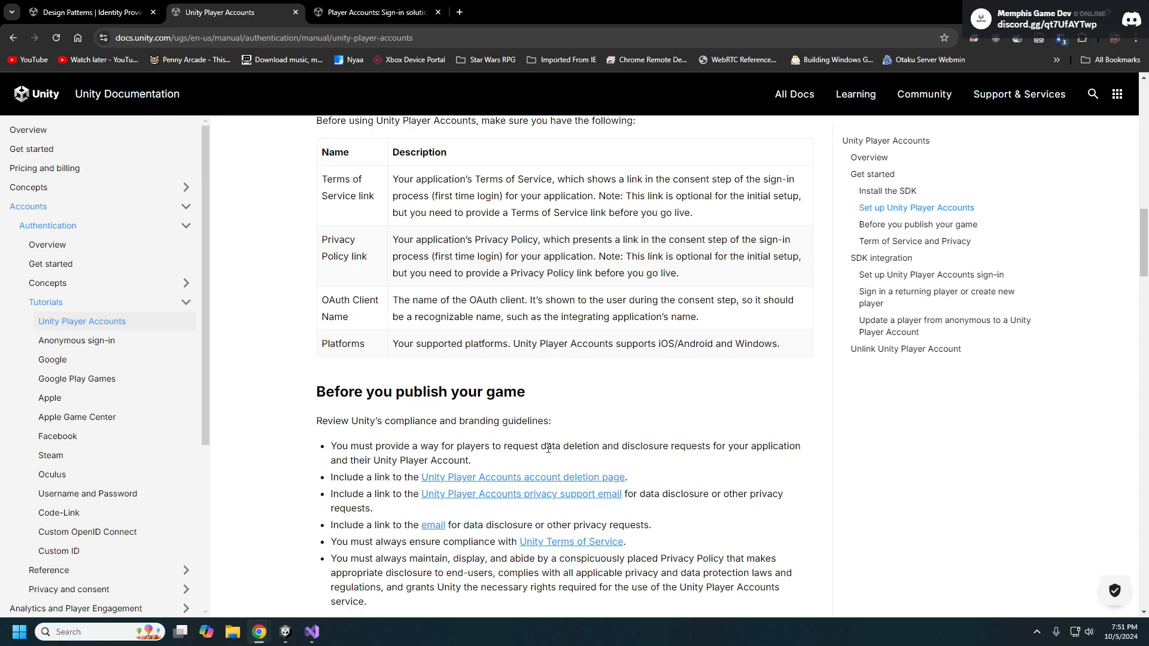
pyautogui.moveTo(606, 443)
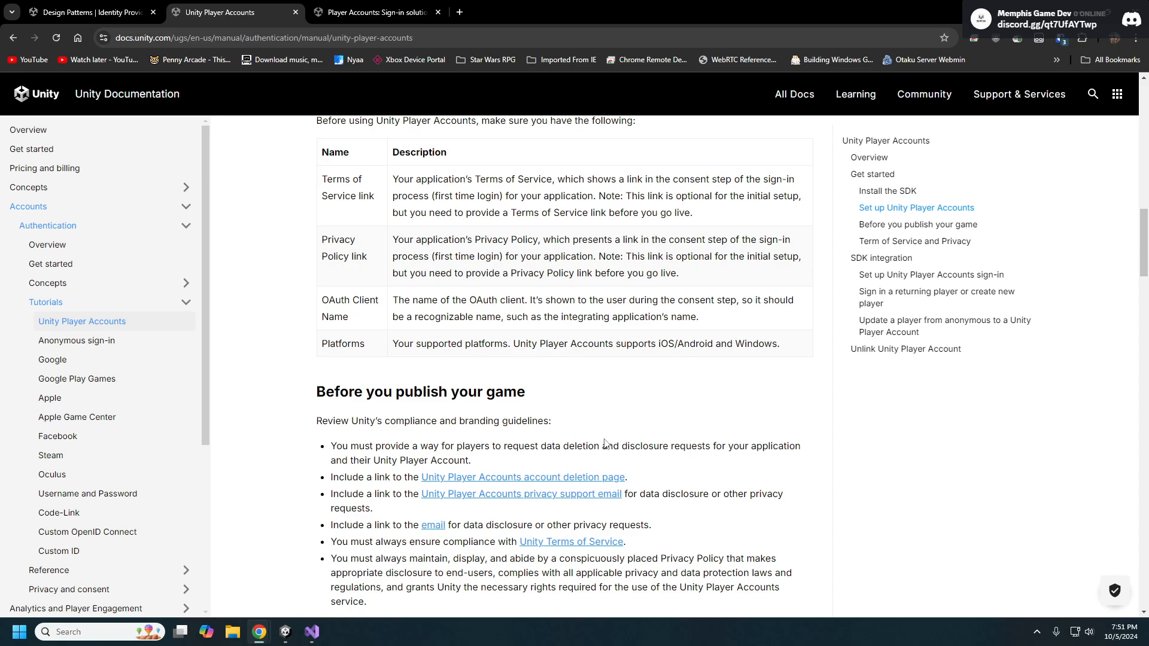
pyautogui.moveTo(837, 478)
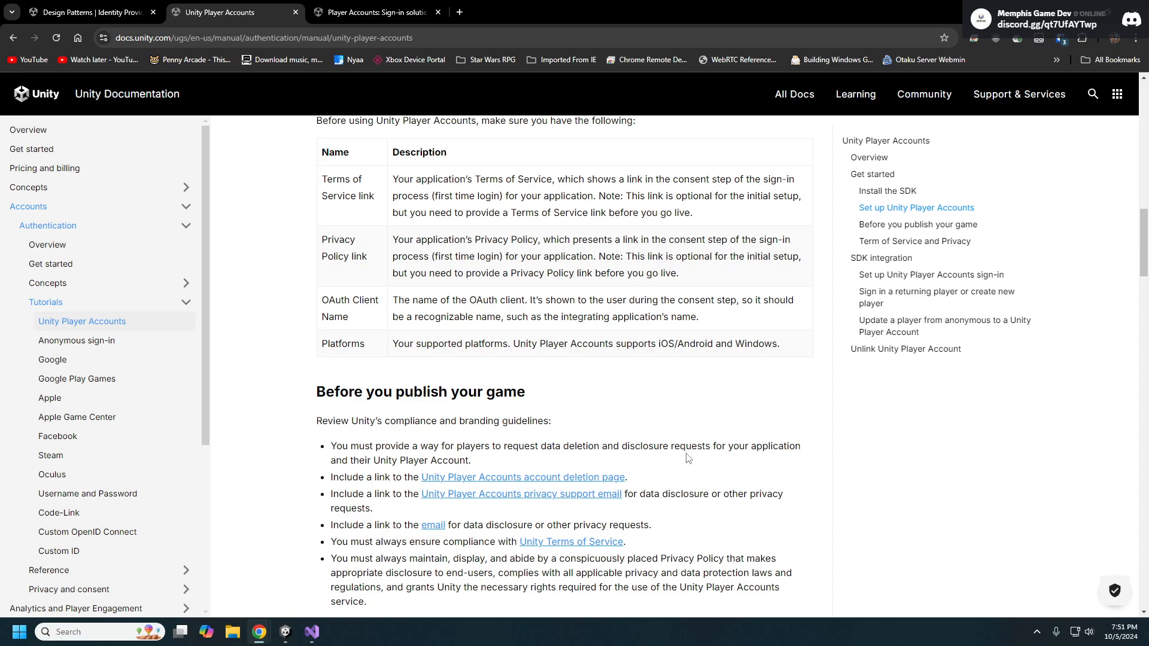
pyautogui.moveTo(571, 431)
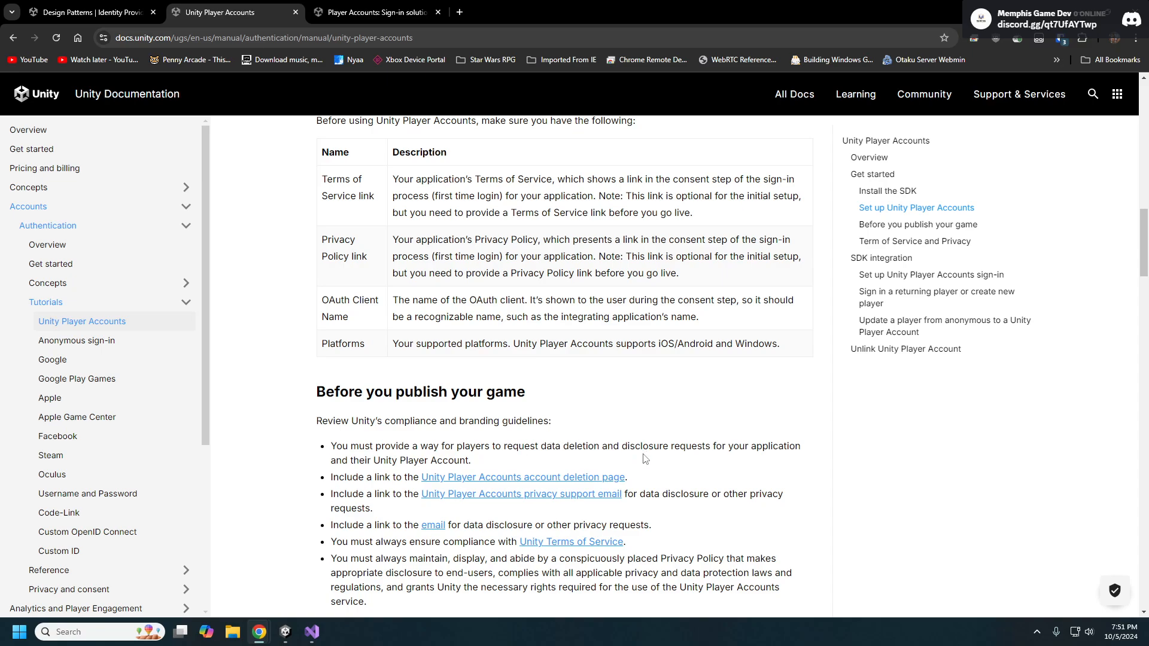
pyautogui.moveTo(568, 438)
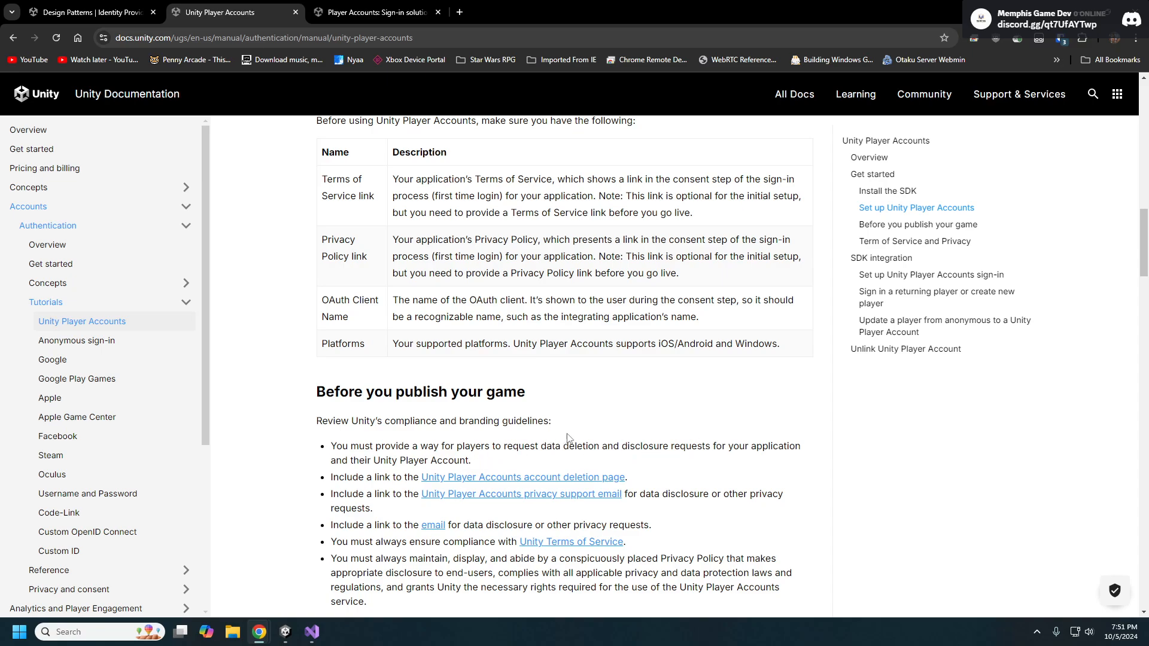
pyautogui.moveTo(463, 447)
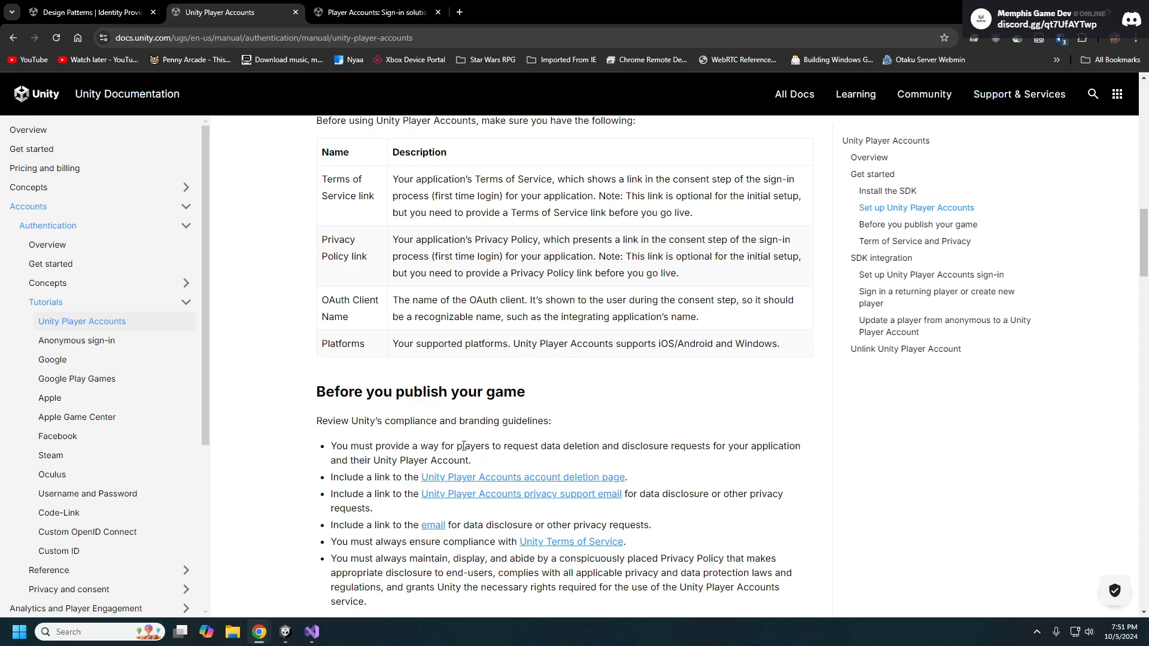
pyautogui.moveTo(464, 444)
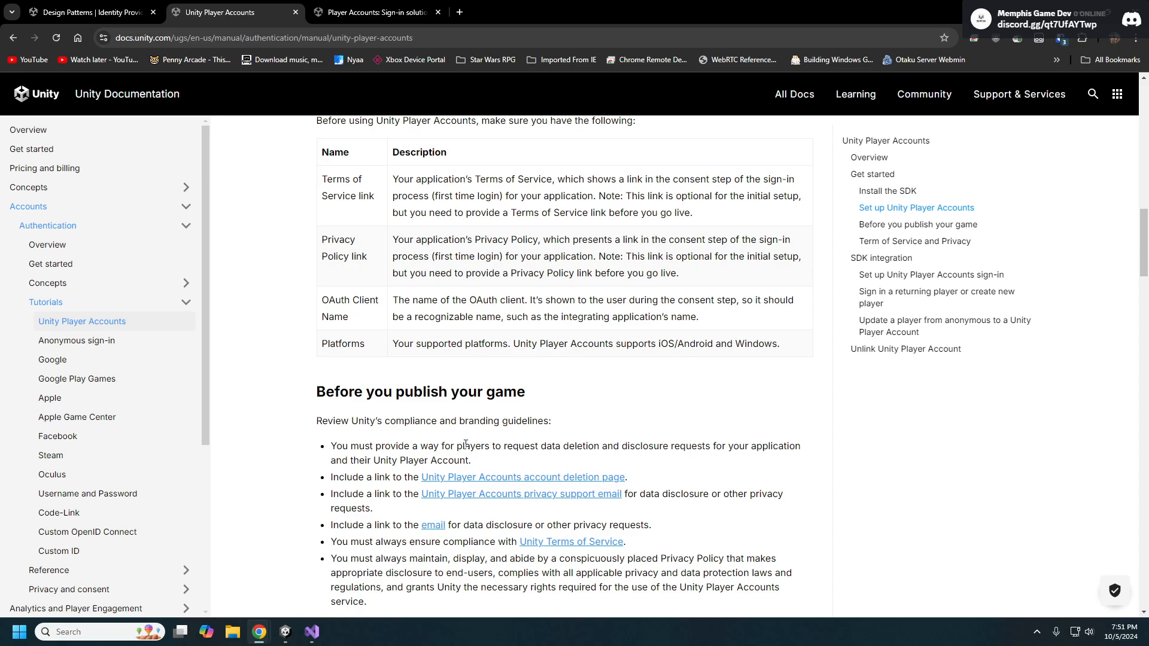
pyautogui.moveTo(421, 481)
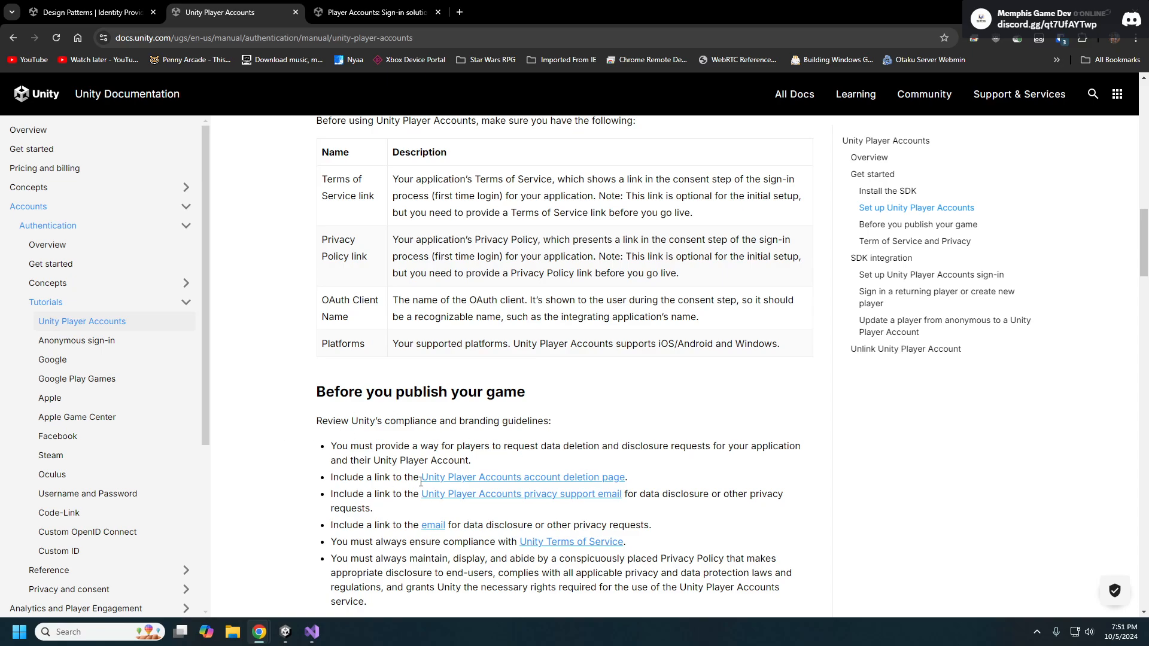
pyautogui.moveTo(417, 443)
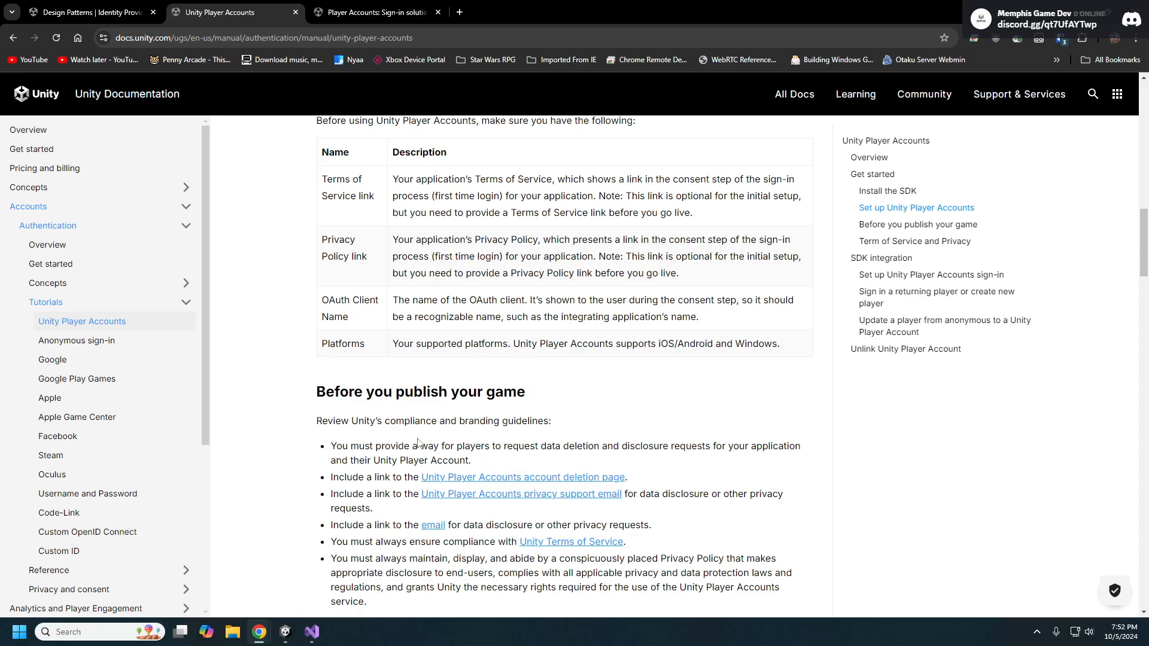
pyautogui.moveTo(506, 450)
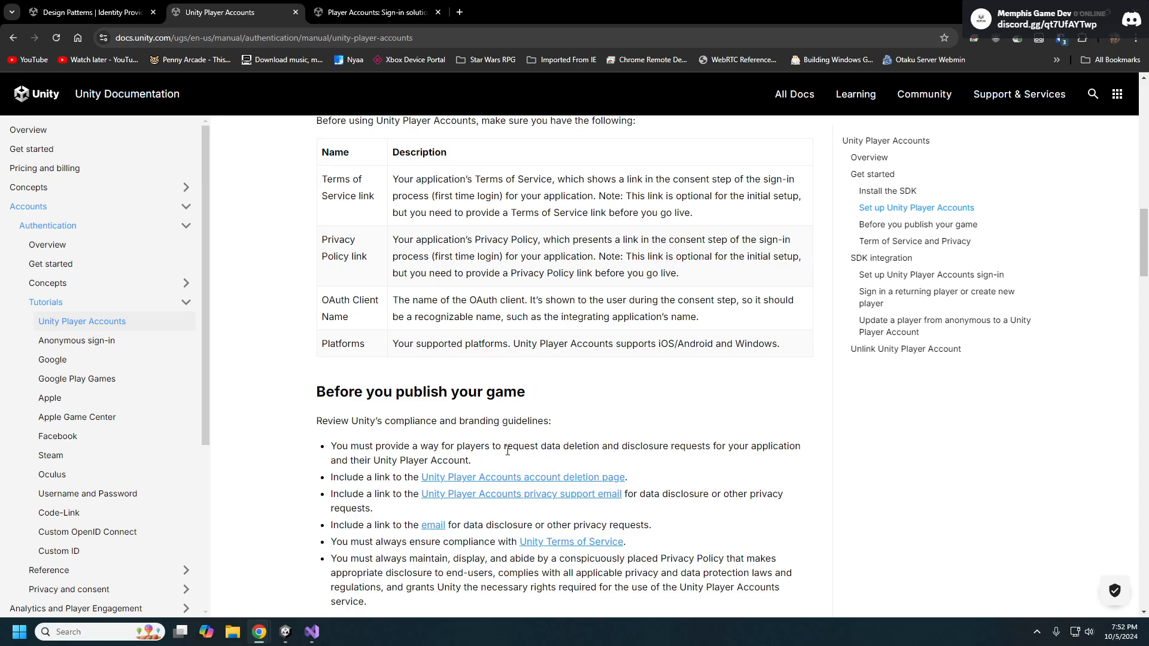
pyautogui.scroll(-3)
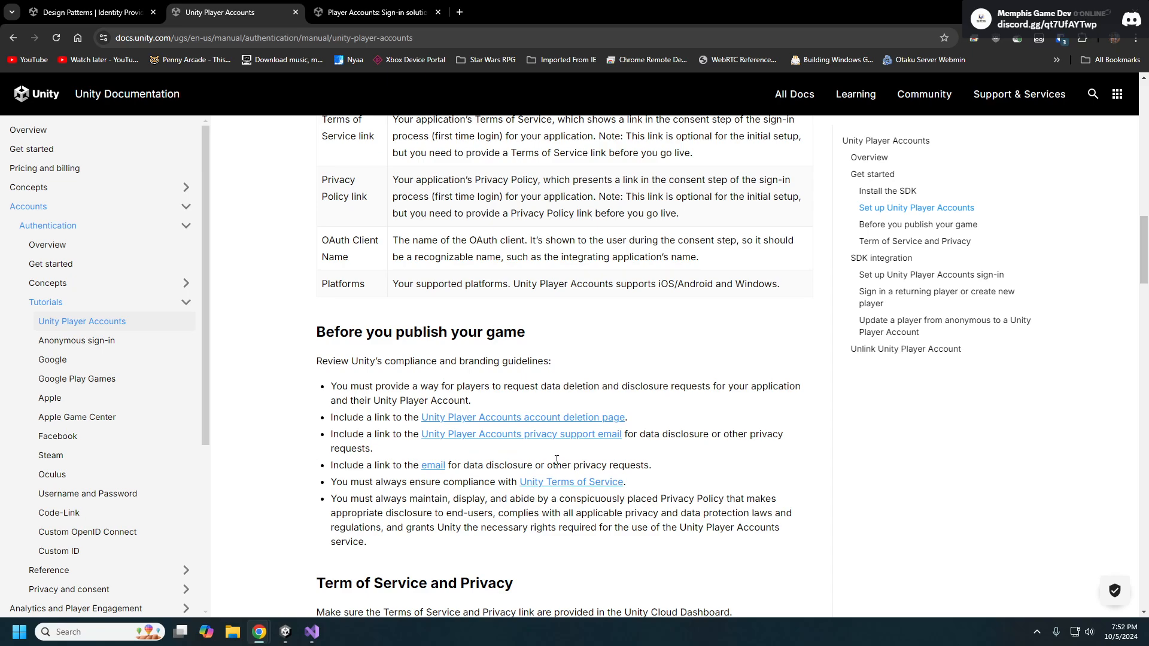
pyautogui.moveTo(590, 510)
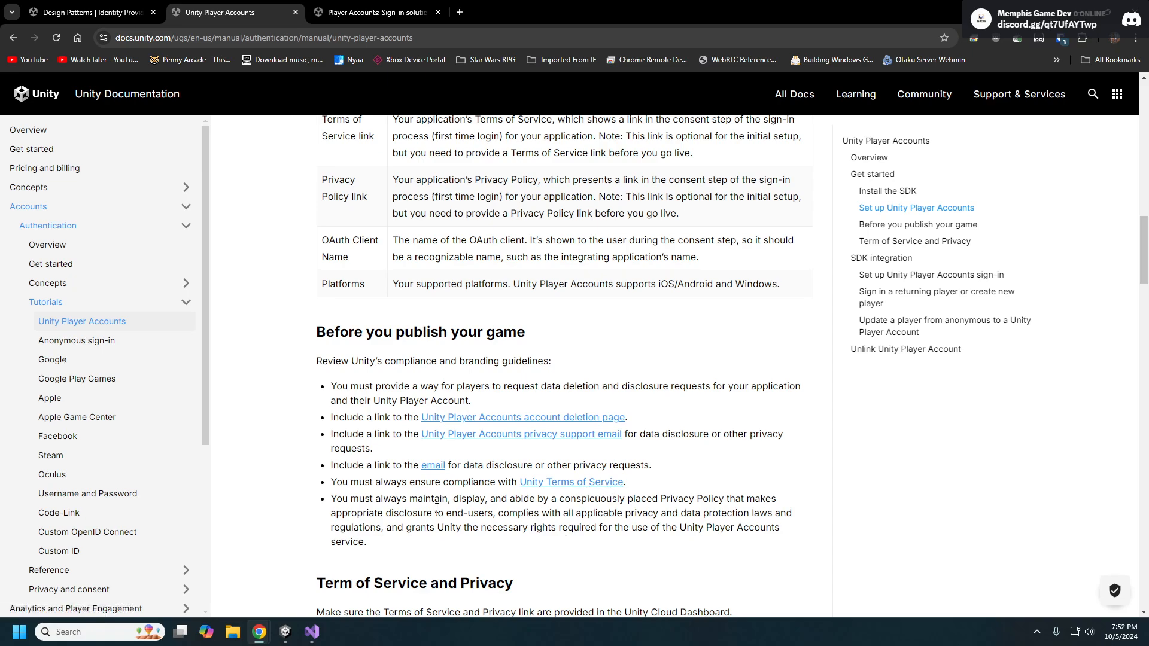
# - Switch to the Design Patterns tab showing Player Authentication > Identity Providers
pyautogui.click(88, 13)
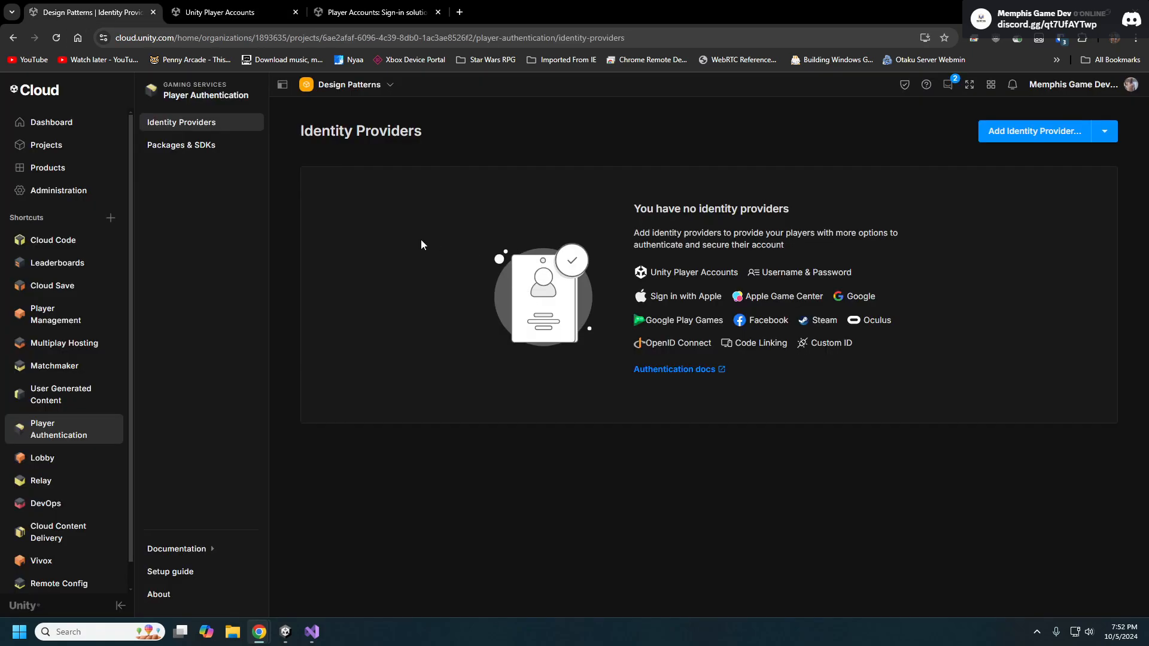
pyautogui.moveTo(299, 288)
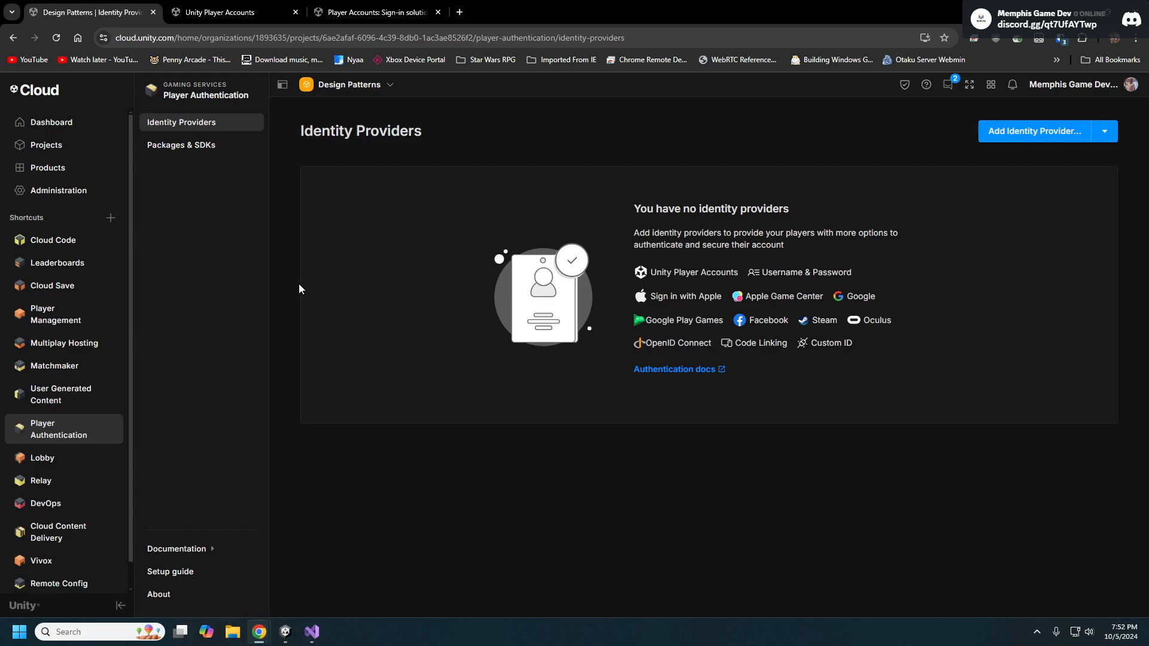
pyautogui.moveTo(58, 264)
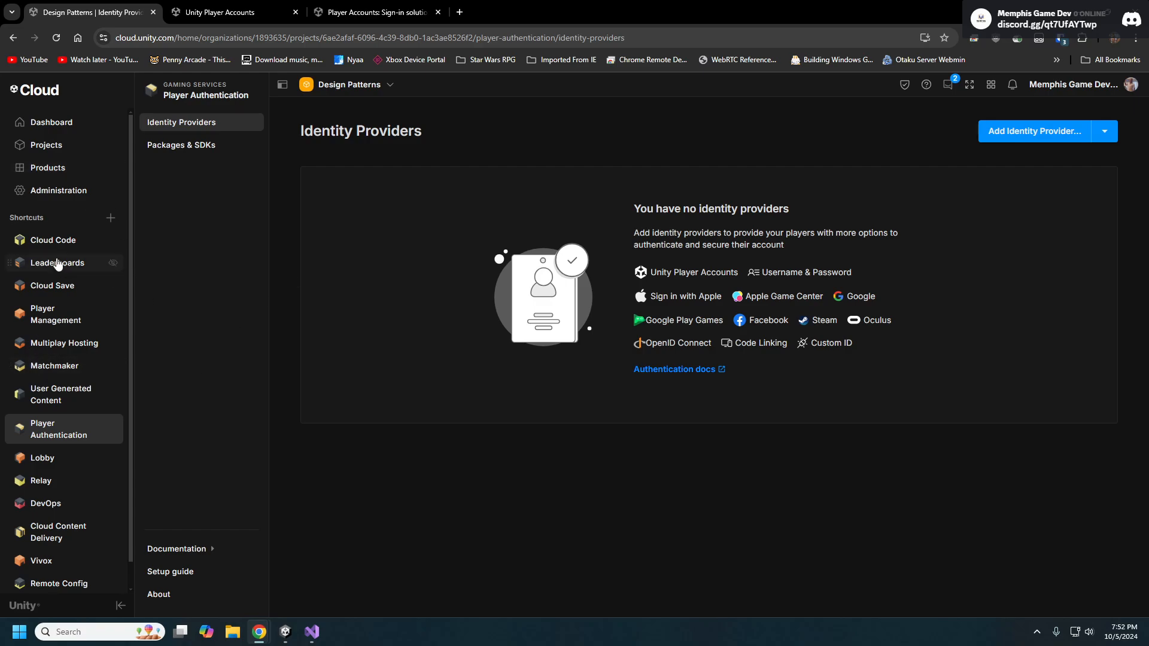
pyautogui.moveTo(231, 246)
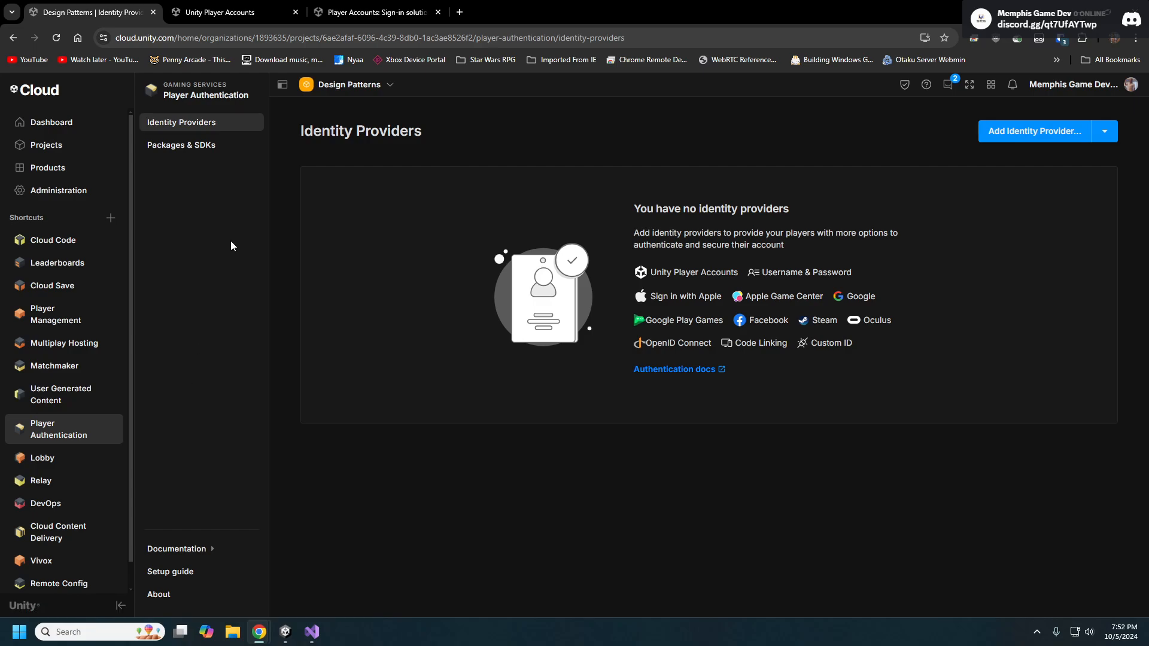
pyautogui.moveTo(185, 122)
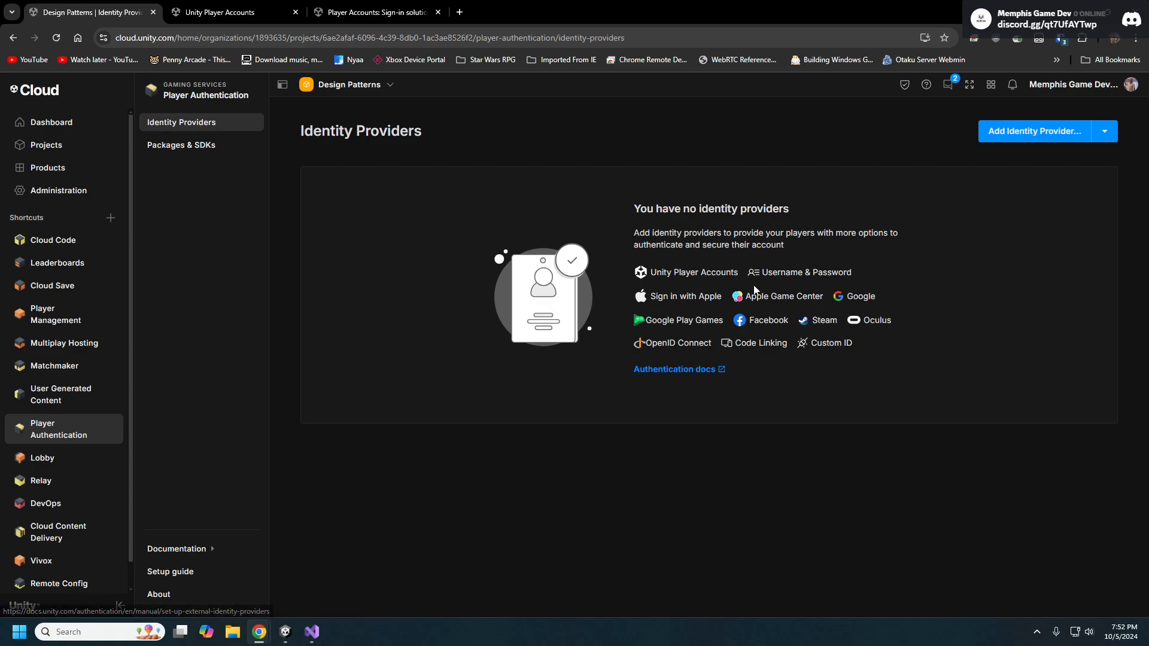
pyautogui.moveTo(796, 228)
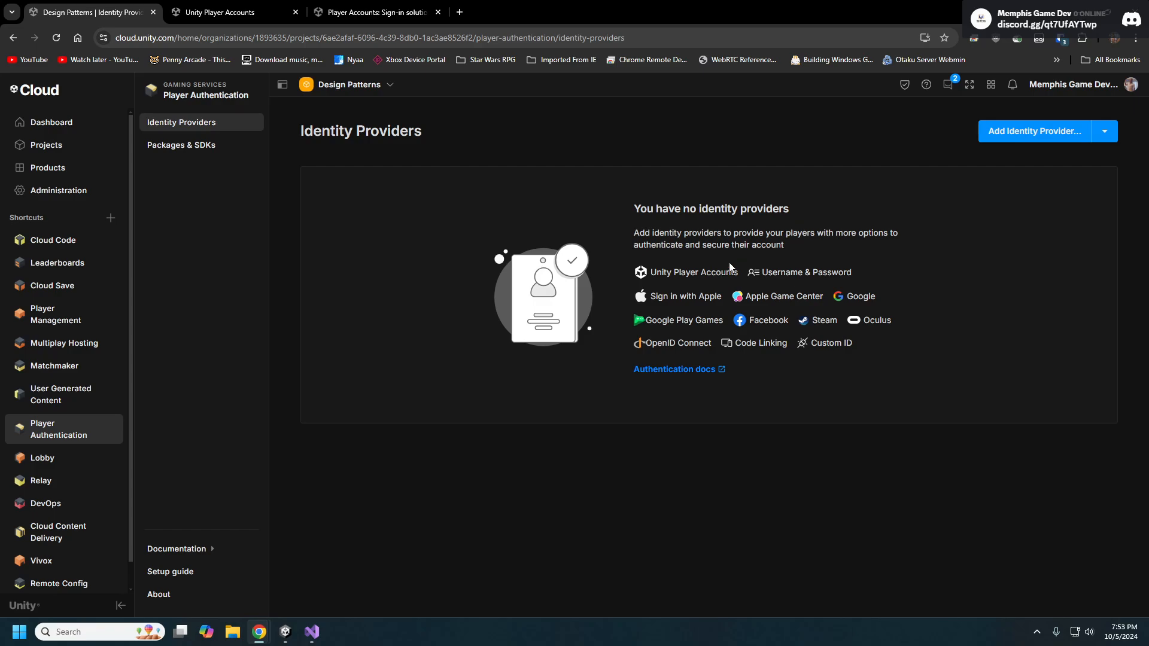
pyautogui.moveTo(711, 282)
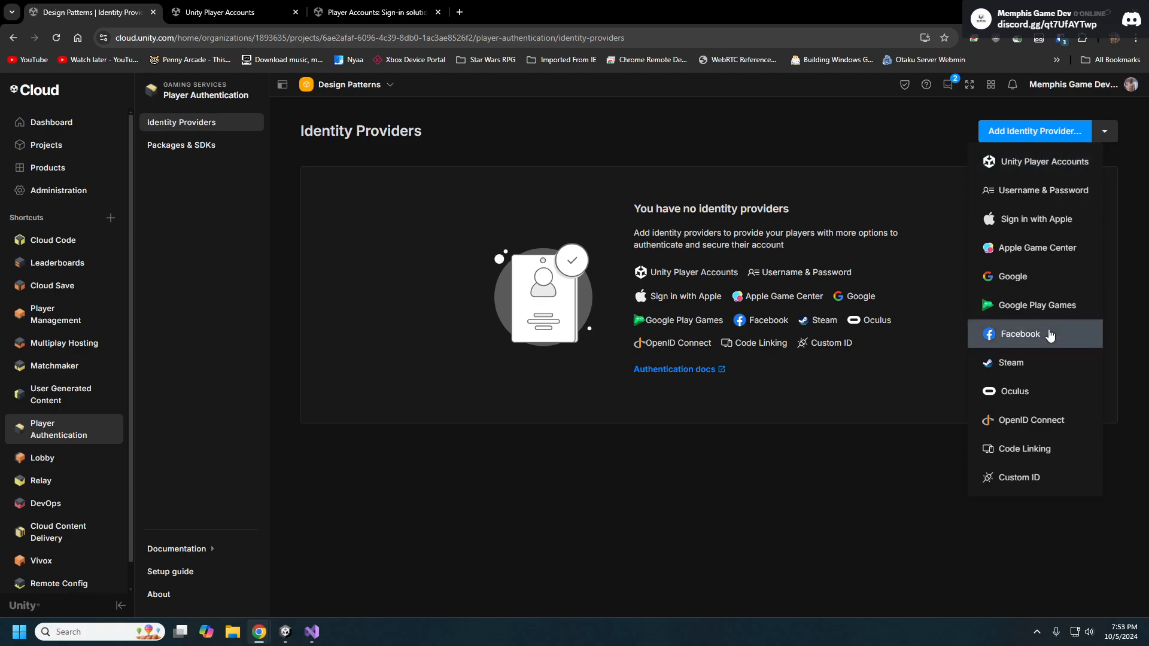
pyautogui.moveTo(1021, 448)
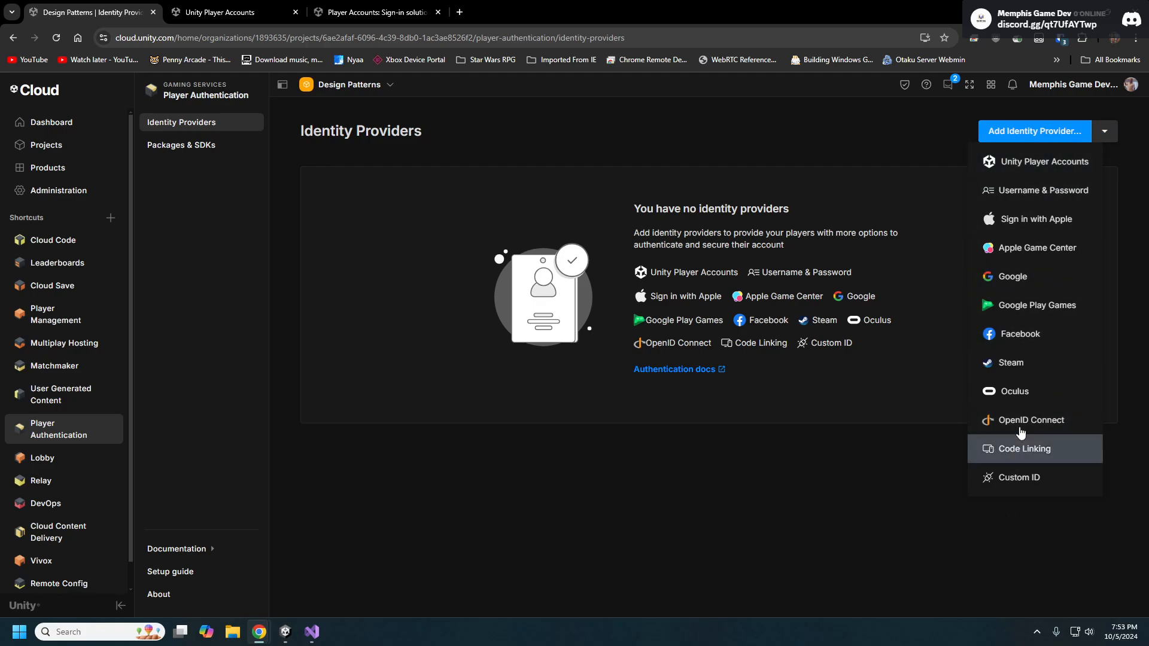
pyautogui.moveTo(1036, 334)
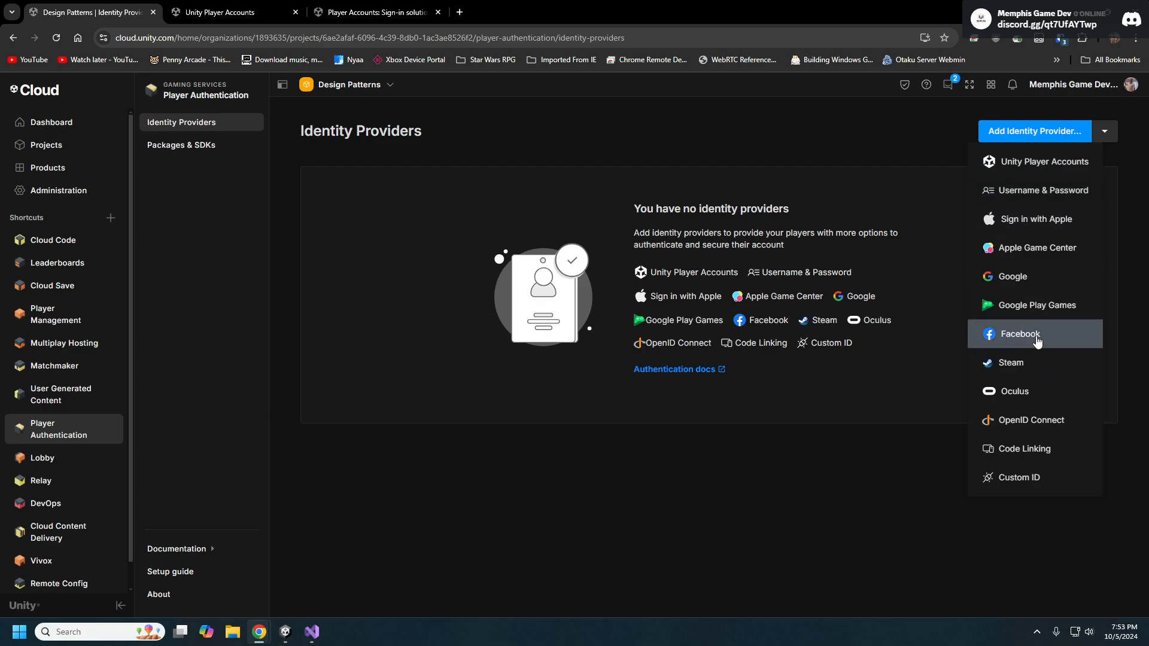
pyautogui.moveTo(1025, 281)
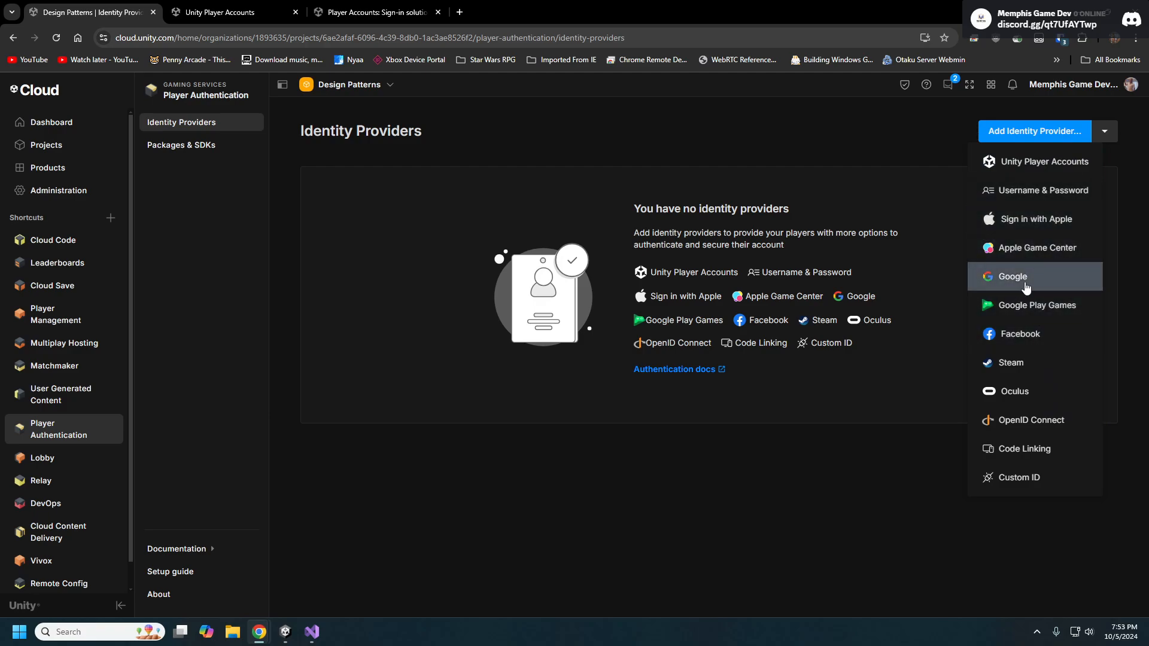
pyautogui.moveTo(1009, 362)
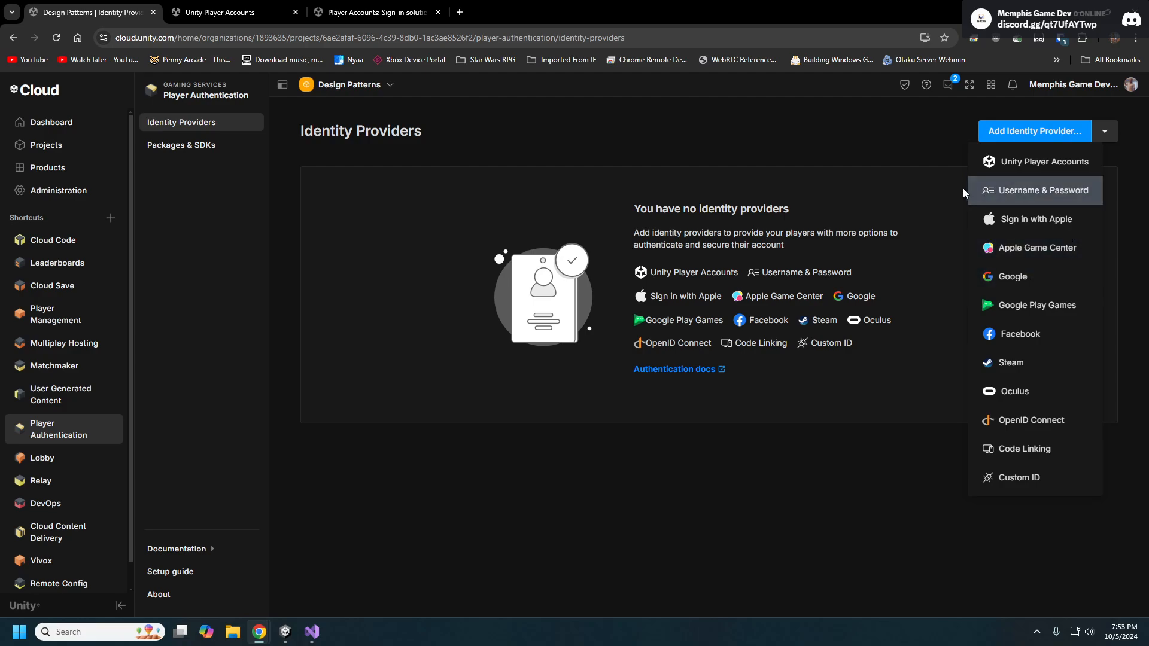
pyautogui.moveTo(1035, 161)
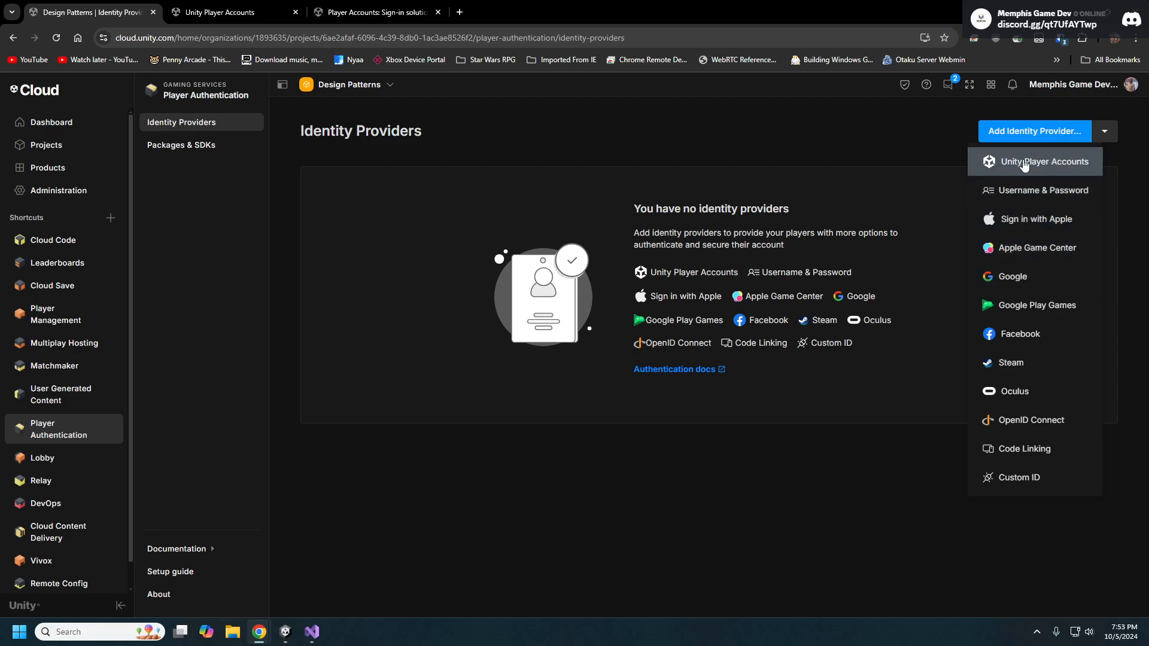
# - Start a Unity Player Accounts provider named Memphis Game Devs targeting PC
pyautogui.click(1043, 161)
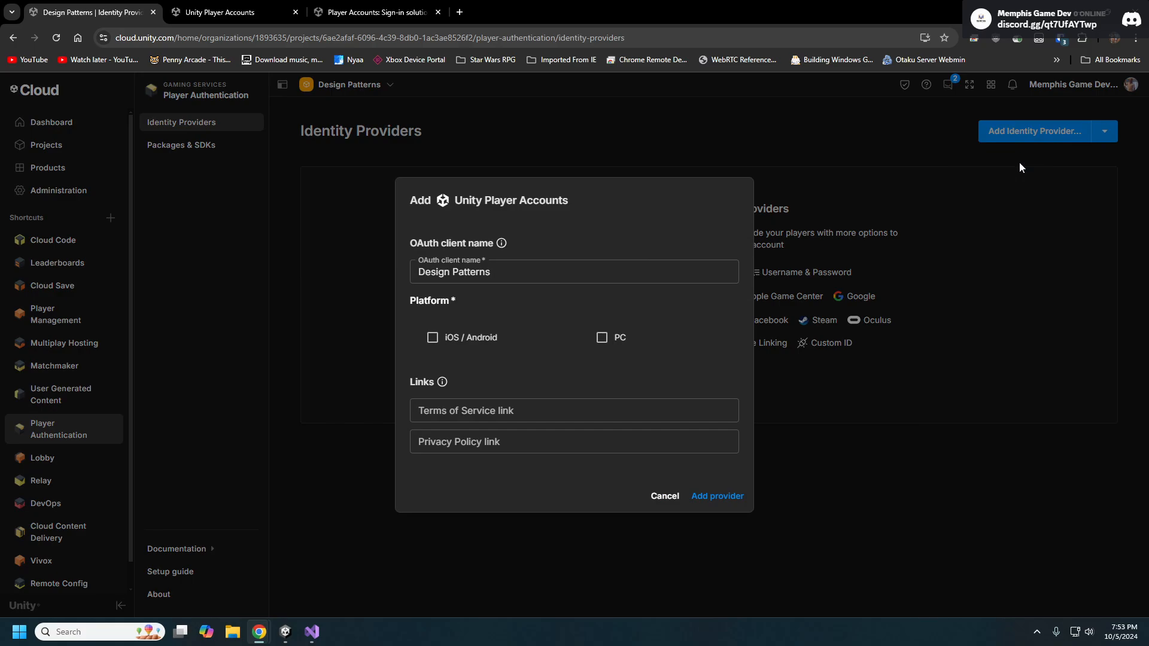
pyautogui.moveTo(436, 240)
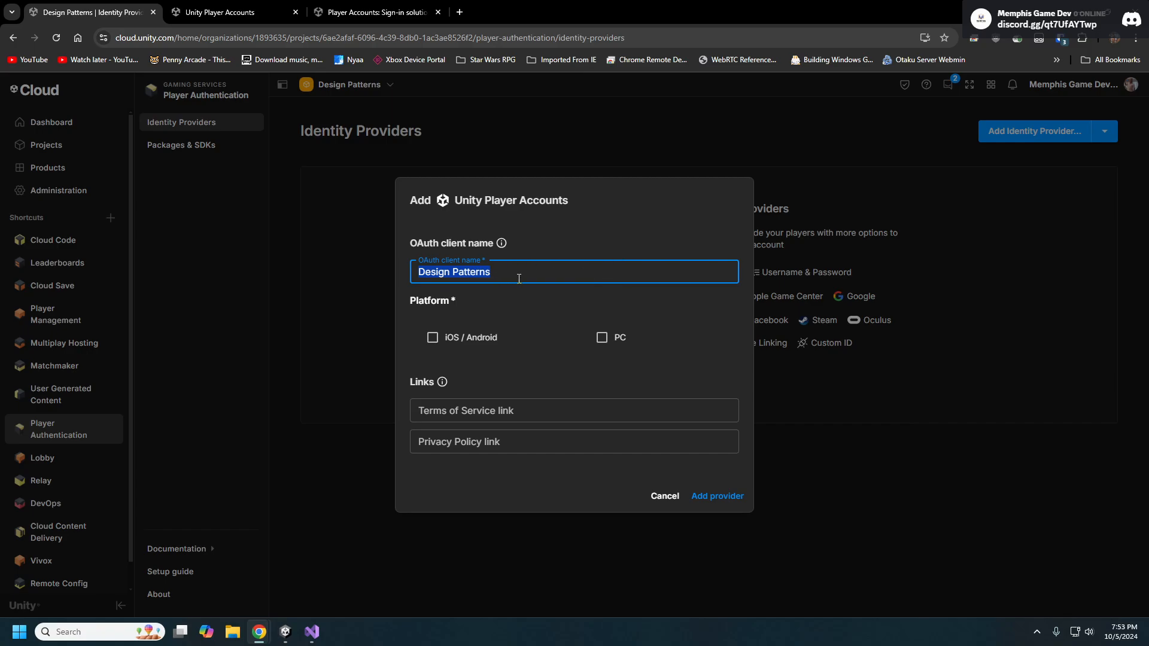
pyautogui.moveTo(588, 279)
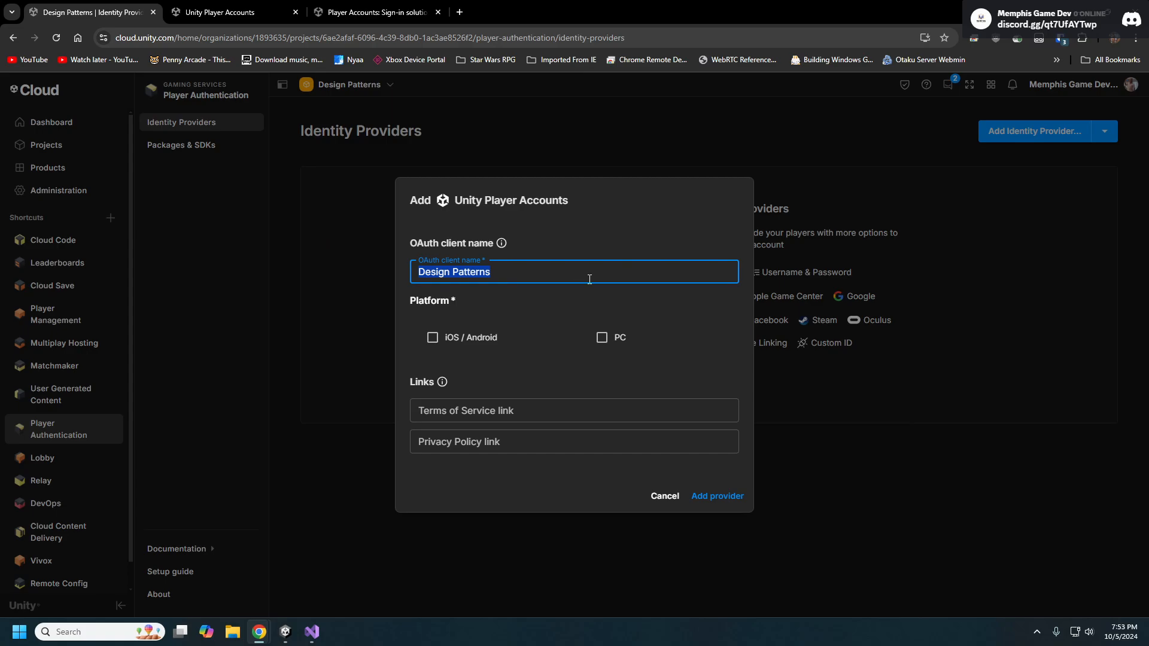
pyautogui.write('Memphis Game Devs')
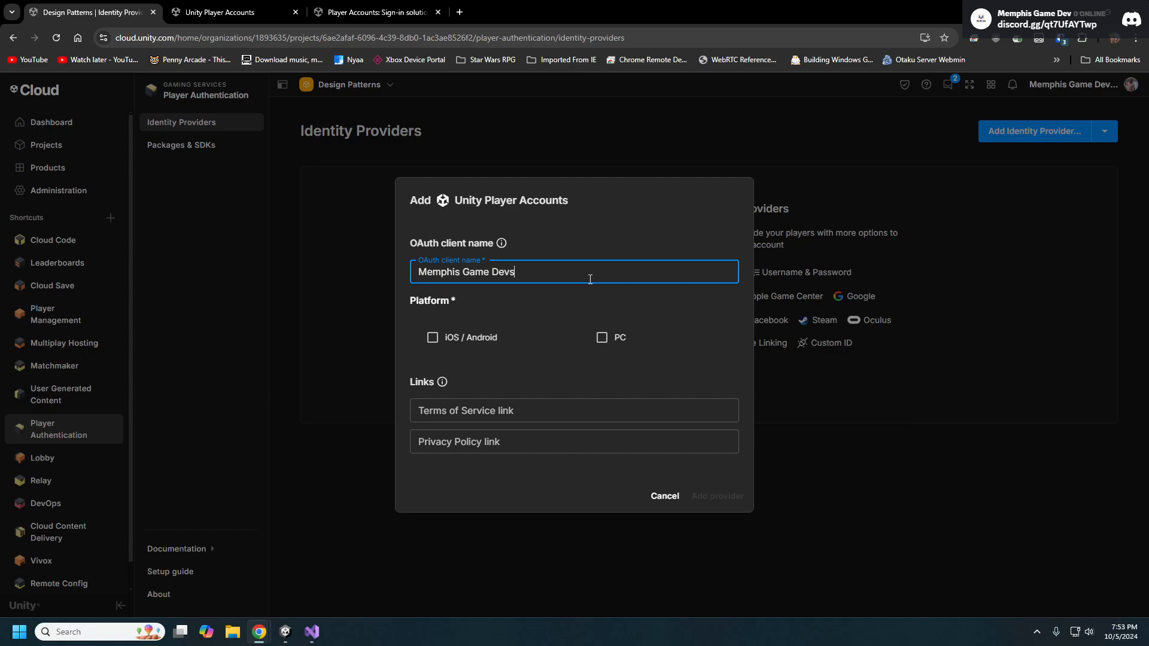
pyautogui.click(601, 337)
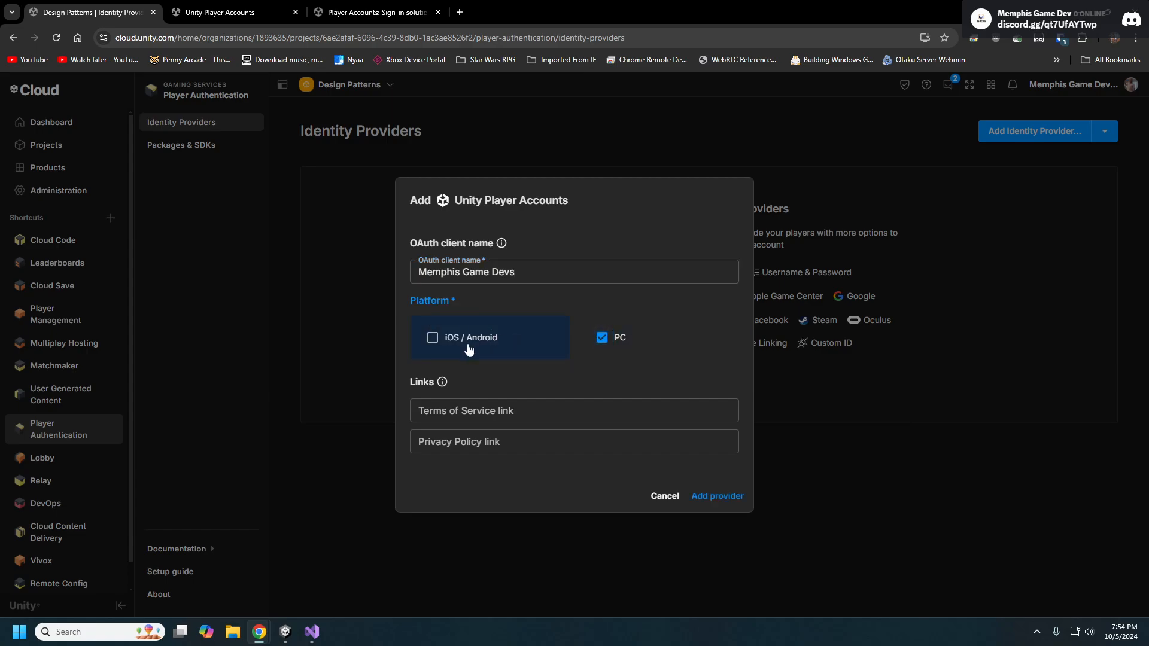
pyautogui.moveTo(754, 357)
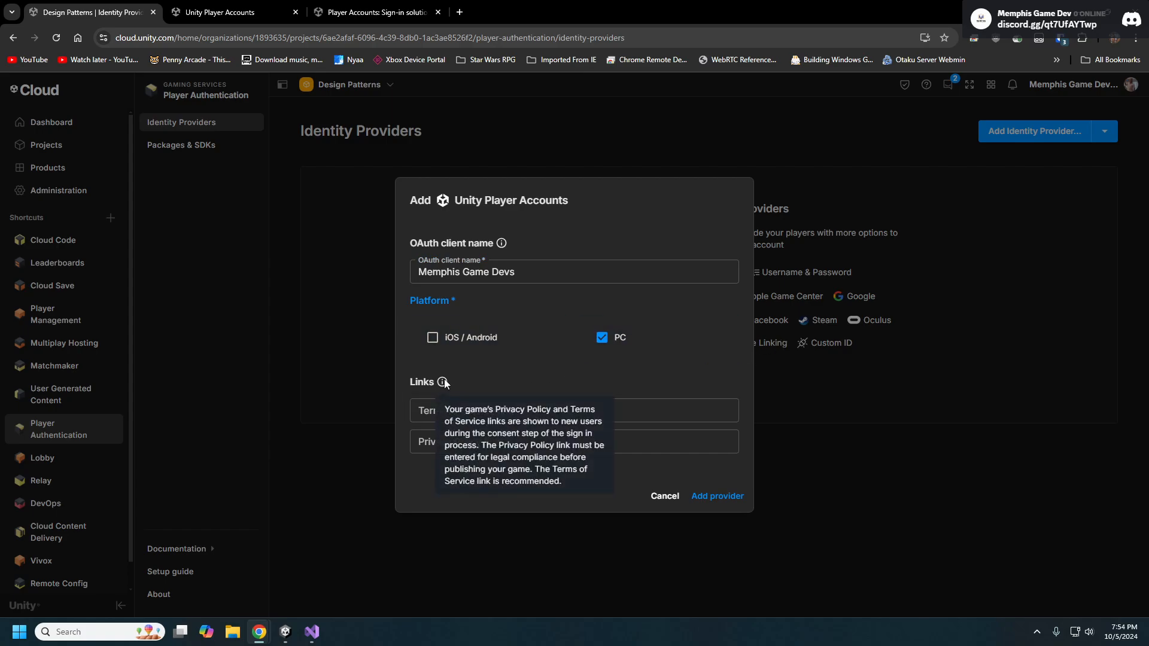
pyautogui.click(574, 410)
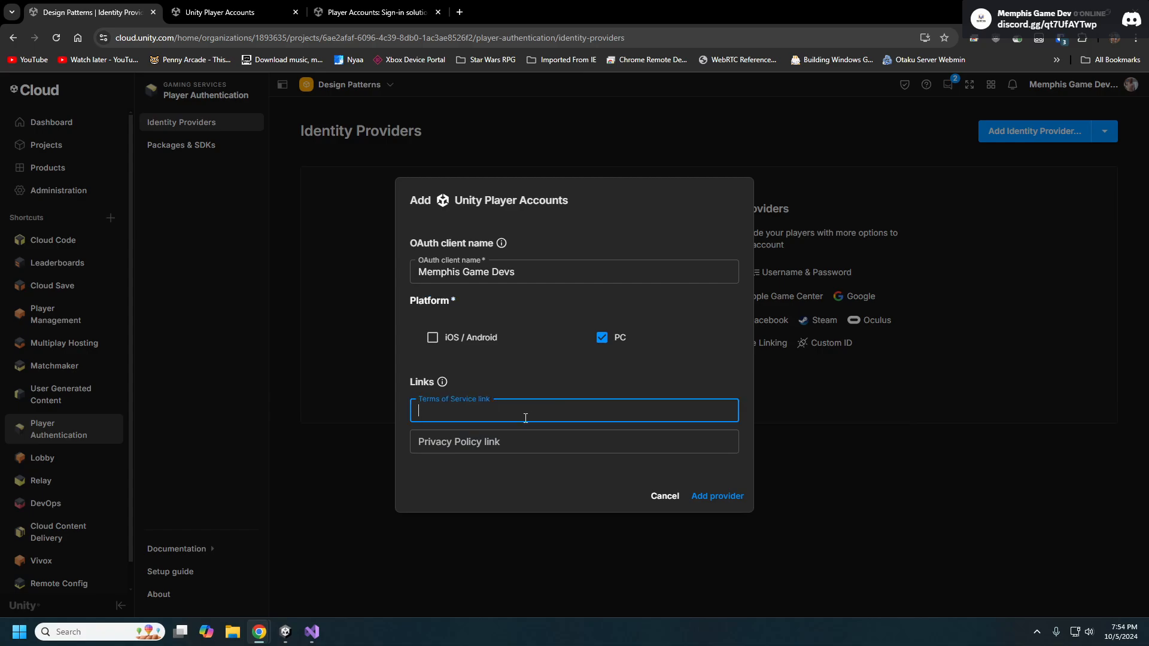
pyautogui.click(574, 441)
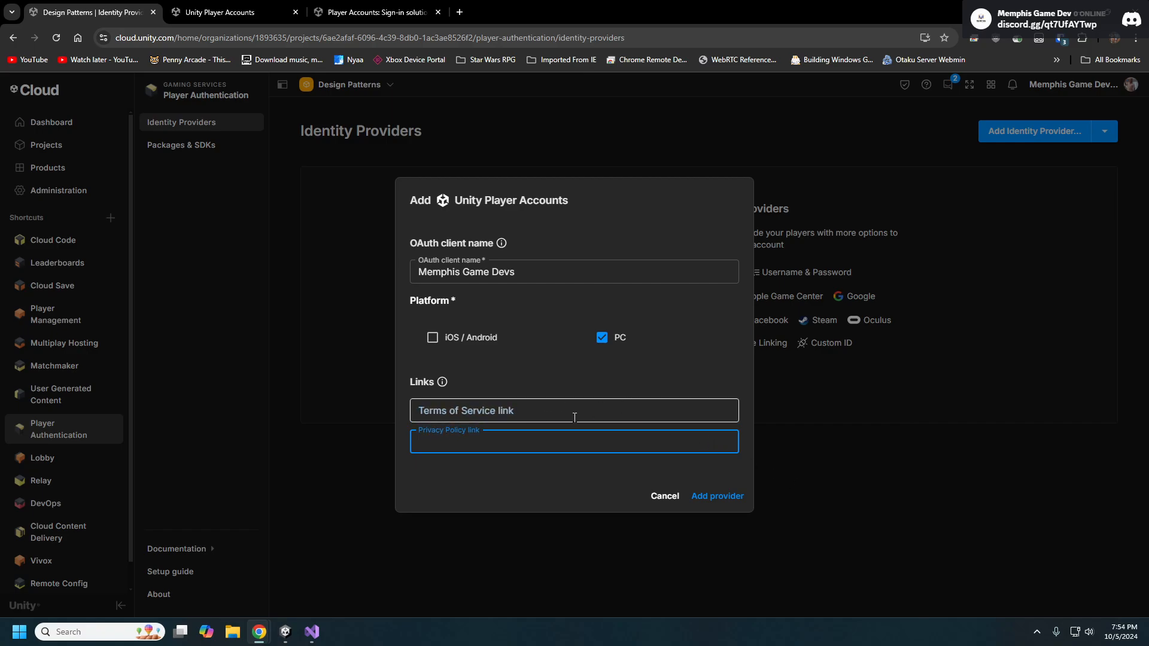
pyautogui.moveTo(441, 381)
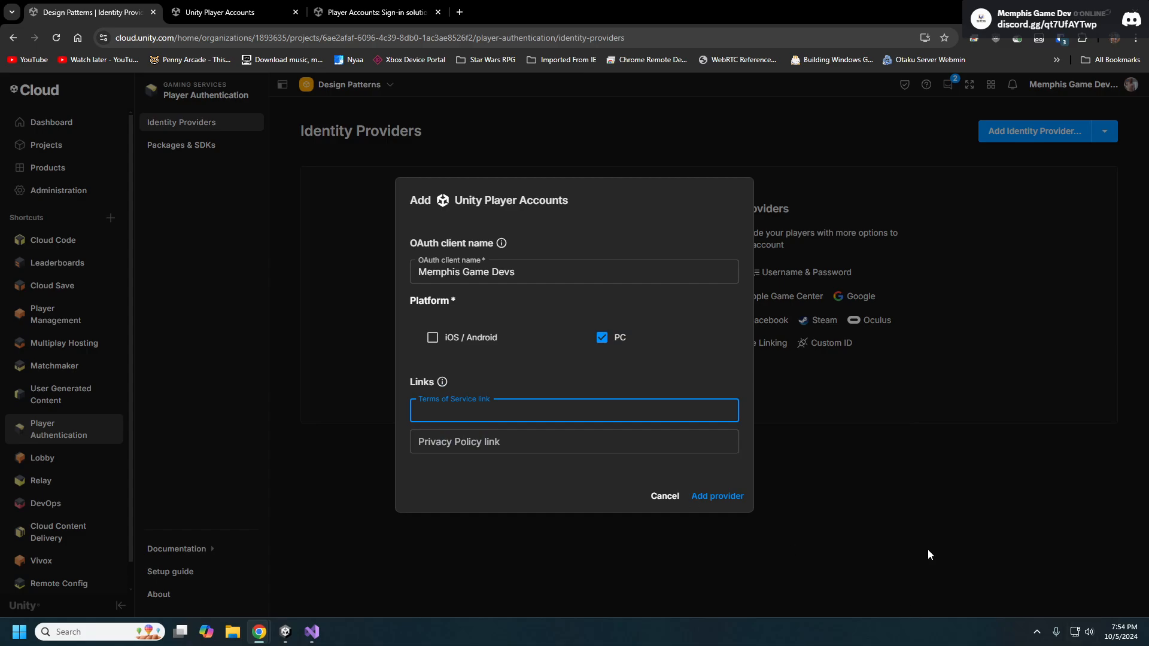
# - Add the Unity Player Accounts provider so it is listed as enabled
pyautogui.click(716, 496)
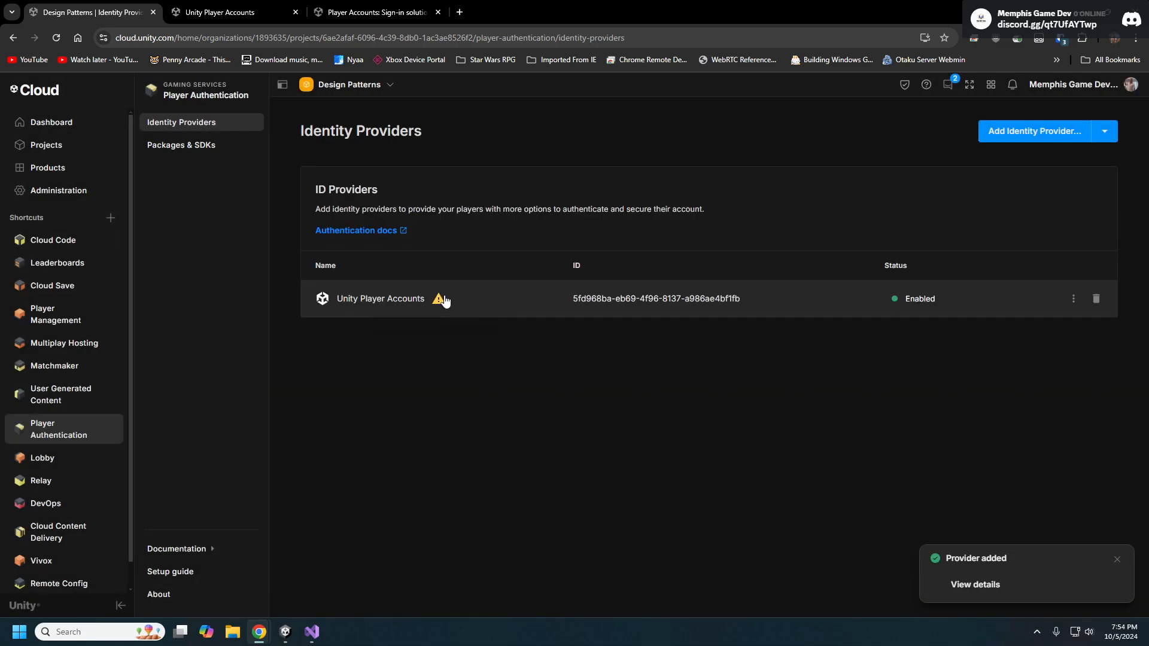
pyautogui.moveTo(440, 313)
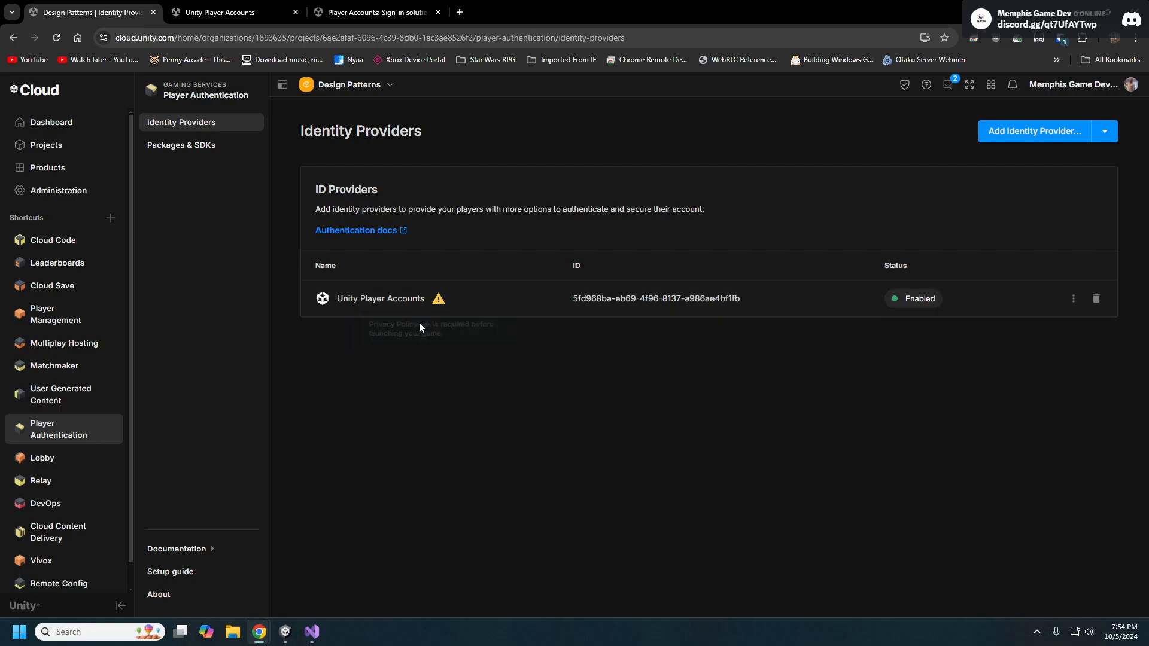
pyautogui.moveTo(821, 400)
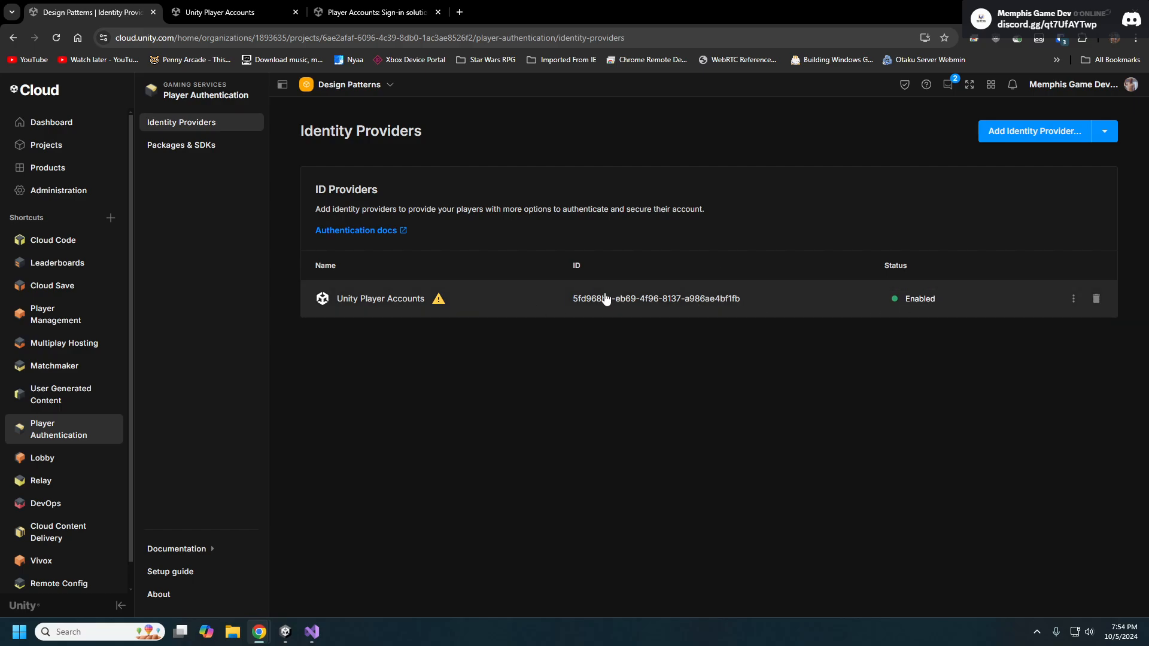
pyautogui.moveTo(696, 308)
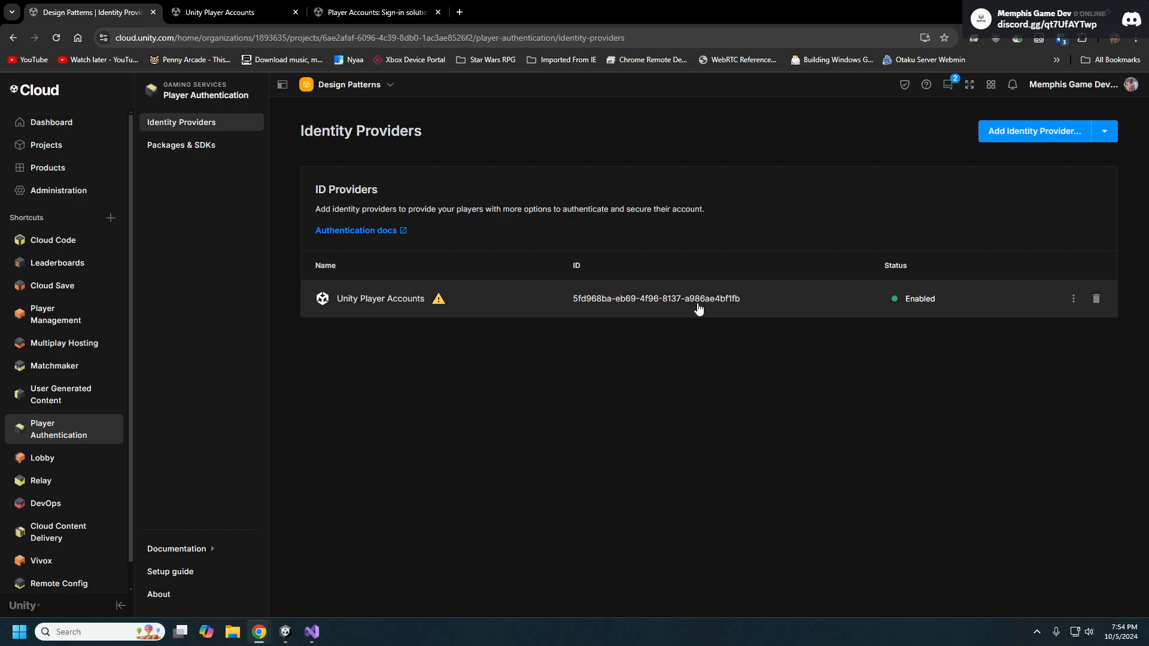
pyautogui.moveTo(740, 314)
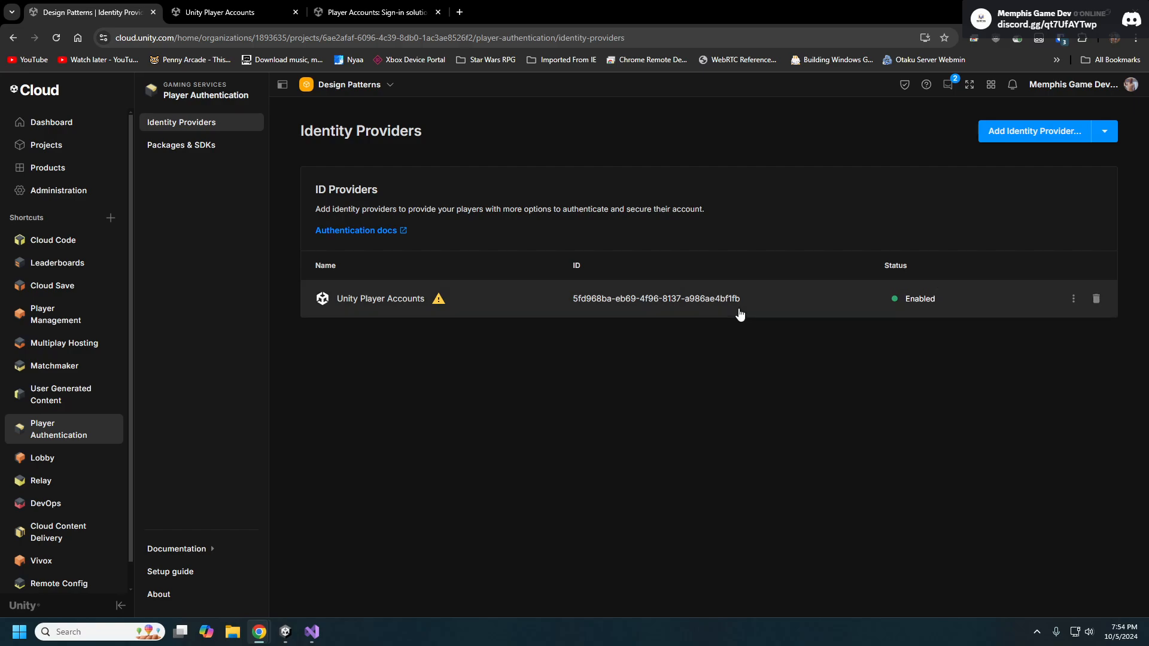
pyautogui.moveTo(763, 301)
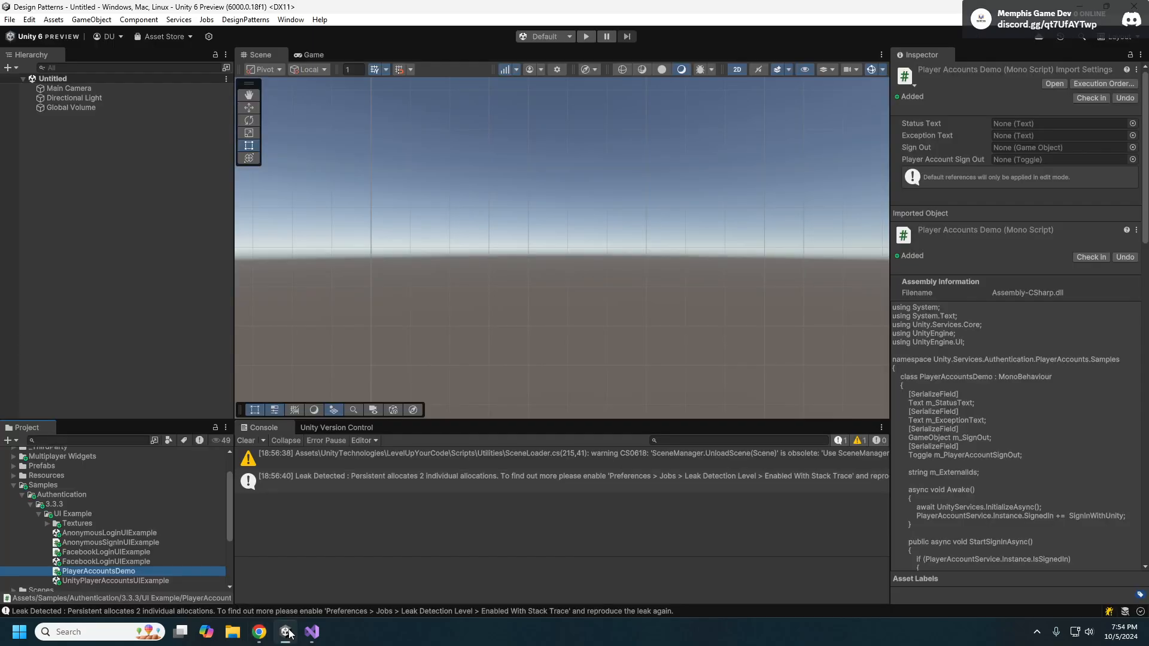
pyautogui.moveTo(481, 337)
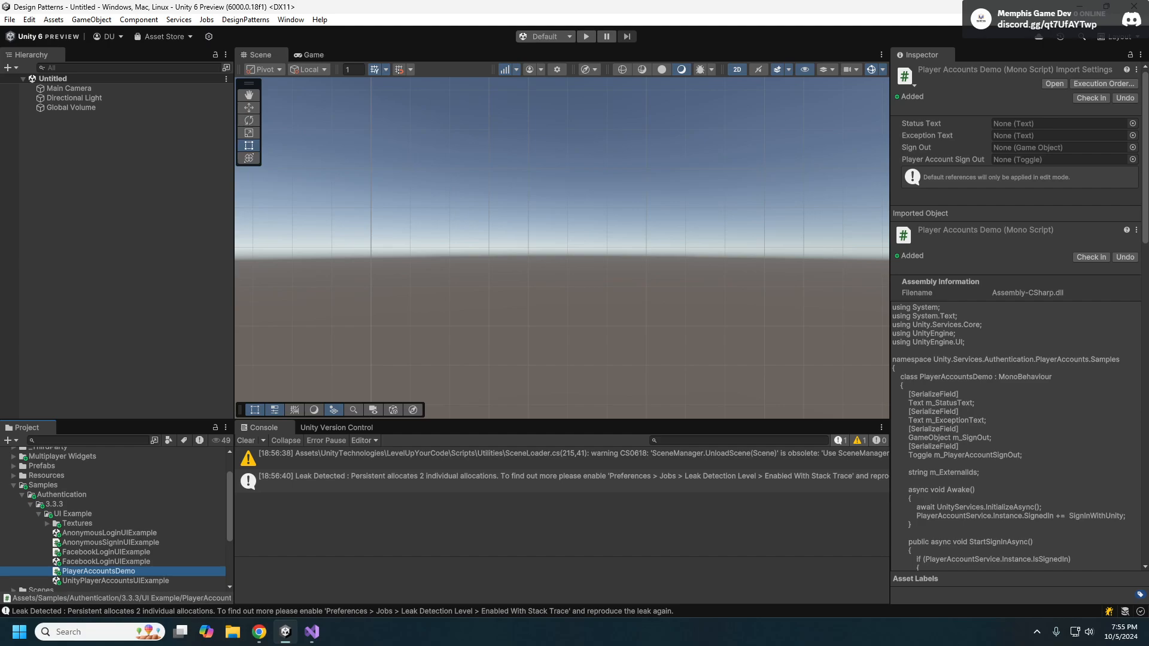
# - Open the Services menu listing Authentication and Unity Player Accounts
pyautogui.click(178, 19)
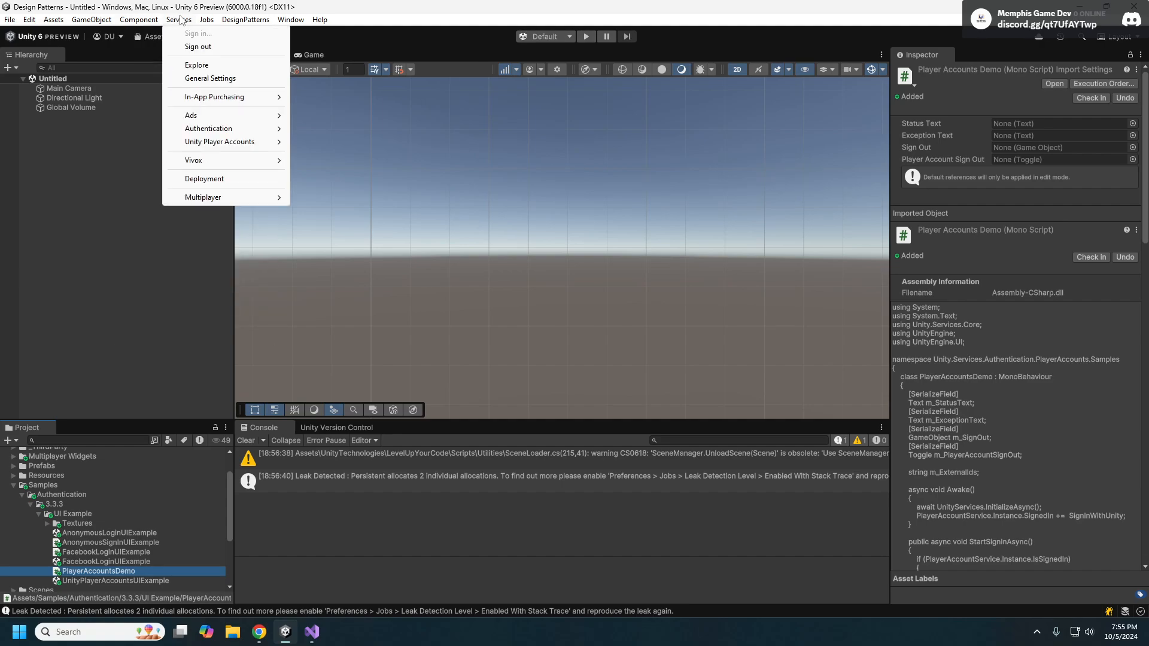
pyautogui.moveTo(180, 24)
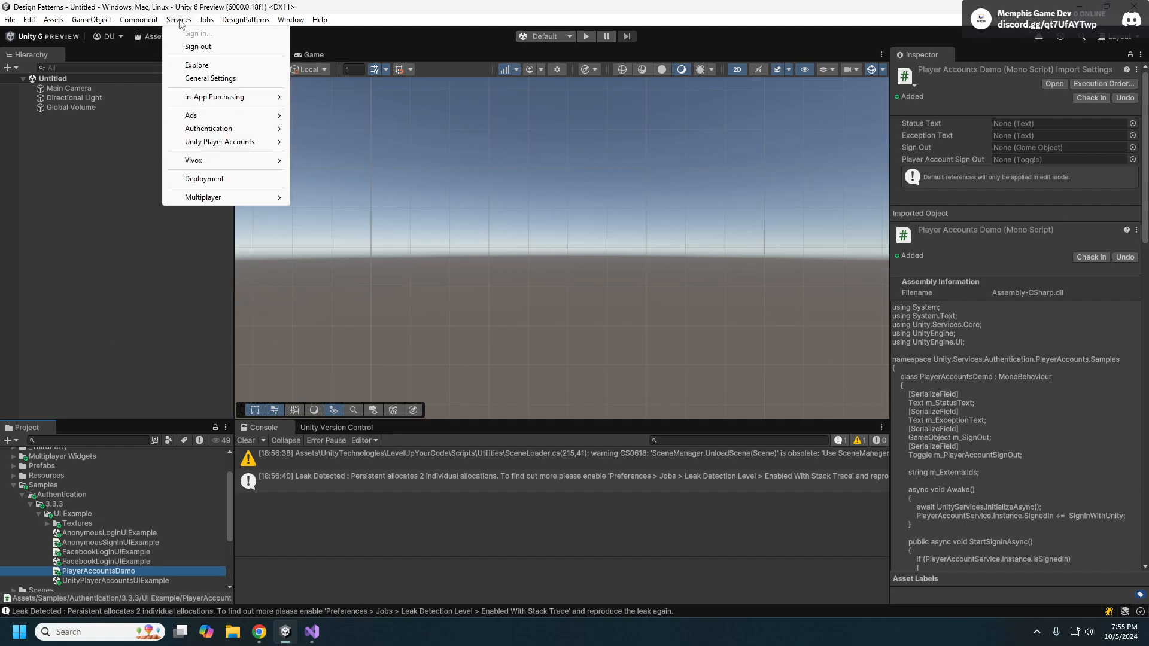
pyautogui.moveTo(208, 128)
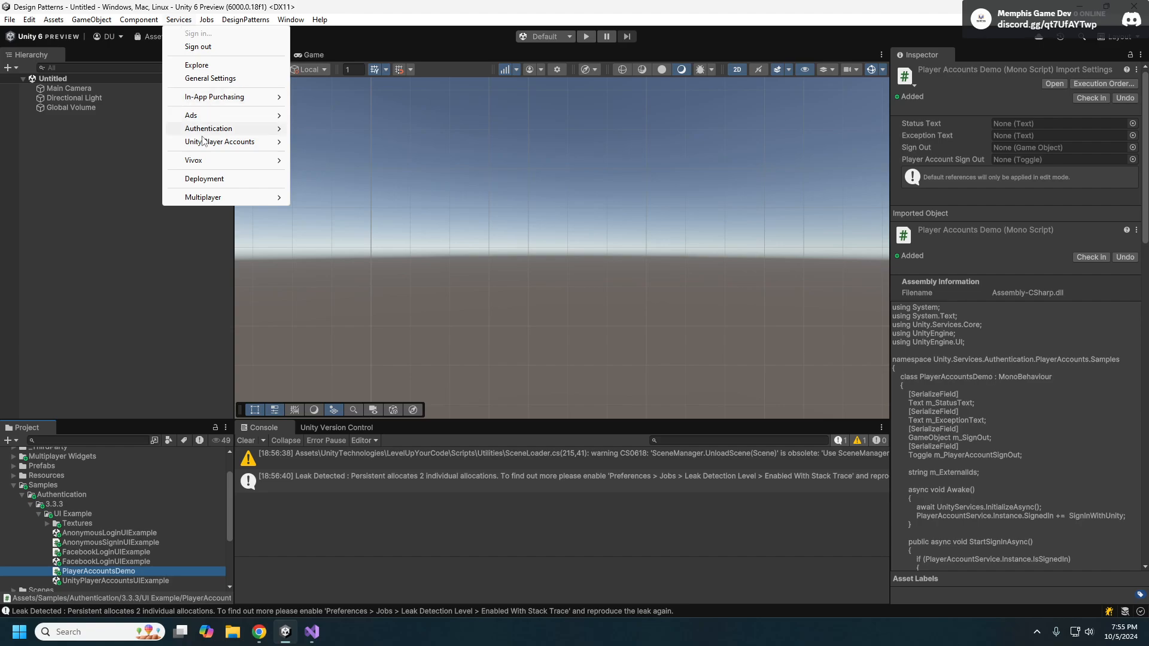
pyautogui.moveTo(208, 128)
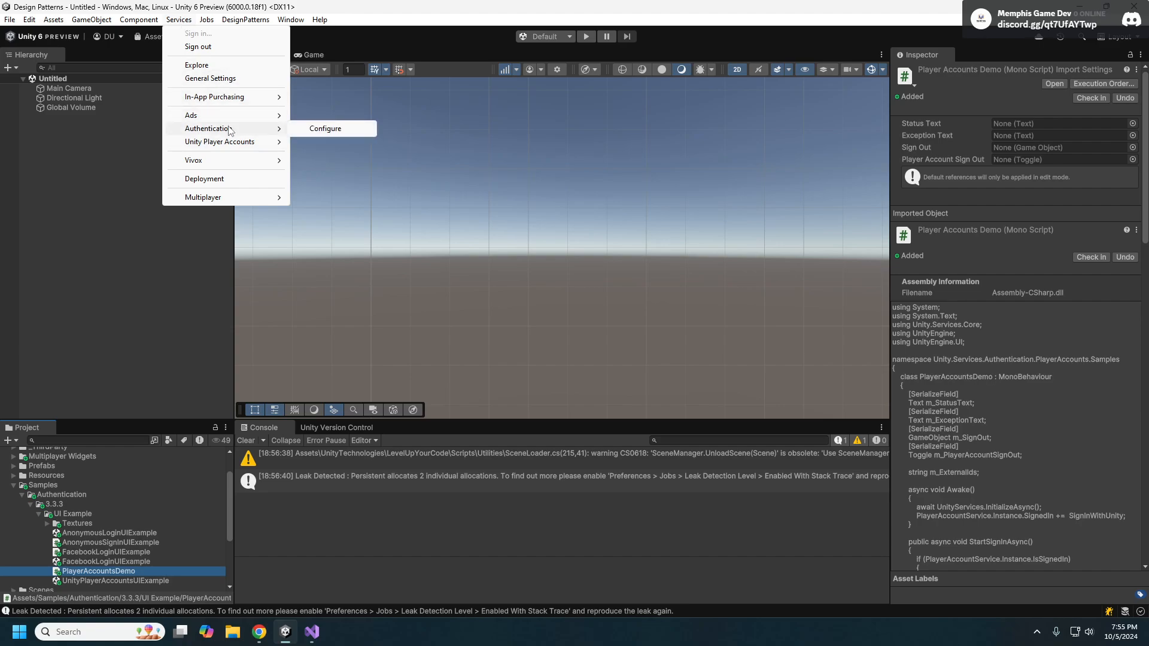
pyautogui.moveTo(220, 141)
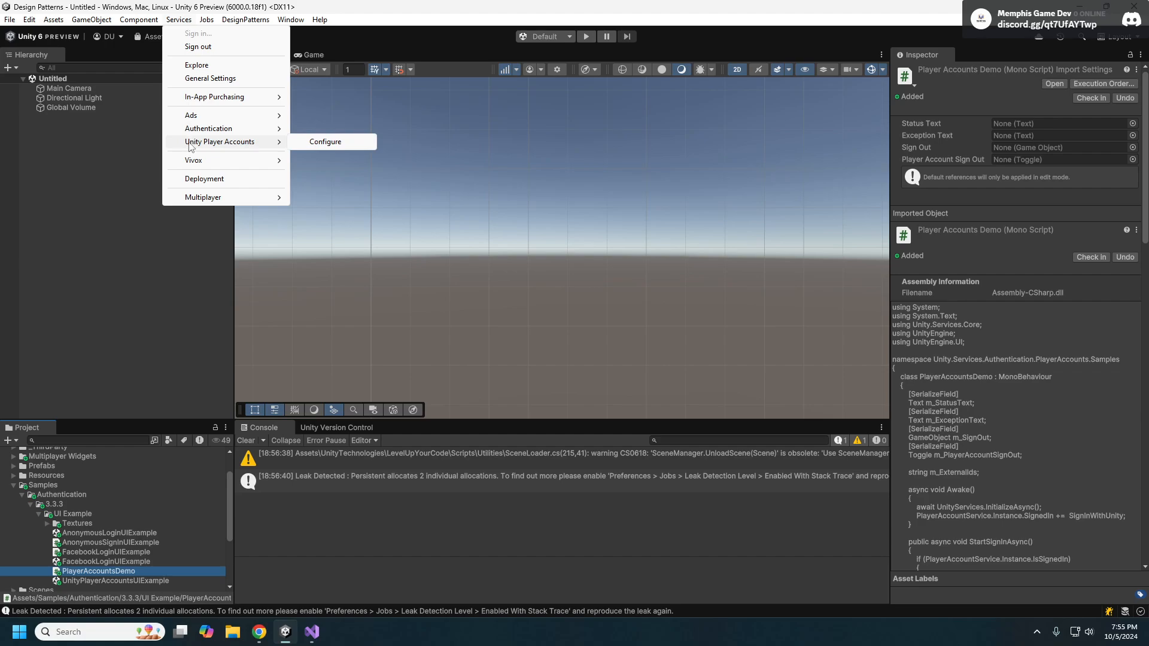
# - Open Unity Player Accounts settings, keep Scope at Everything, and toggle Use Custom Deep Link Uri
pyautogui.click(325, 141)
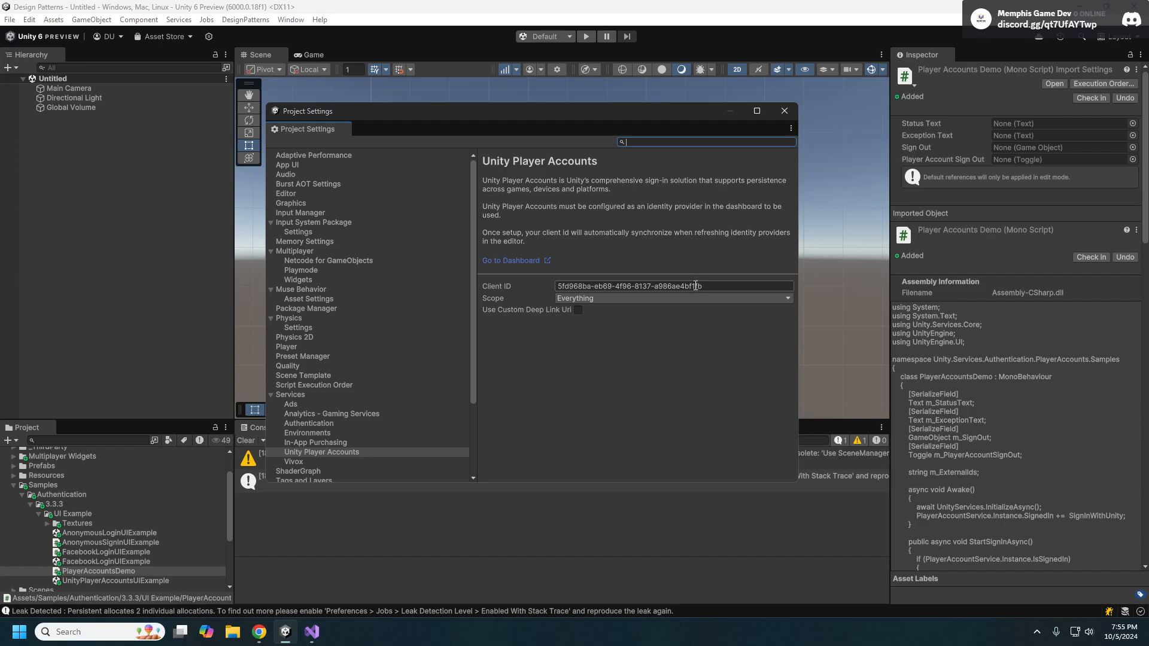
pyautogui.click(672, 298)
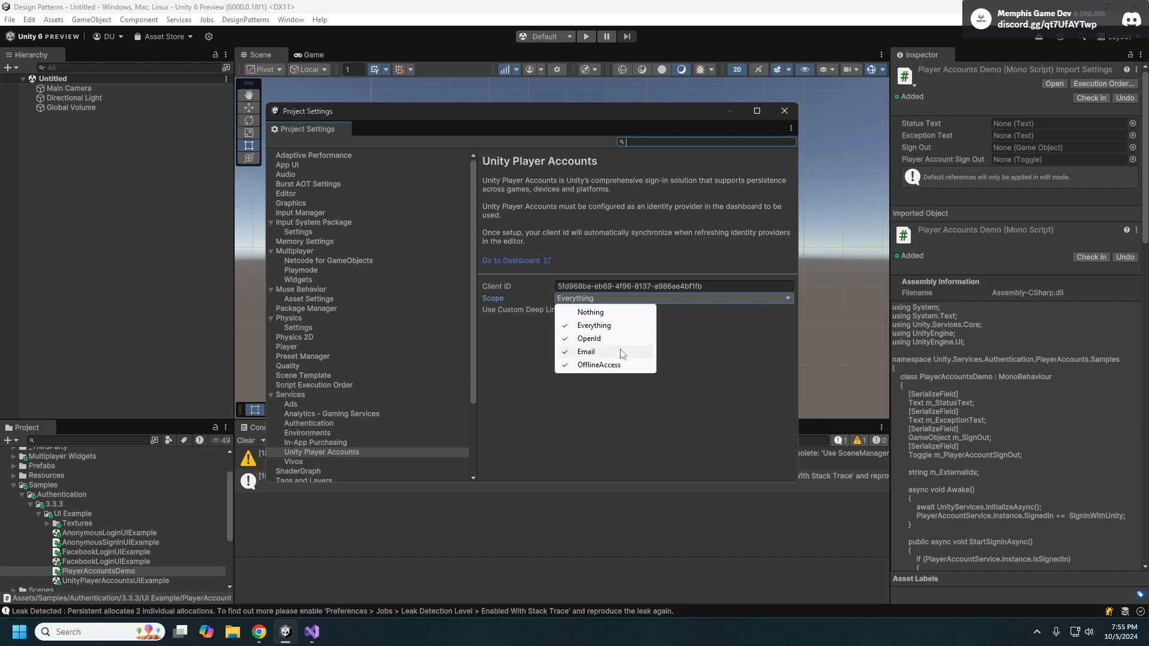
pyautogui.moveTo(596, 325)
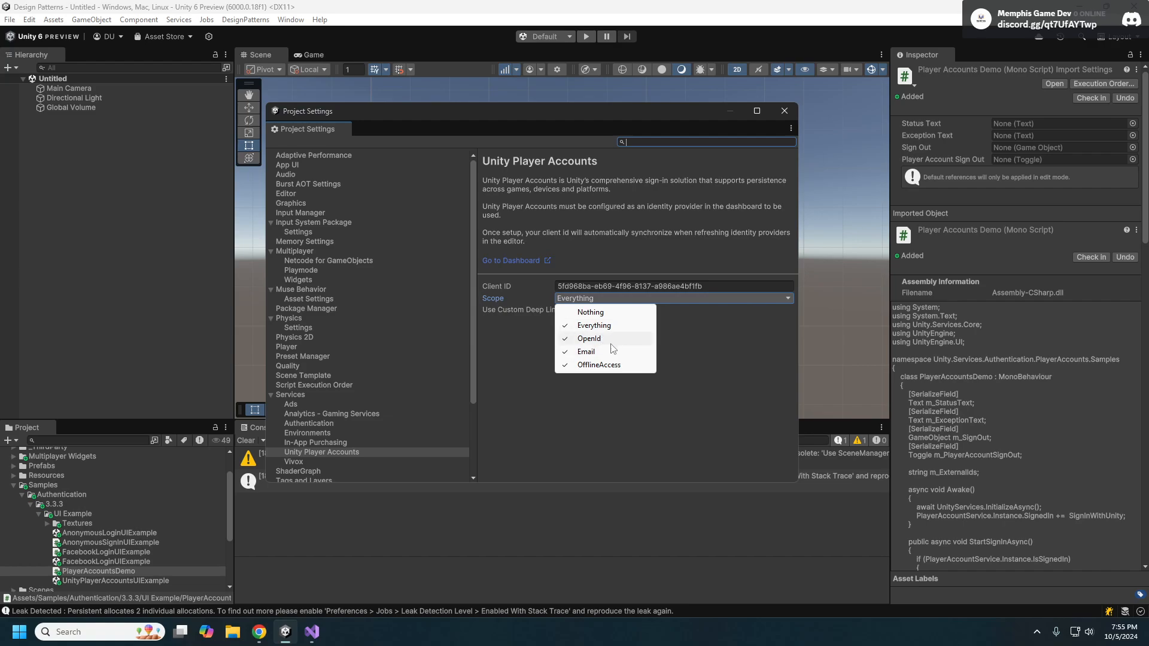
pyautogui.moveTo(591, 311)
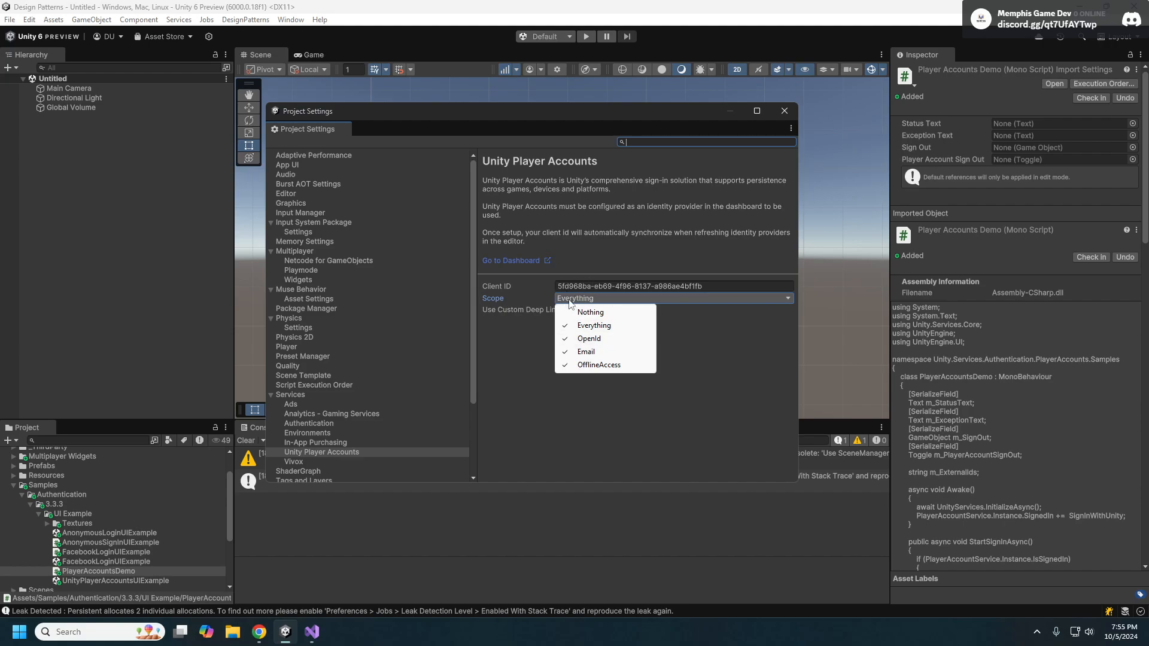
pyautogui.click(593, 324)
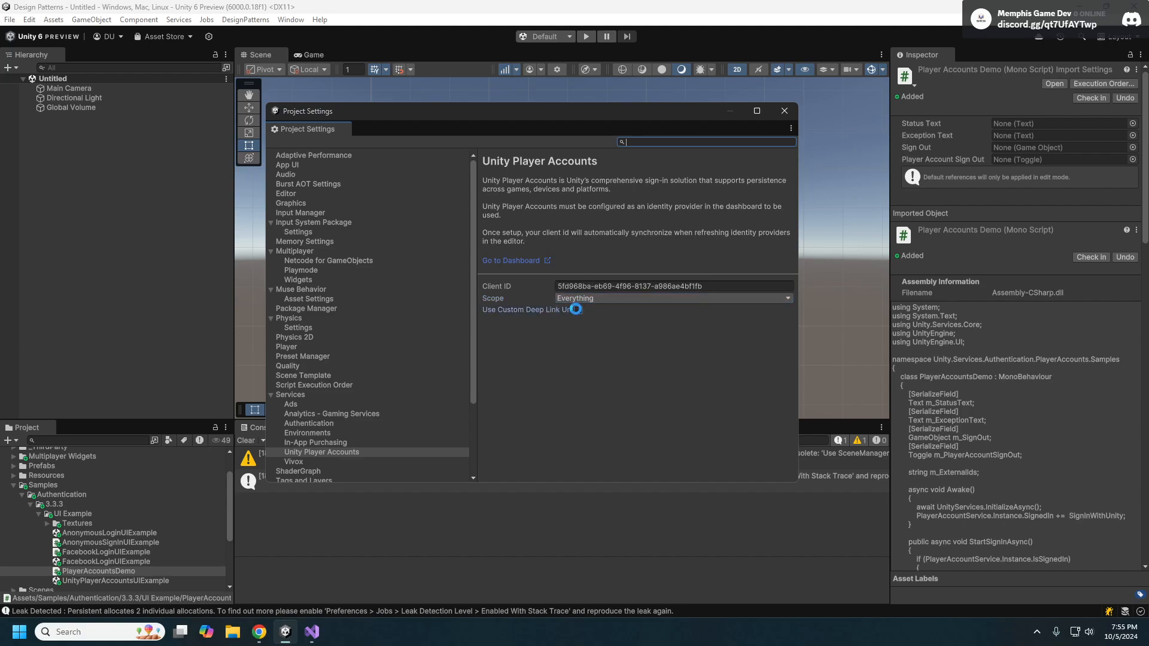
pyautogui.click(575, 310)
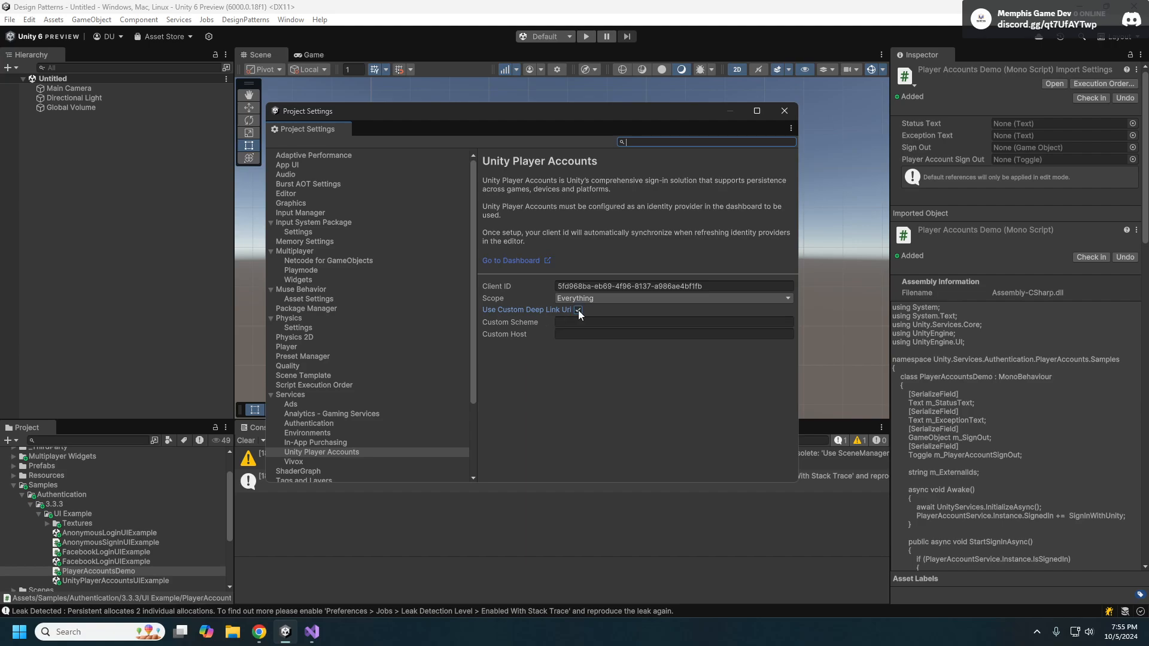
pyautogui.click(578, 309)
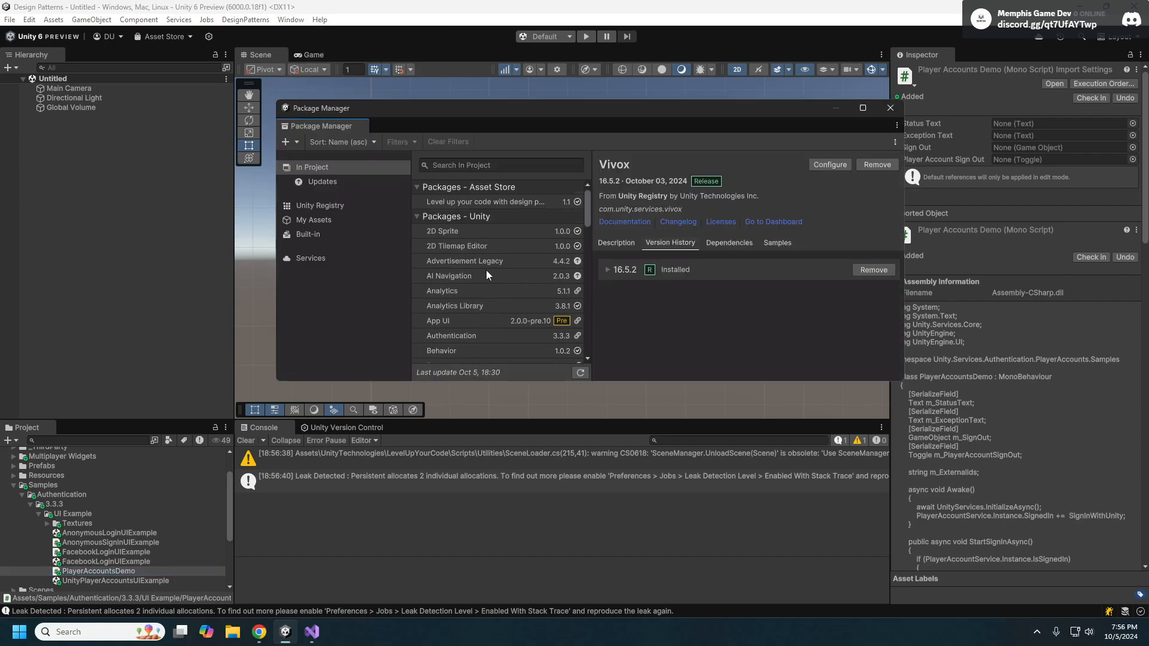
# - Verify the Authentication package's UI Example sample is imported, then close Package Manager
pyautogui.click(451, 271)
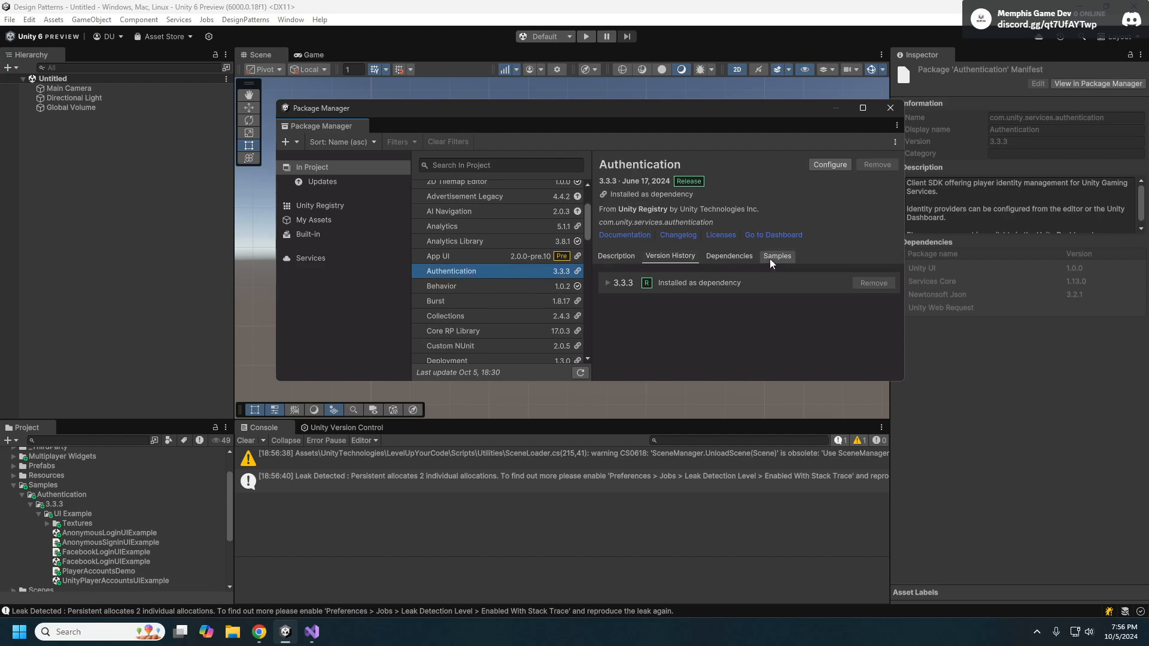
pyautogui.click(776, 255)
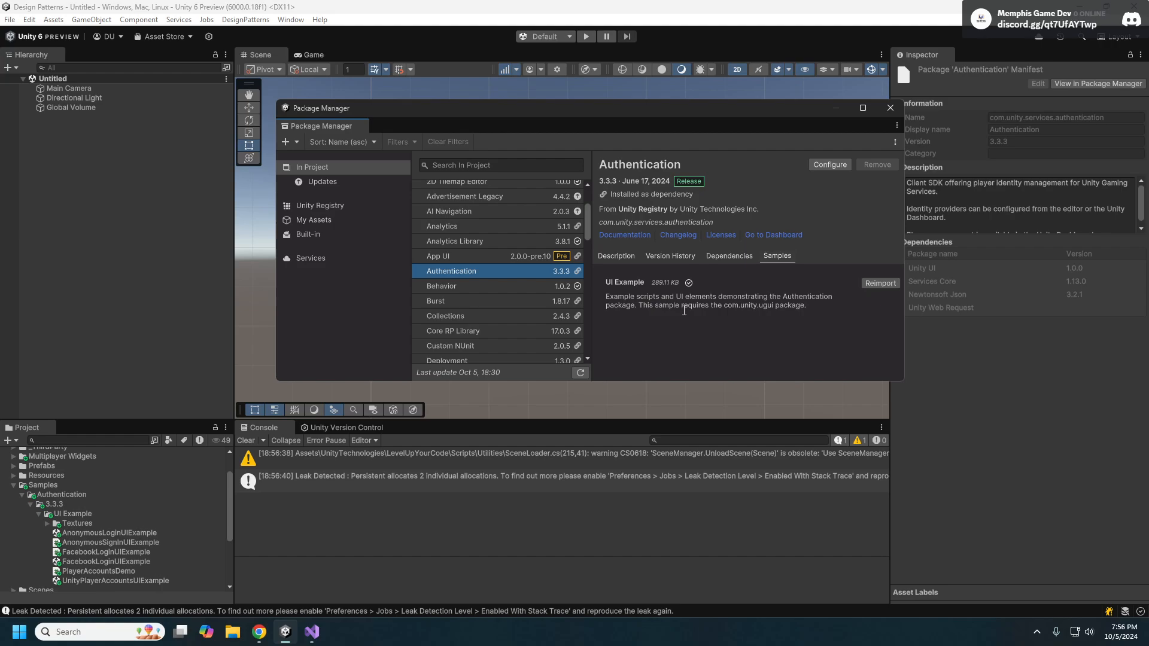
pyautogui.moveTo(676, 312)
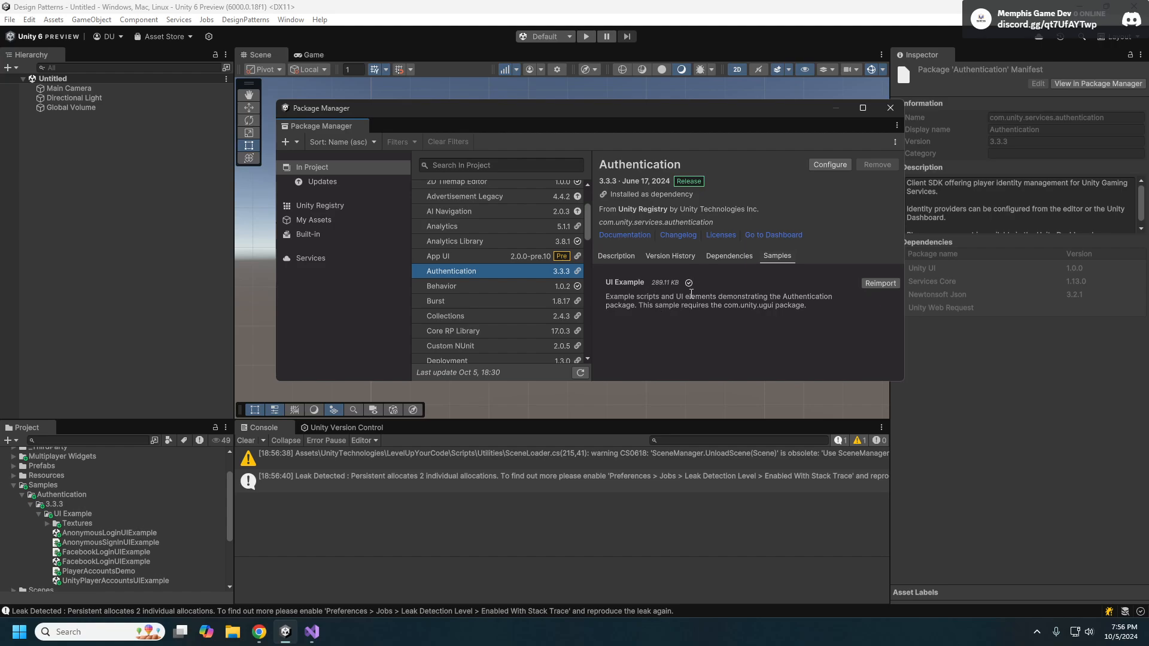
pyautogui.click(890, 108)
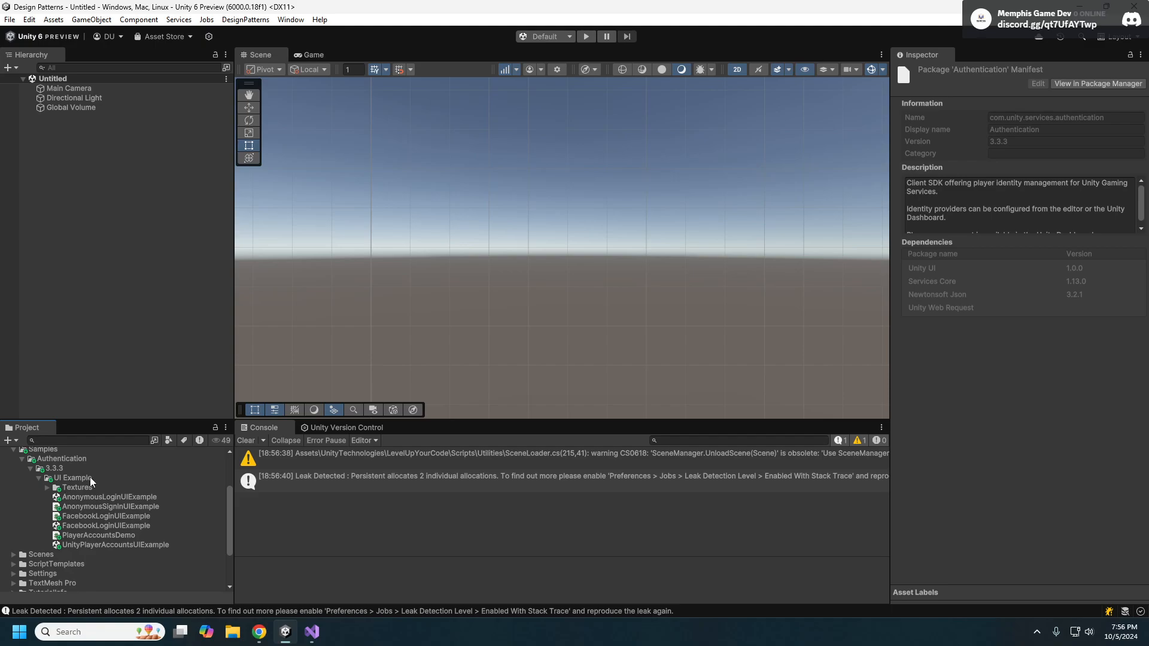
# - Open the UnityPlayerAccountsUIExample scene from Samples/Authentication/3.3.3/UI Example
pyautogui.click(108, 496)
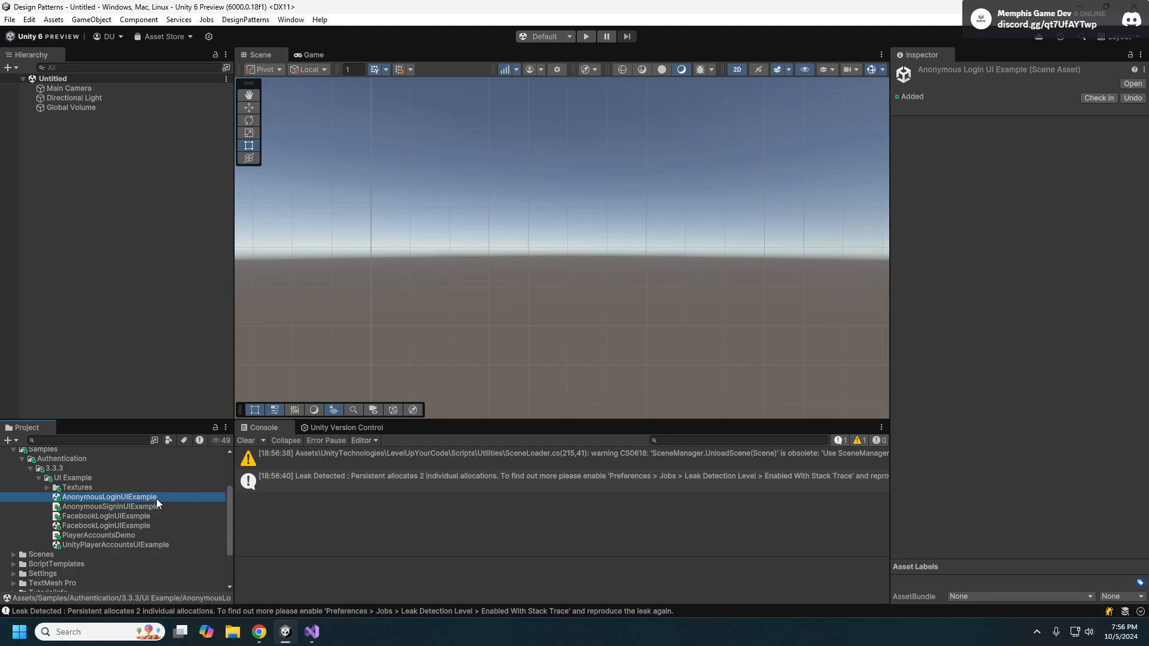
pyautogui.moveTo(92, 521)
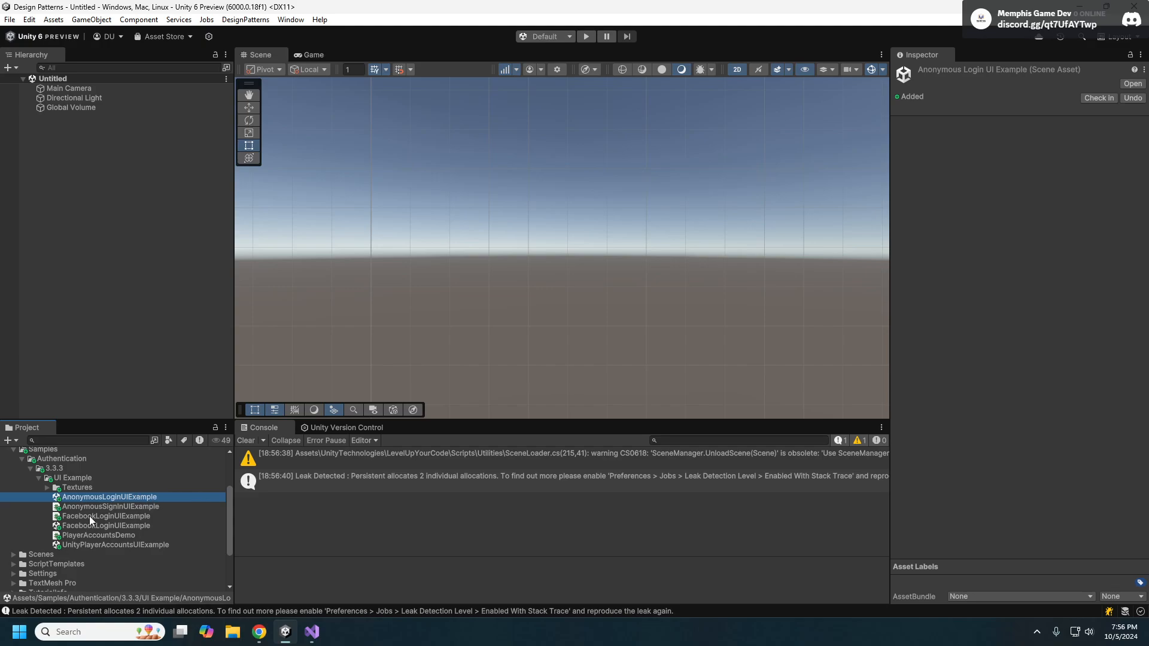
pyautogui.click(97, 534)
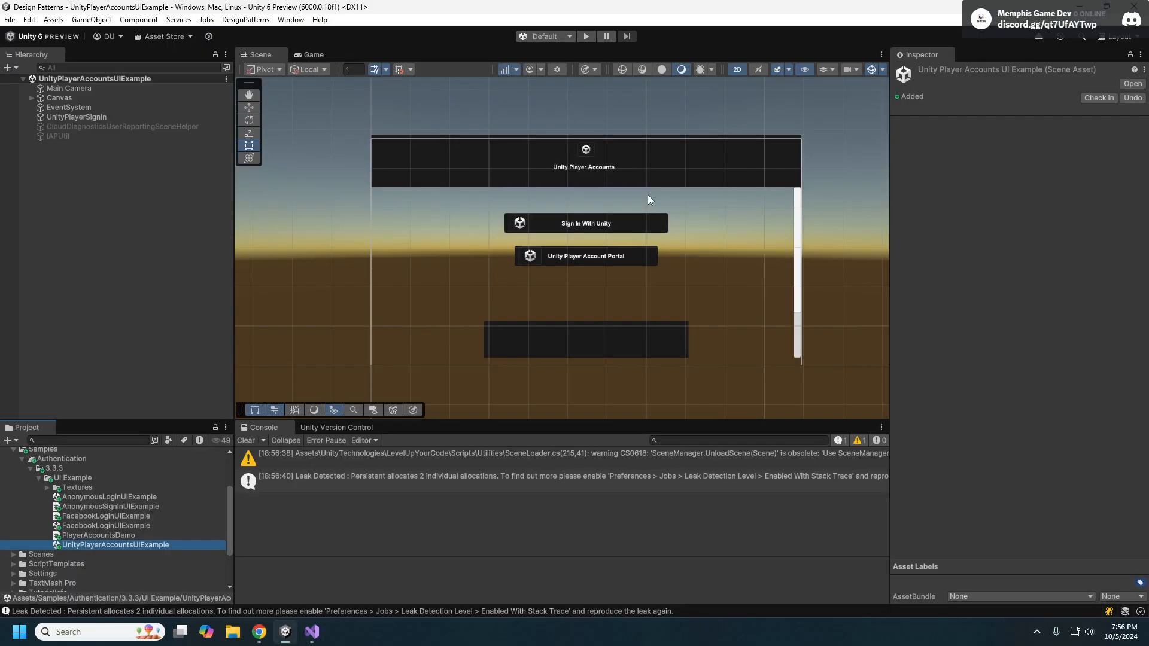
pyautogui.moveTo(583, 231)
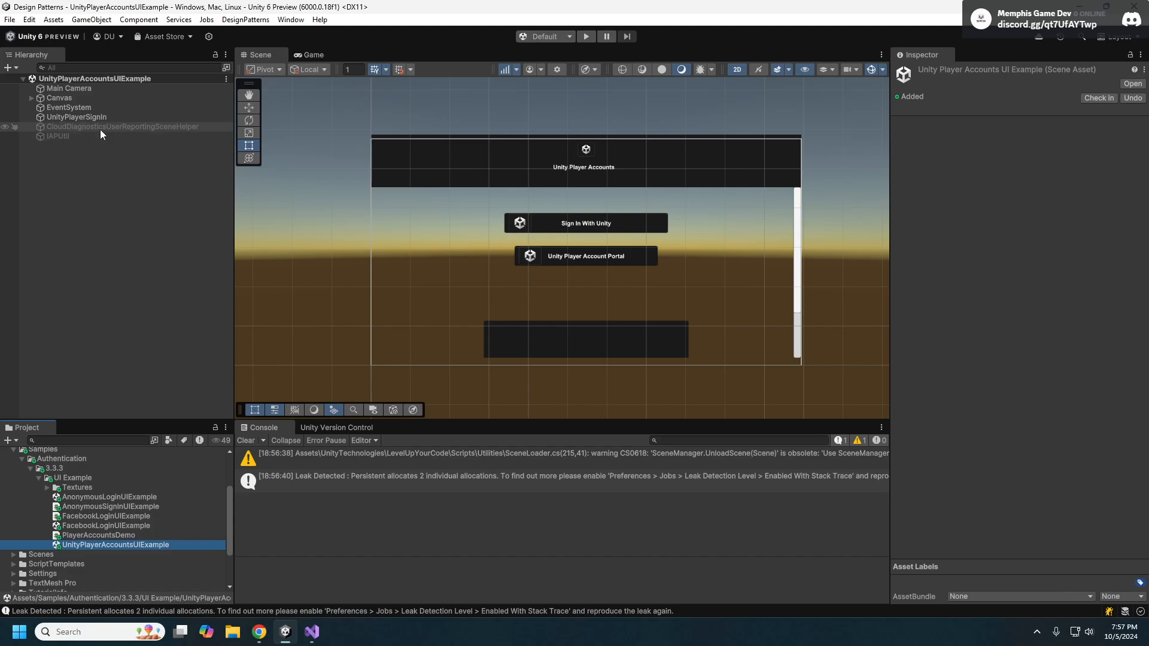
# - Select CloudDiagnosticsUserReportingSceneHelper to view its unassigned Player Accounts Demo references
pyautogui.click(121, 126)
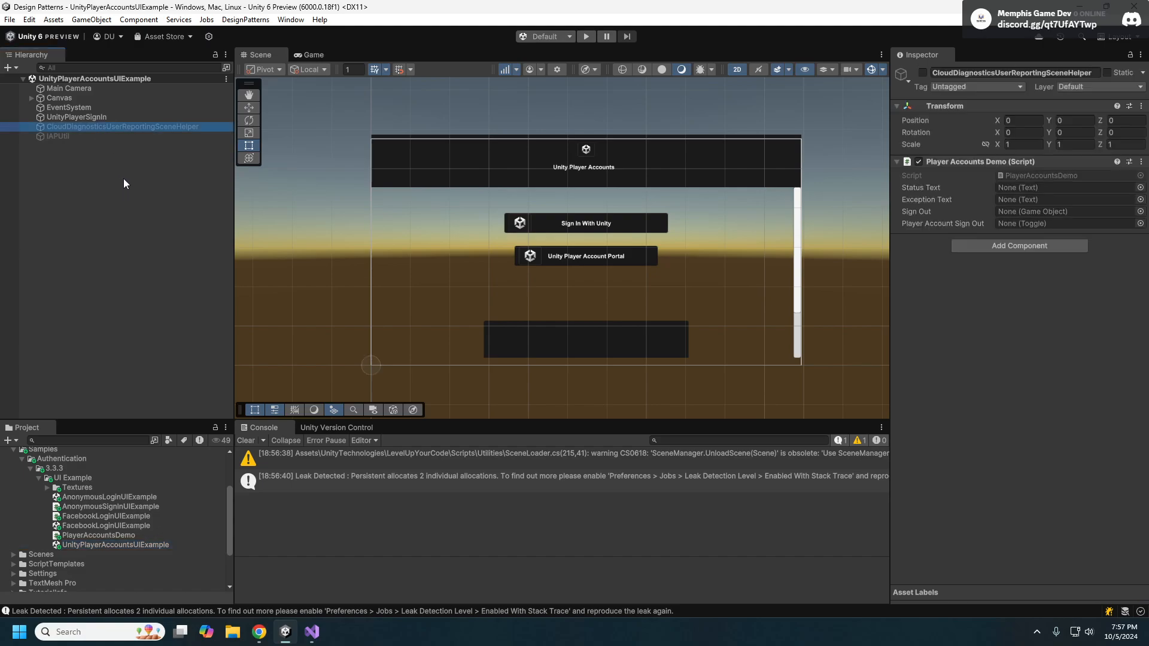
pyautogui.moveTo(89, 154)
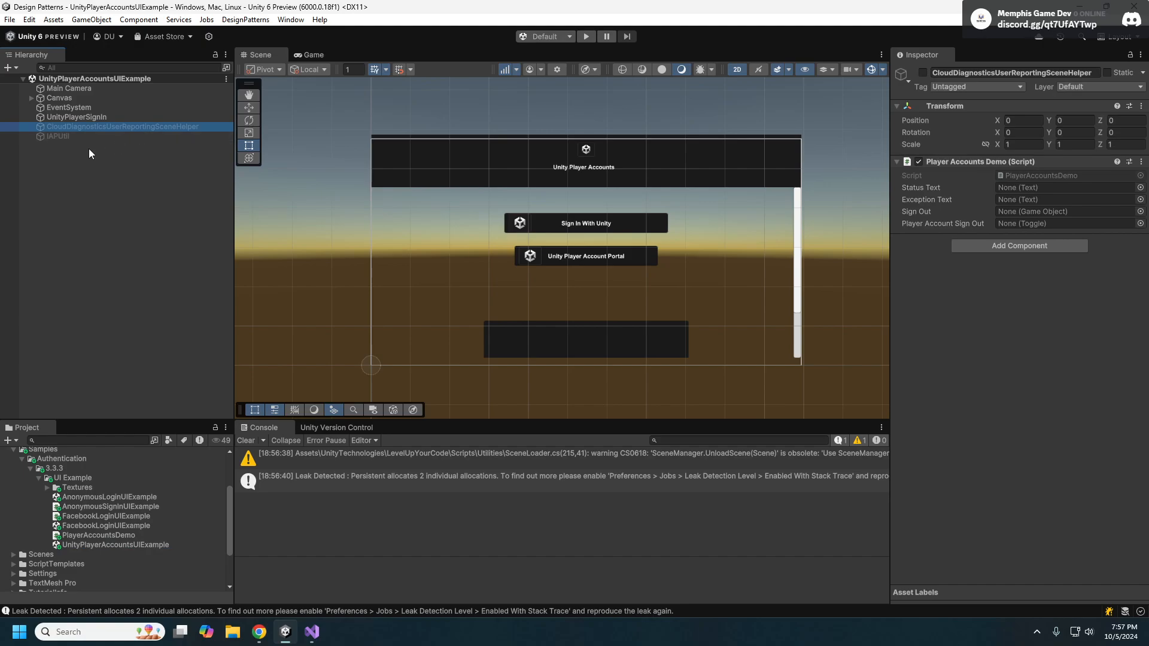
pyautogui.moveTo(79, 159)
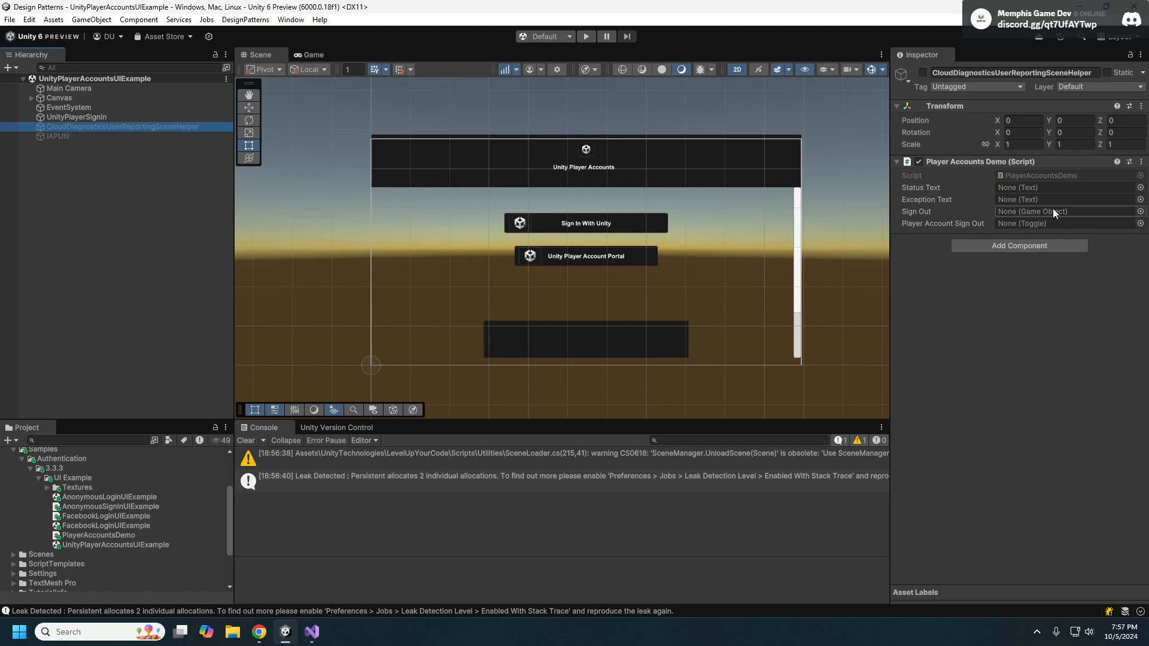
pyautogui.moveTo(945, 174)
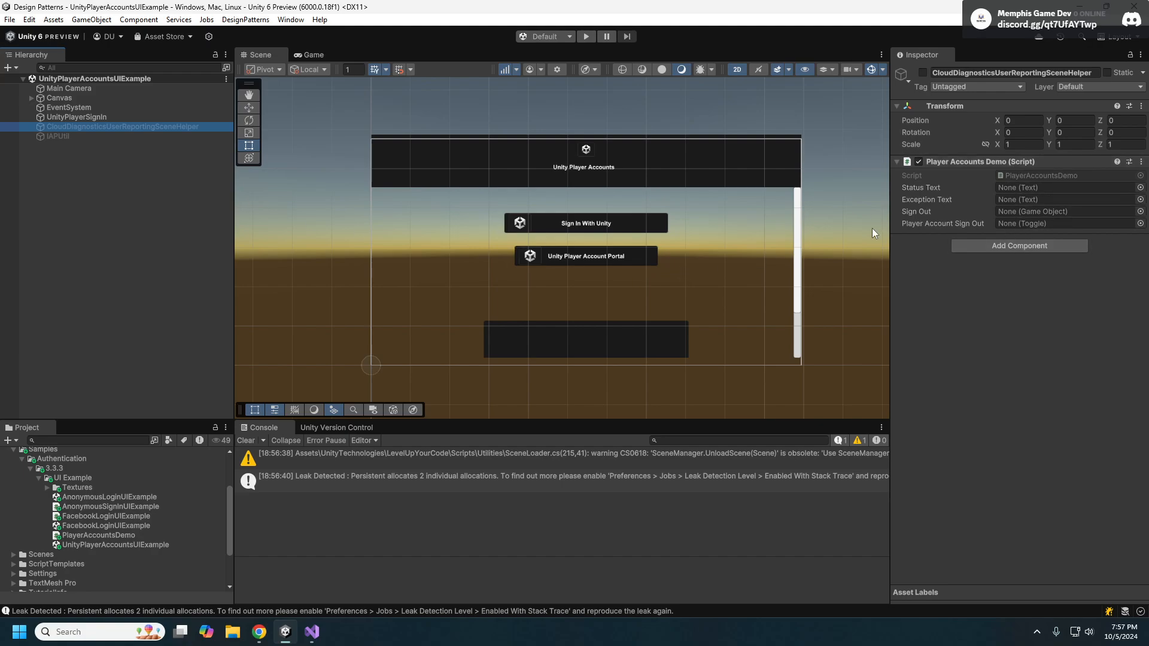
pyautogui.moveTo(936, 254)
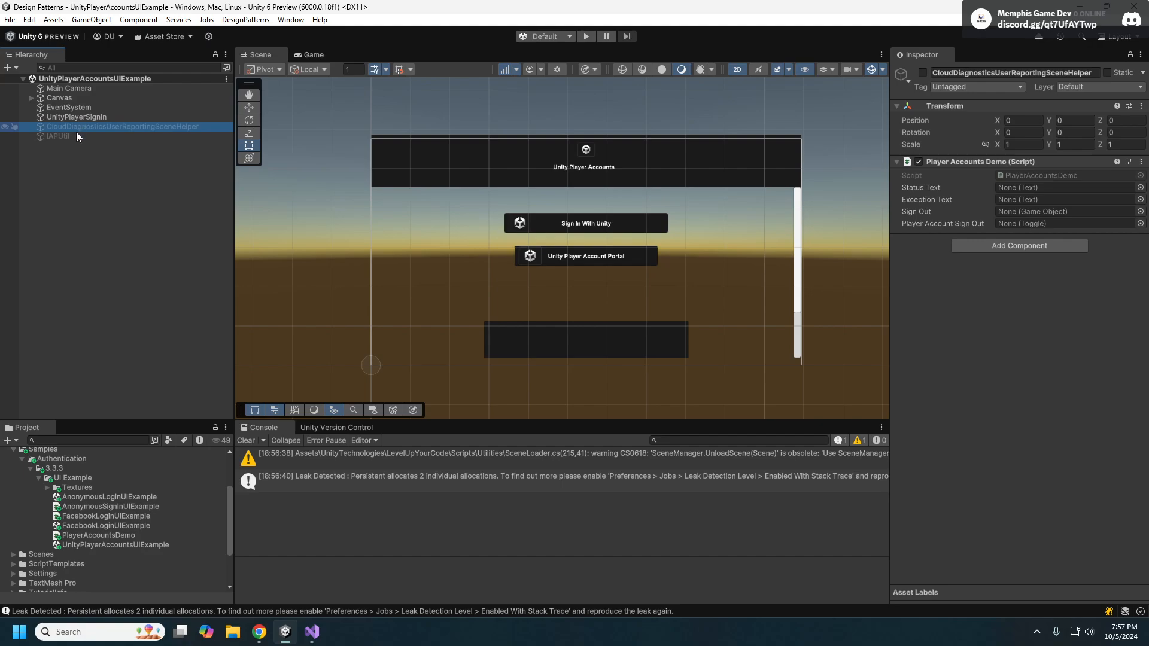
pyautogui.click(57, 137)
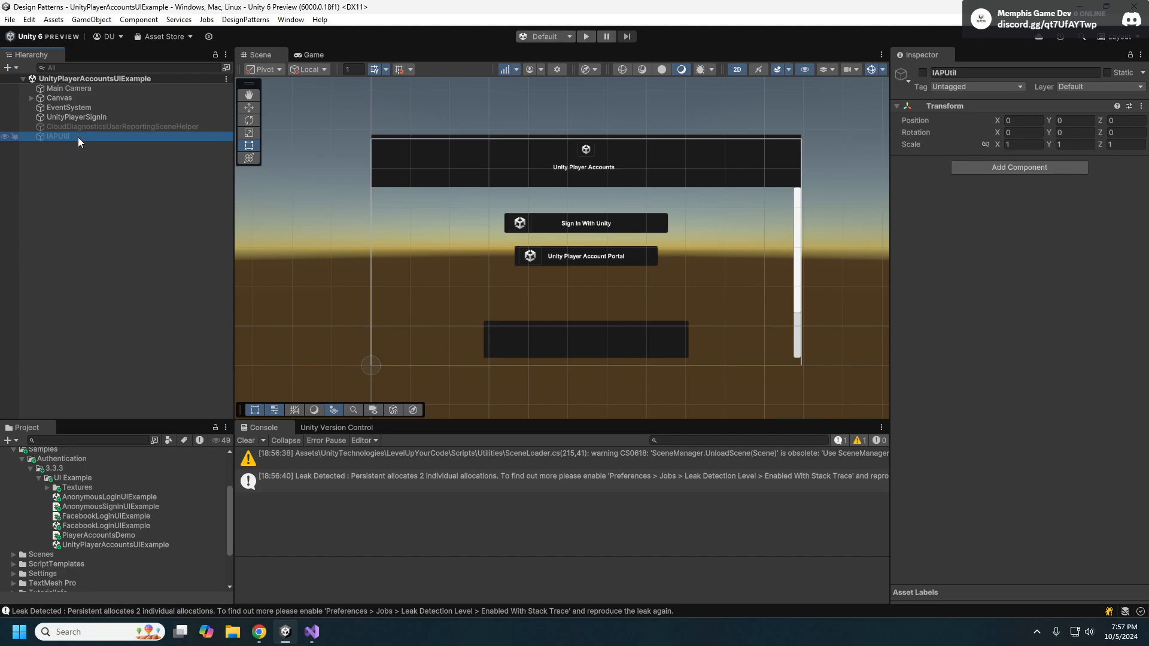
pyautogui.moveTo(71, 232)
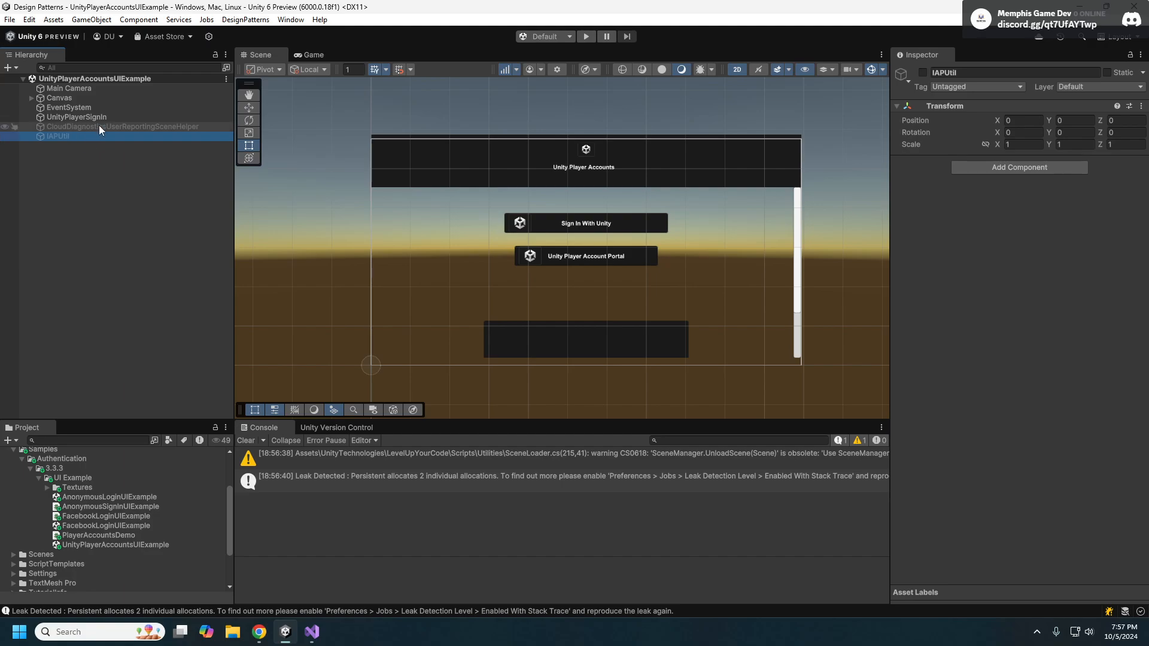
pyautogui.click(122, 127)
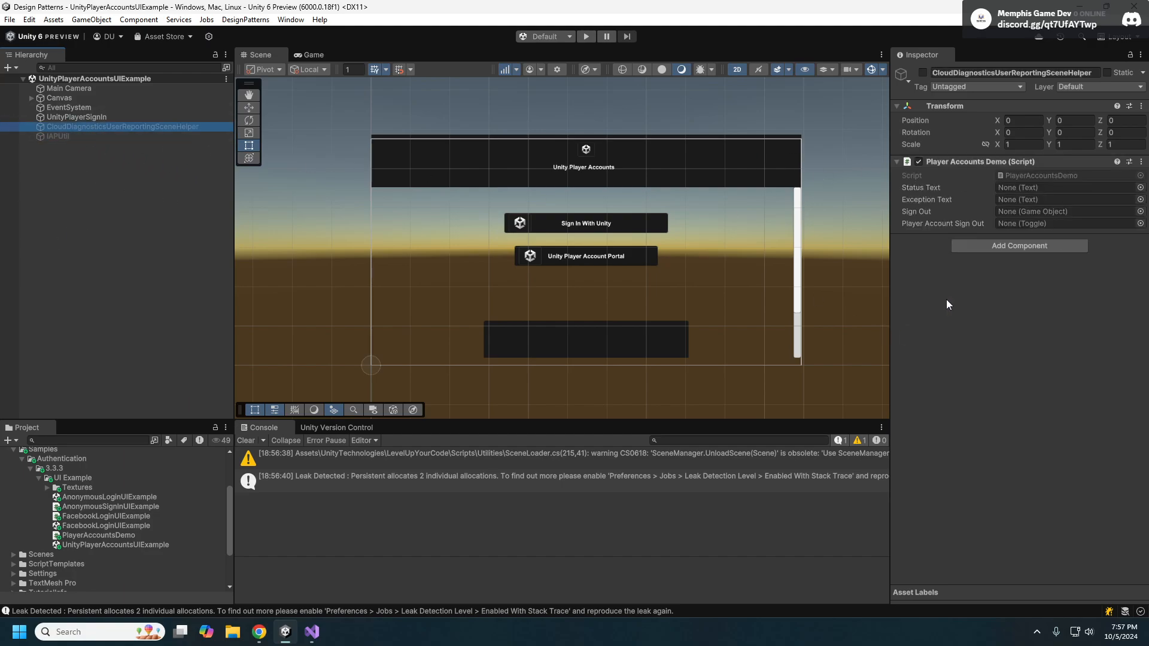
pyautogui.moveTo(930, 281)
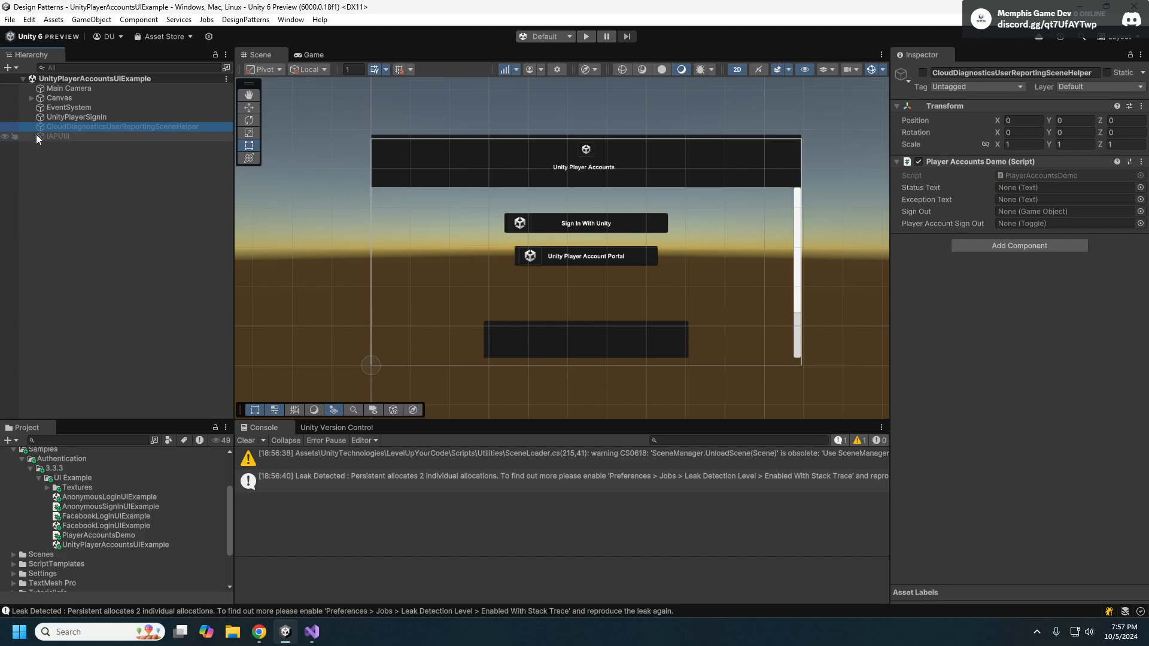
# - Select UnityPlayerSignIn to review its assigned StatusText, ErrorText and sign-out references
pyautogui.click(76, 117)
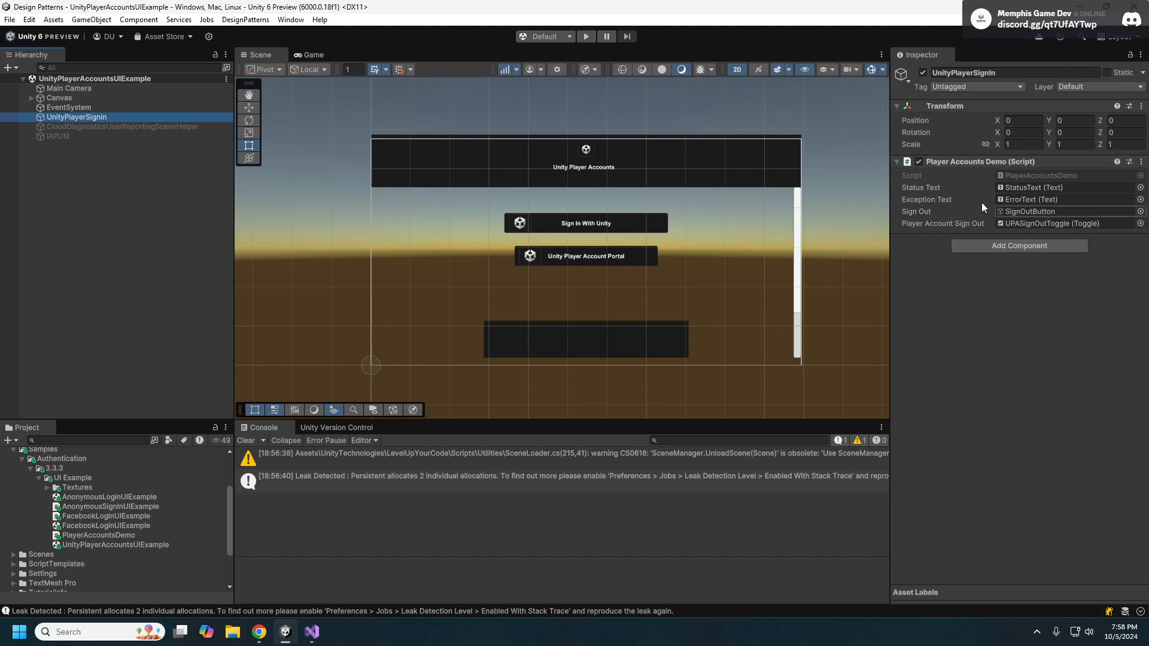
pyautogui.click(1021, 143)
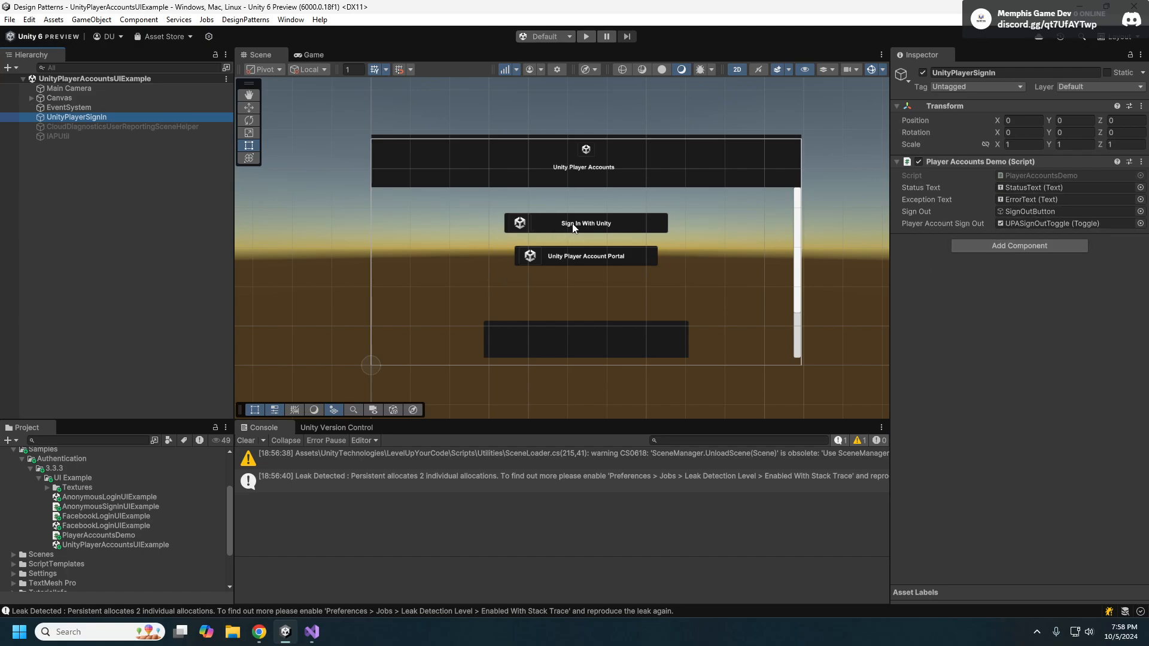
pyautogui.moveTo(591, 239)
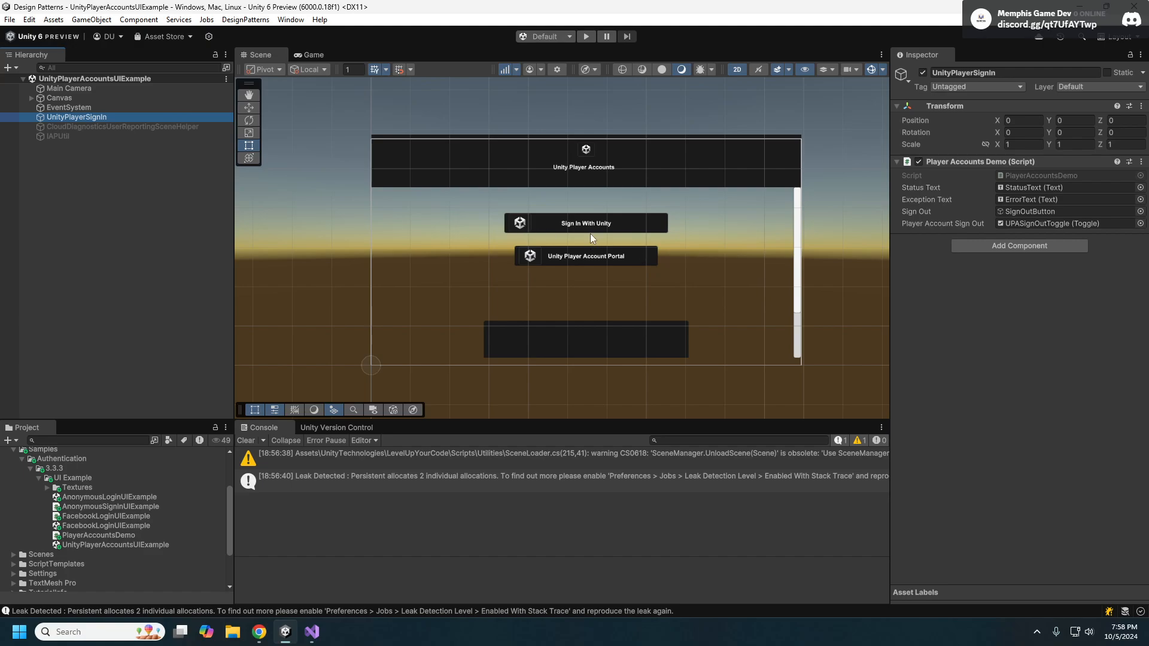
pyautogui.moveTo(638, 261)
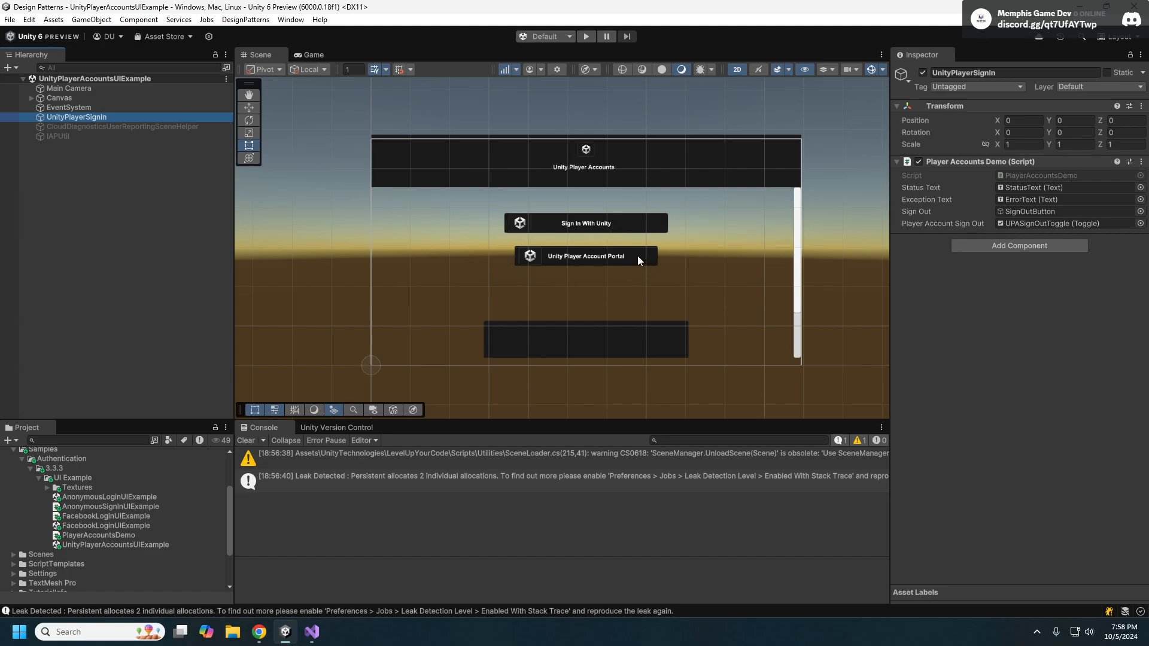
pyautogui.moveTo(573, 262)
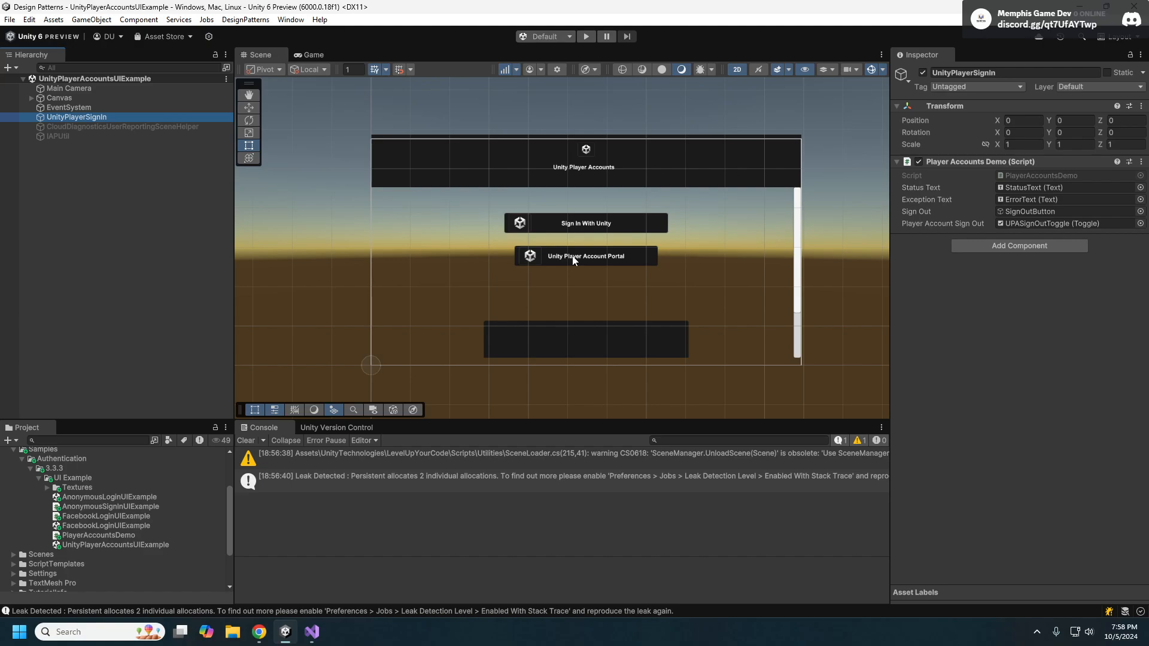
pyautogui.moveTo(602, 254)
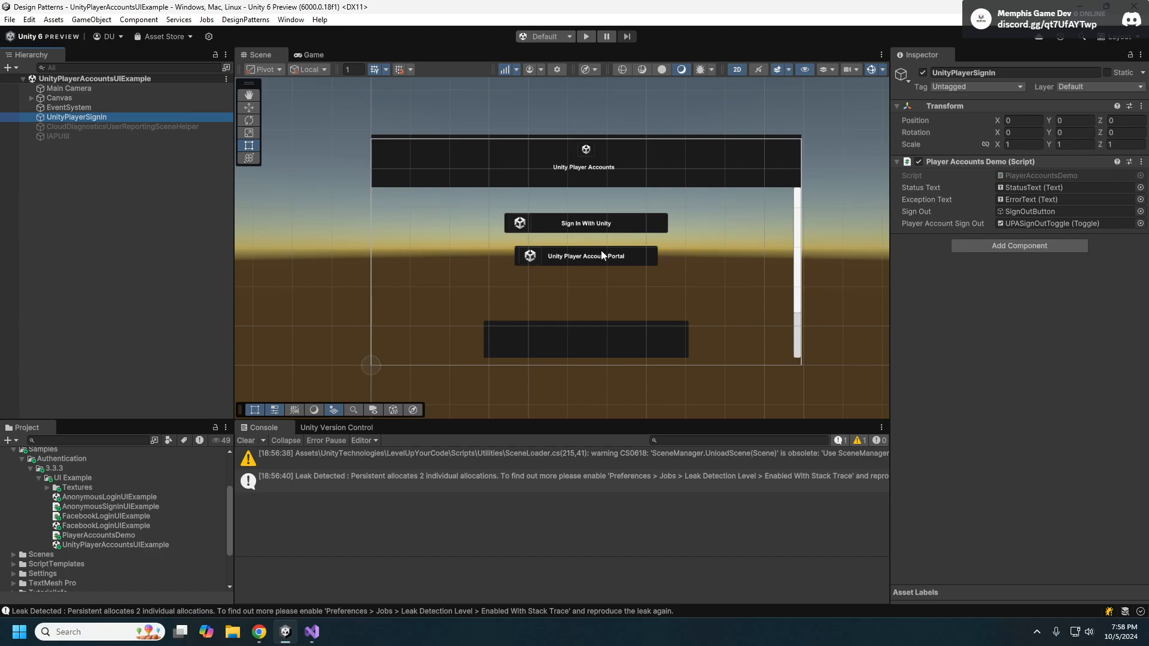
pyautogui.moveTo(579, 274)
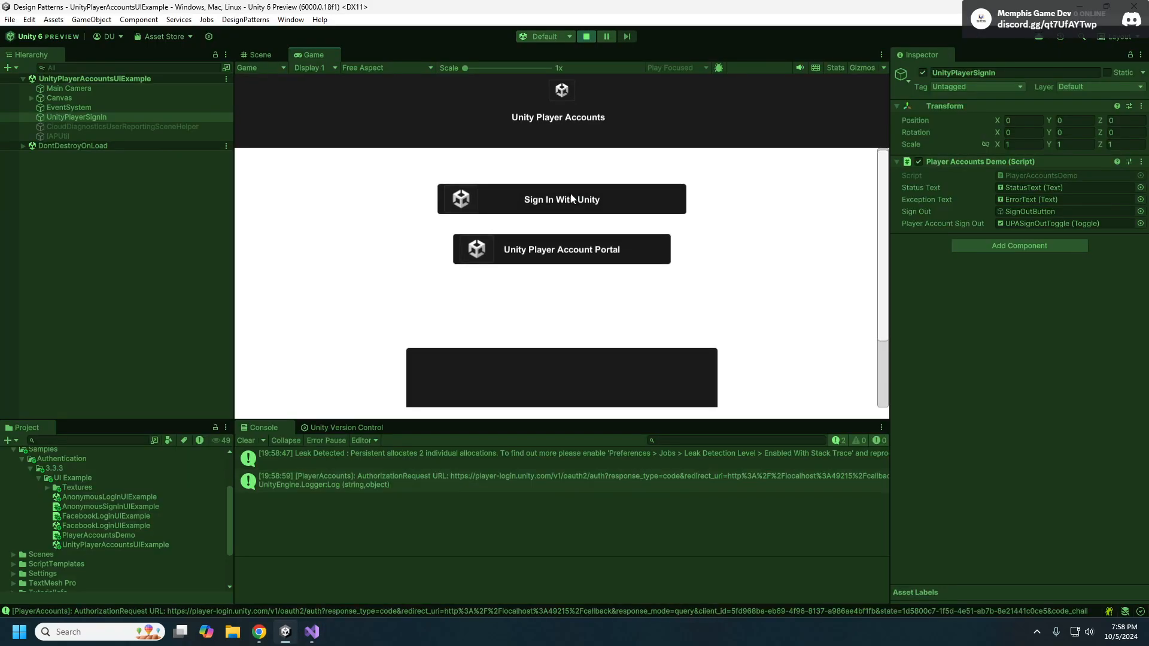
# - Launch Unity sign-in with a different account, glance at sign-up, then continue with Google
pyautogui.click(561, 199)
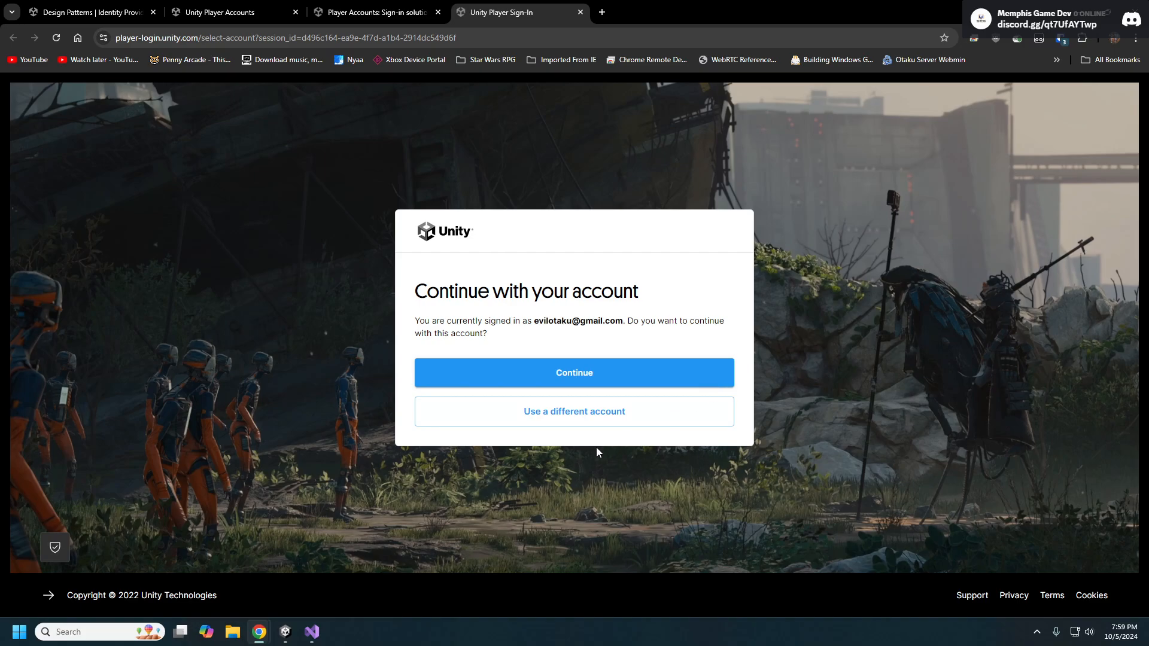
pyautogui.click(573, 411)
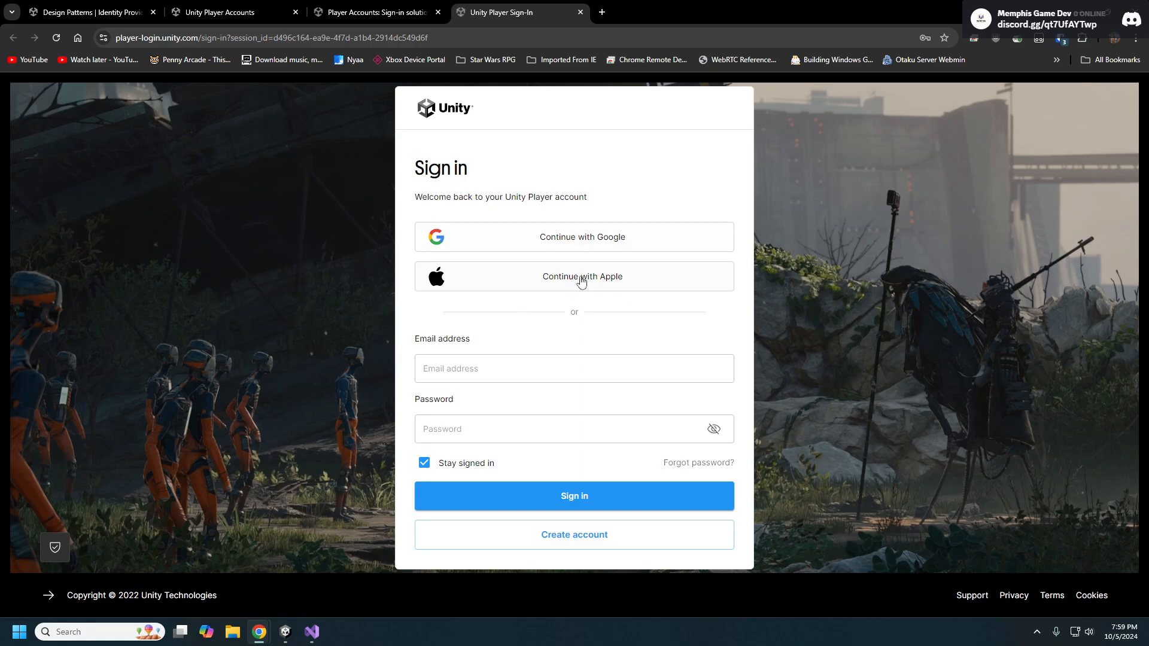
pyautogui.moveTo(608, 319)
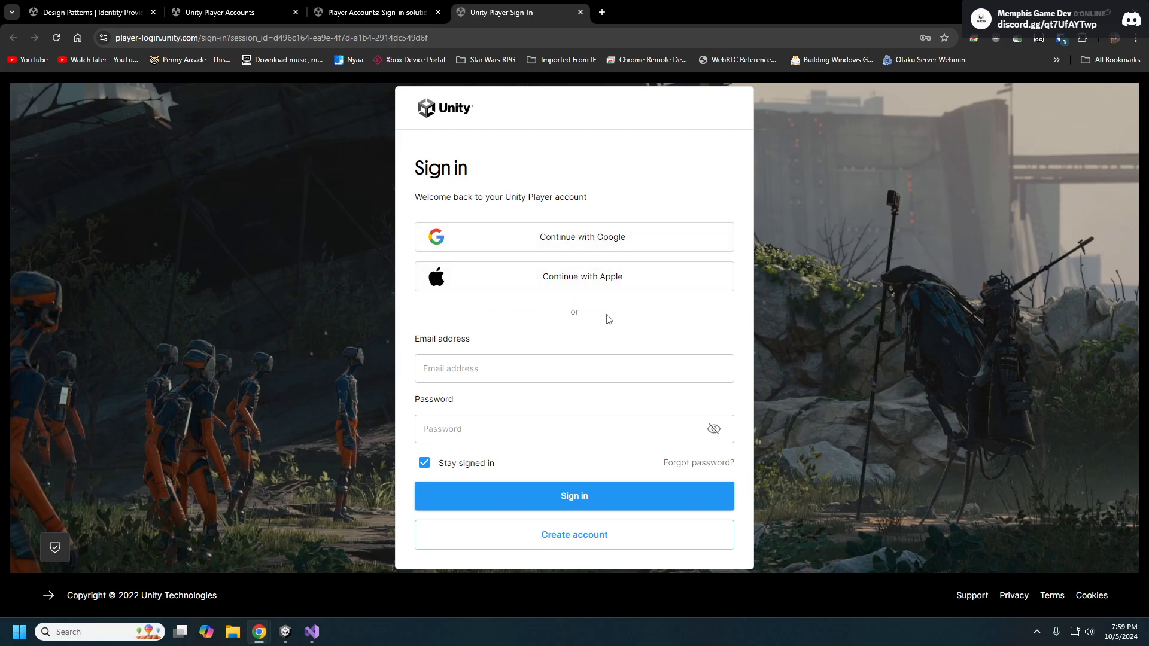
pyautogui.moveTo(644, 246)
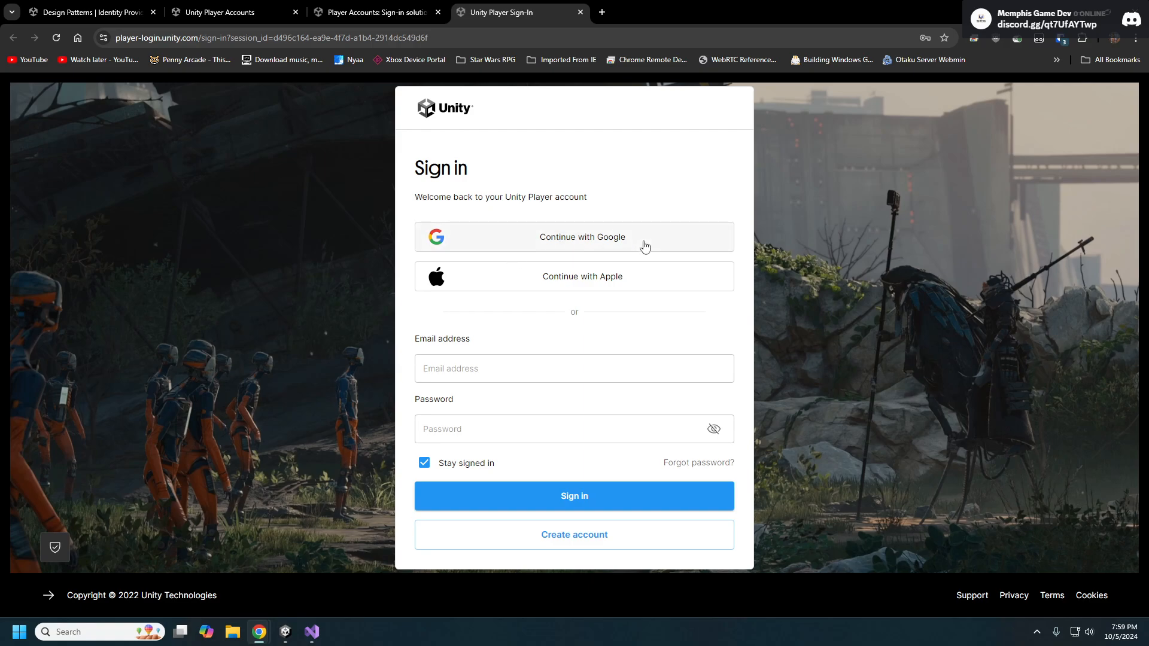
pyautogui.moveTo(607, 231)
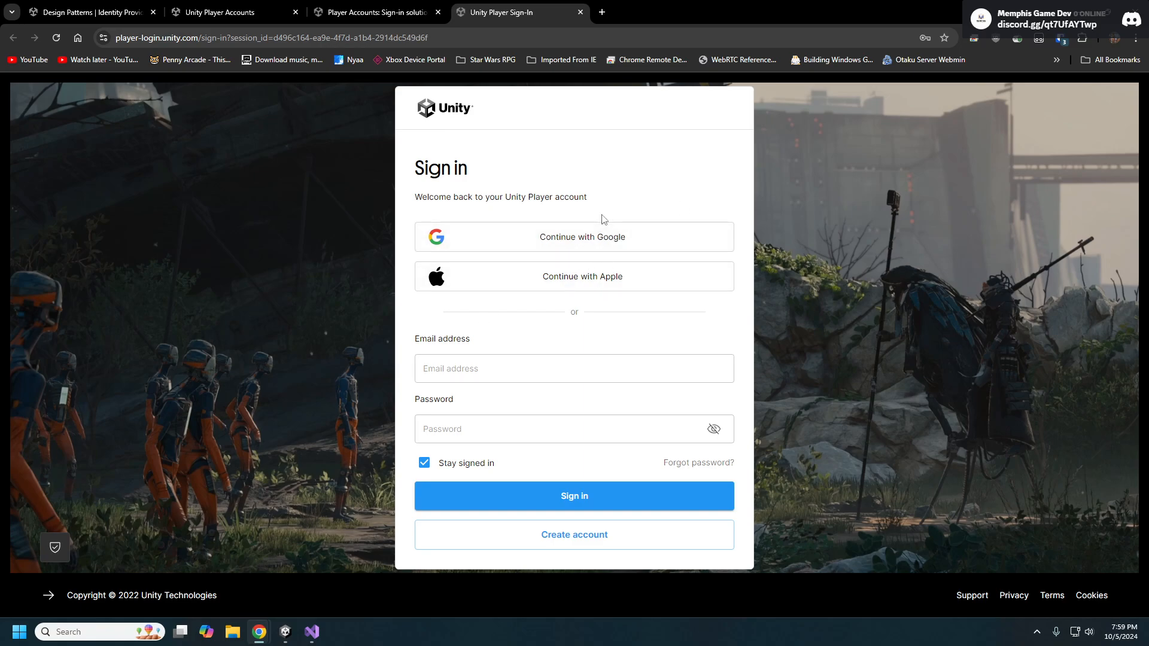
pyautogui.moveTo(527, 282)
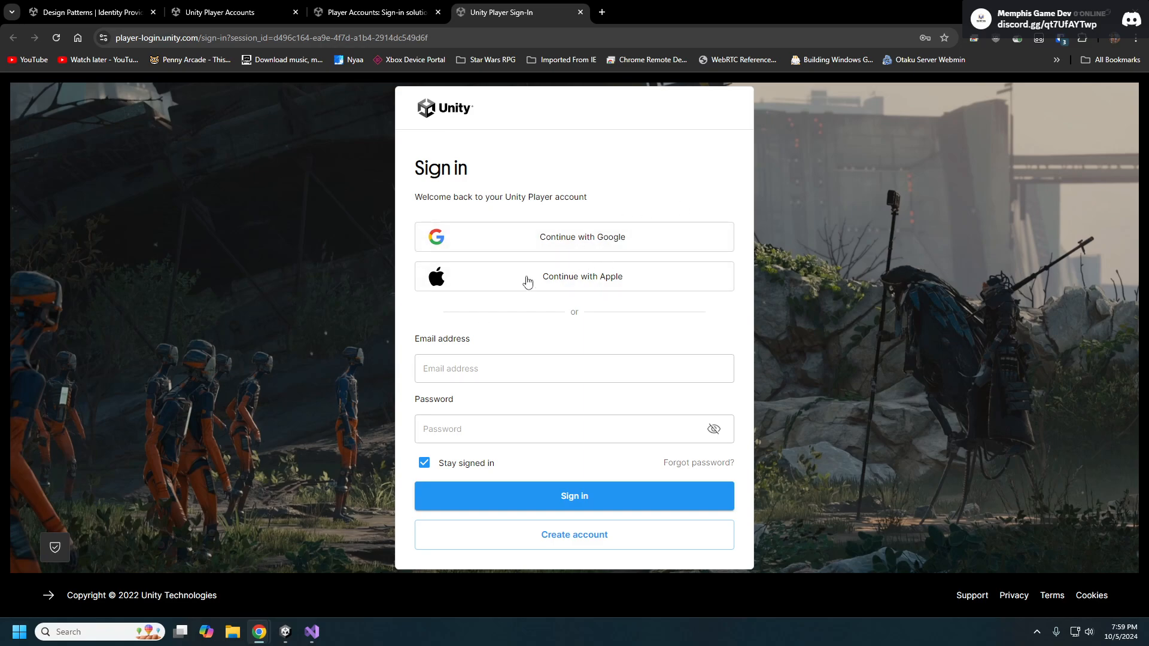
pyautogui.click(574, 368)
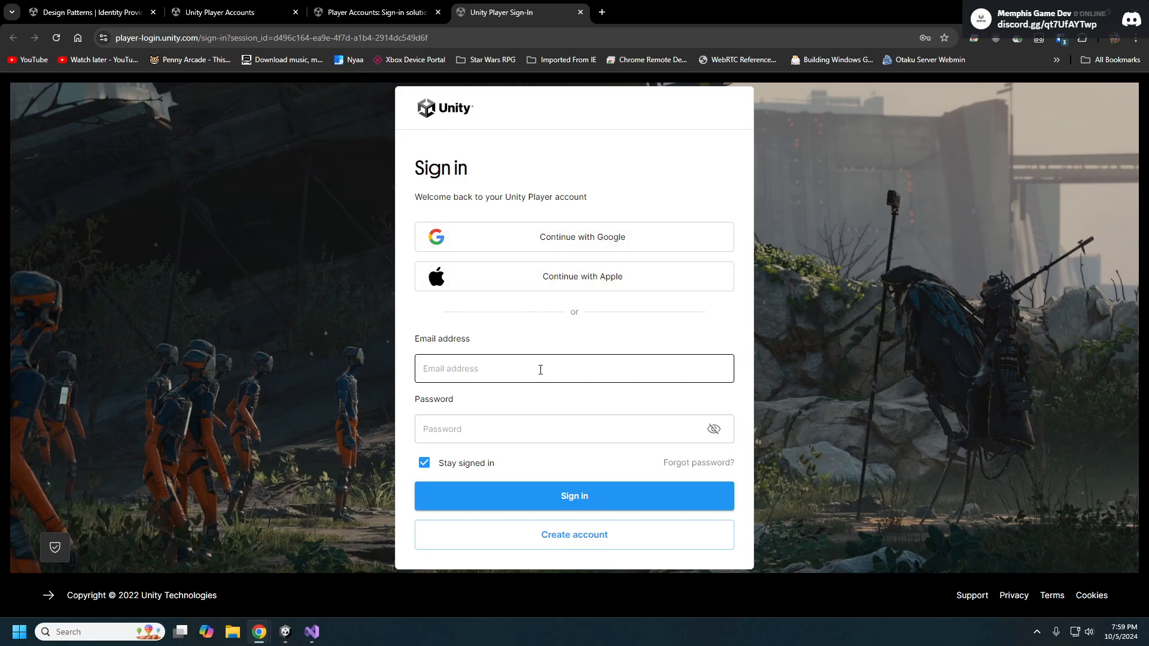
pyautogui.click(573, 368)
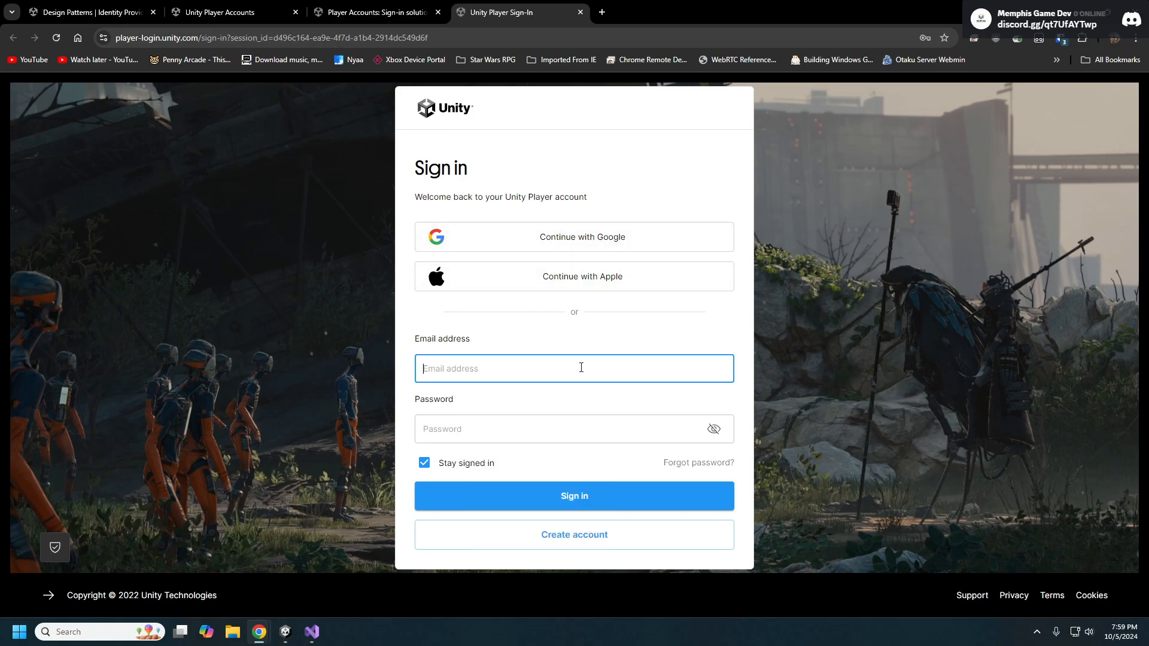
pyautogui.moveTo(624, 496)
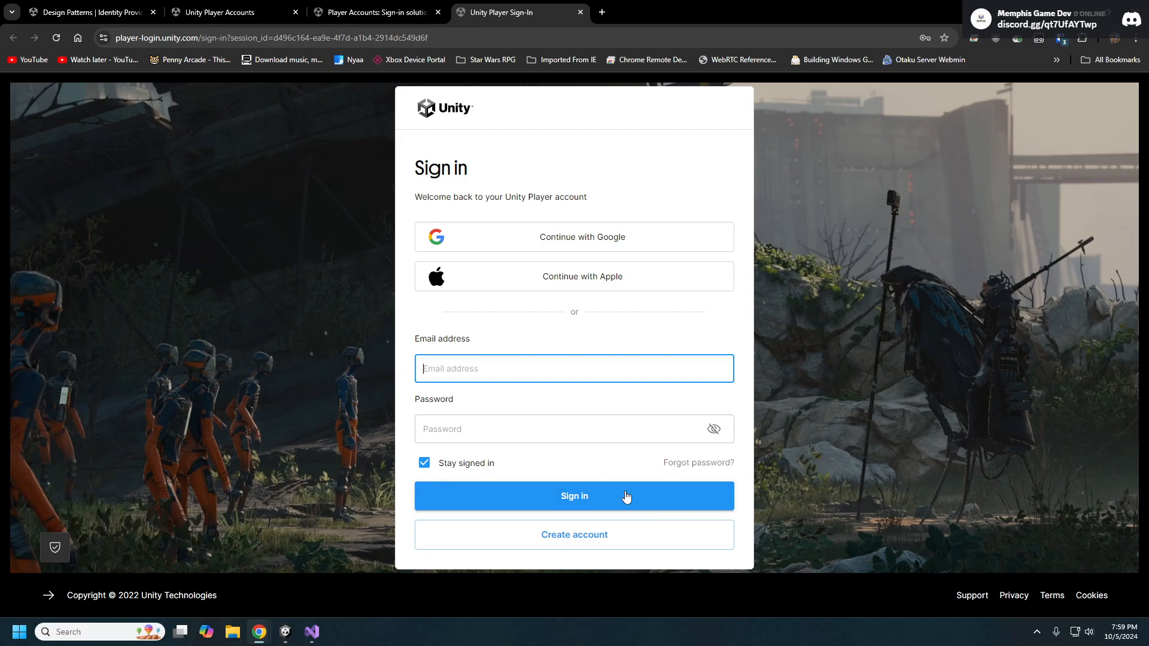
pyautogui.moveTo(700, 460)
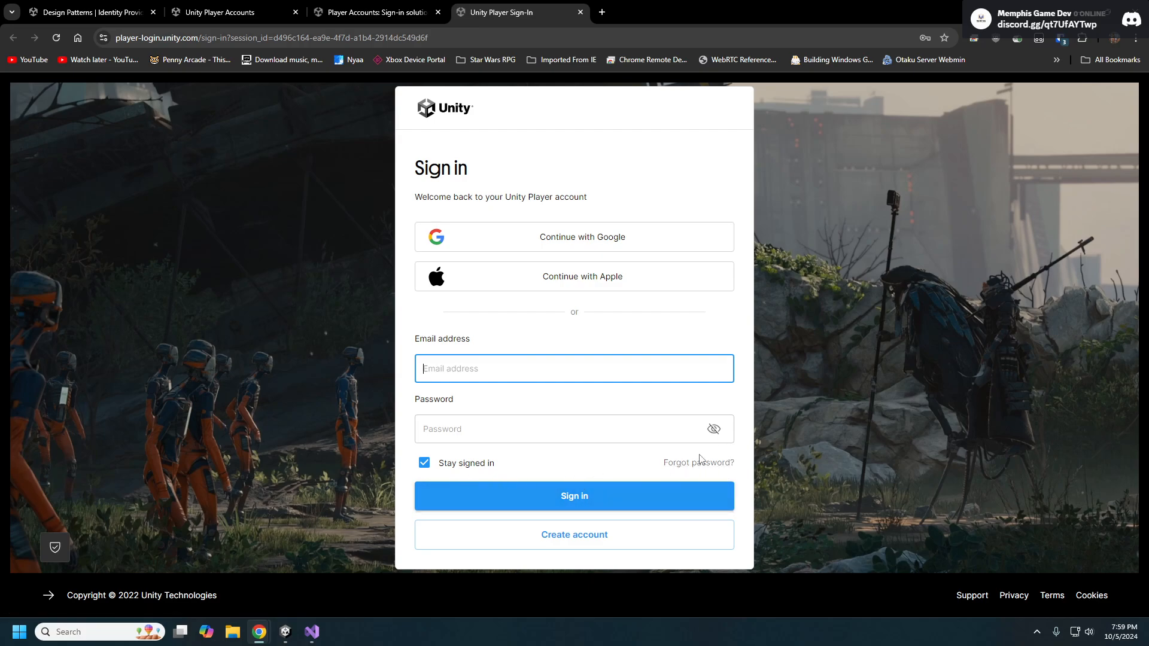
pyautogui.moveTo(574, 507)
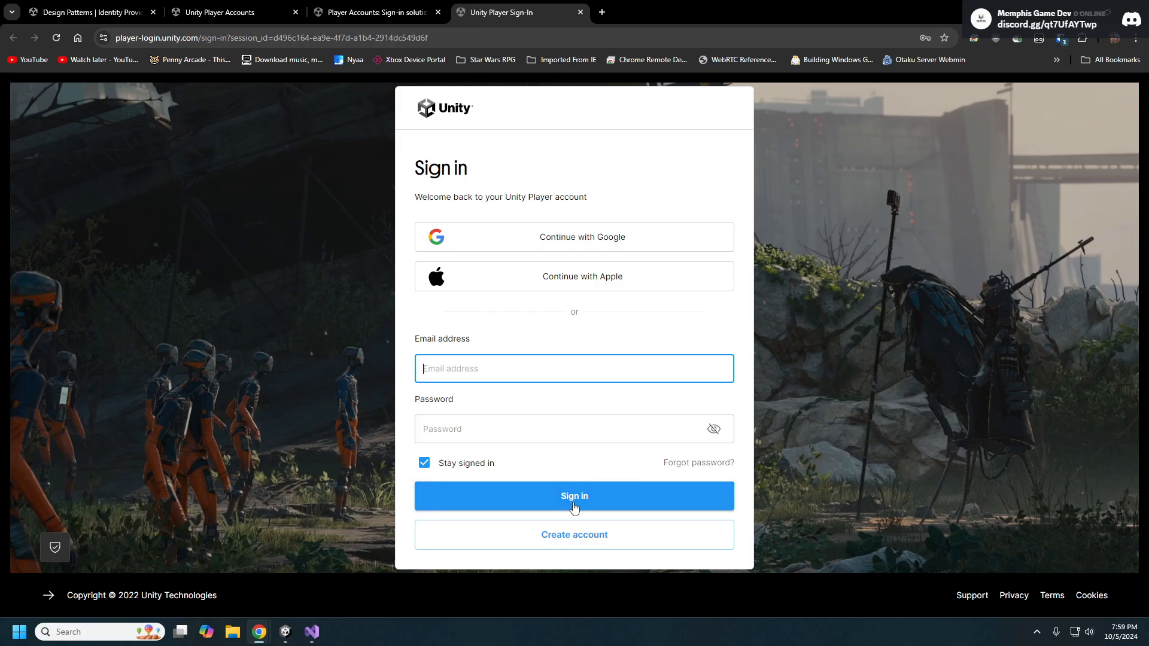
pyautogui.click(574, 534)
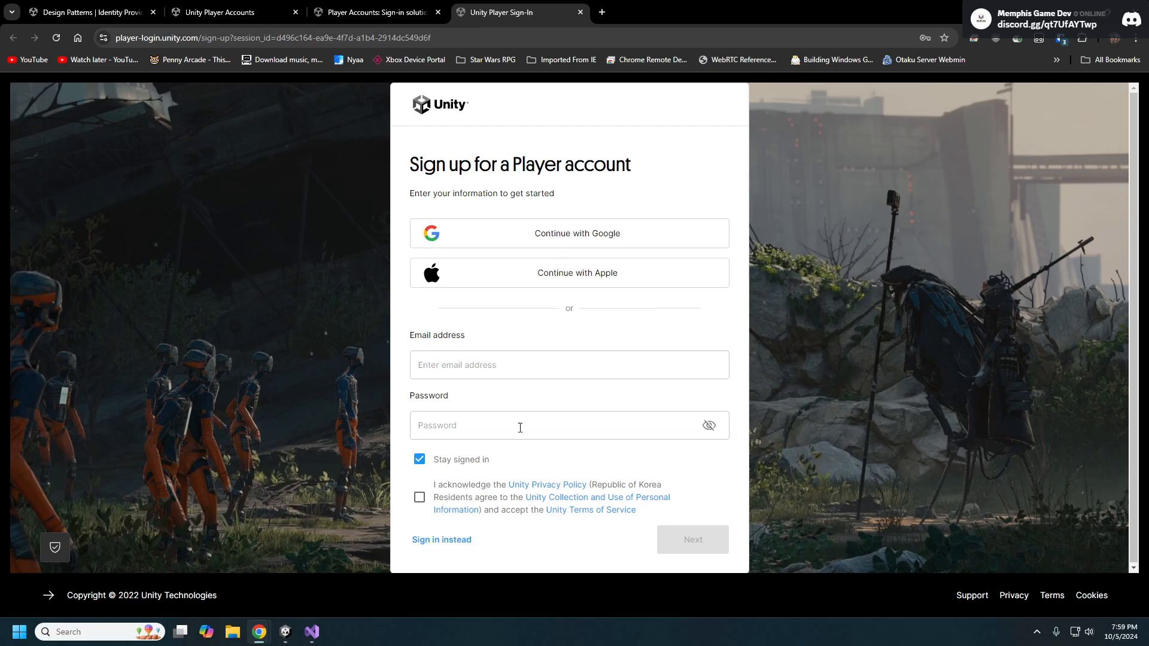
pyautogui.click(441, 539)
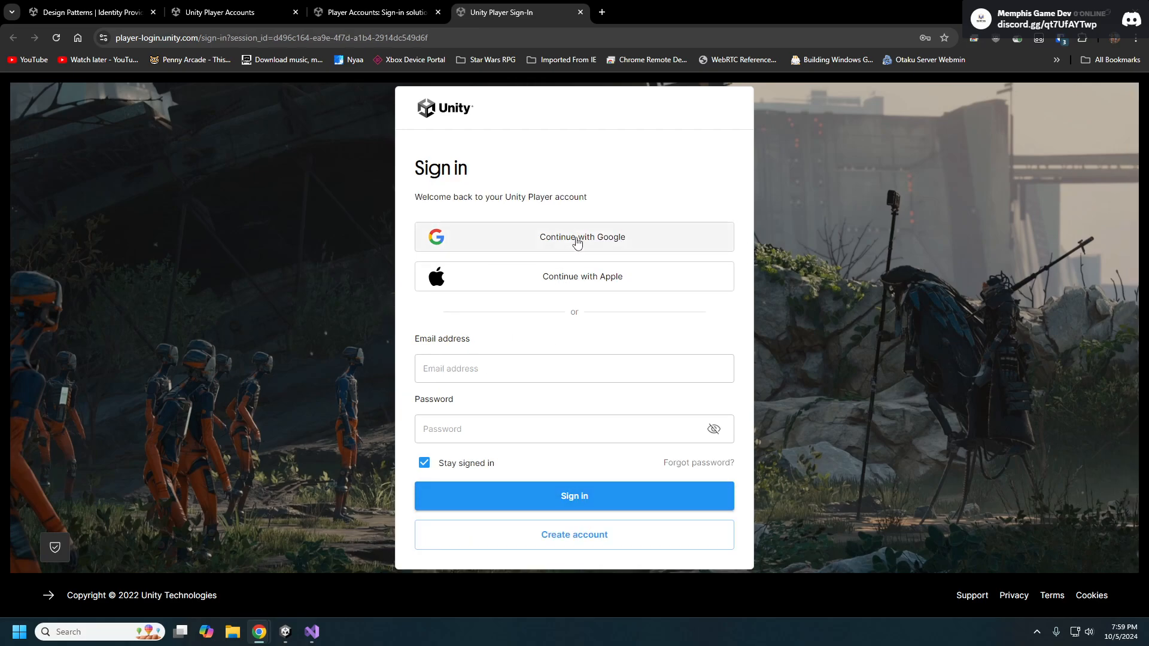
pyautogui.click(575, 237)
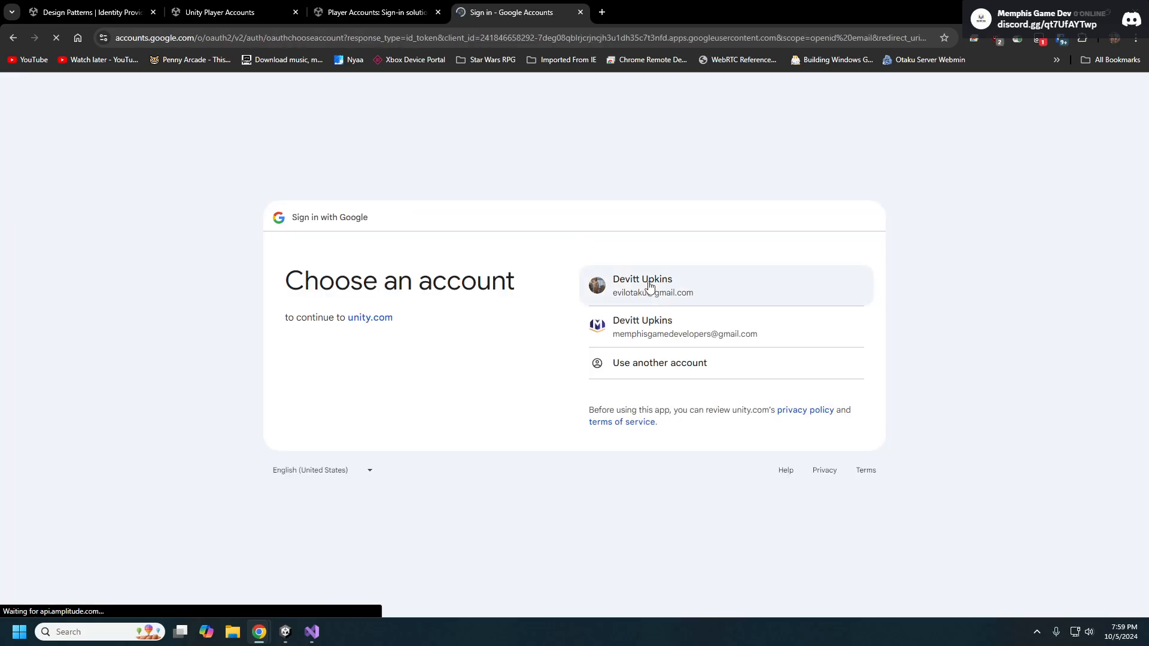
# - Pick the first Google account so the demo shows Signed in with an existing access token
pyautogui.click(652, 285)
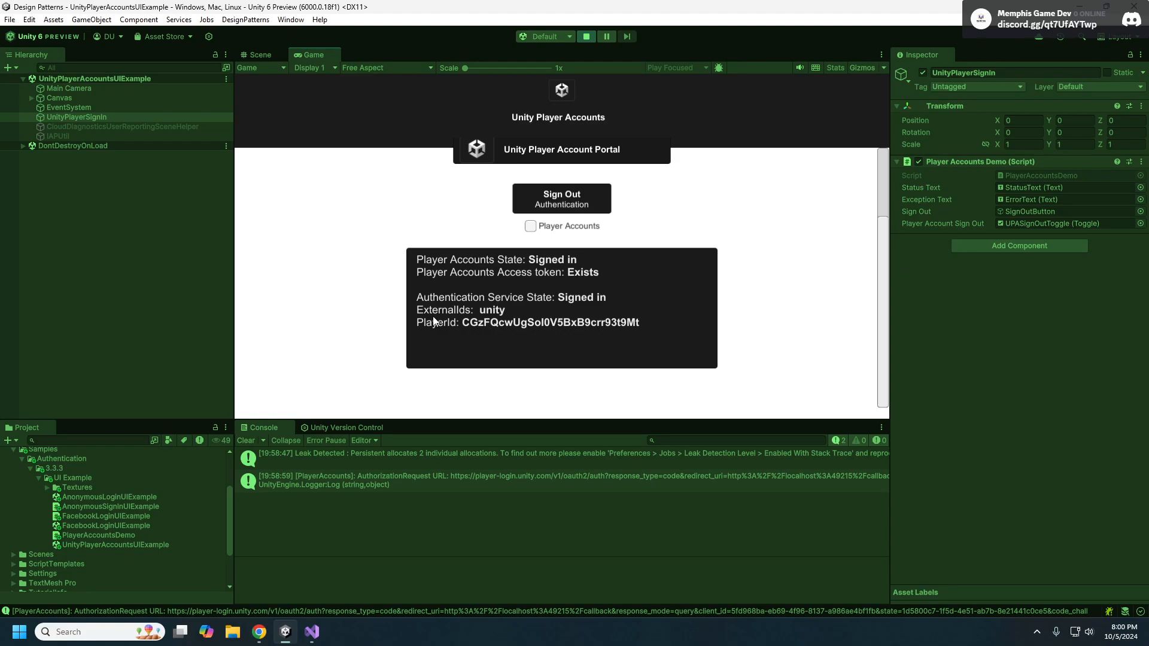
pyautogui.moveTo(501, 313)
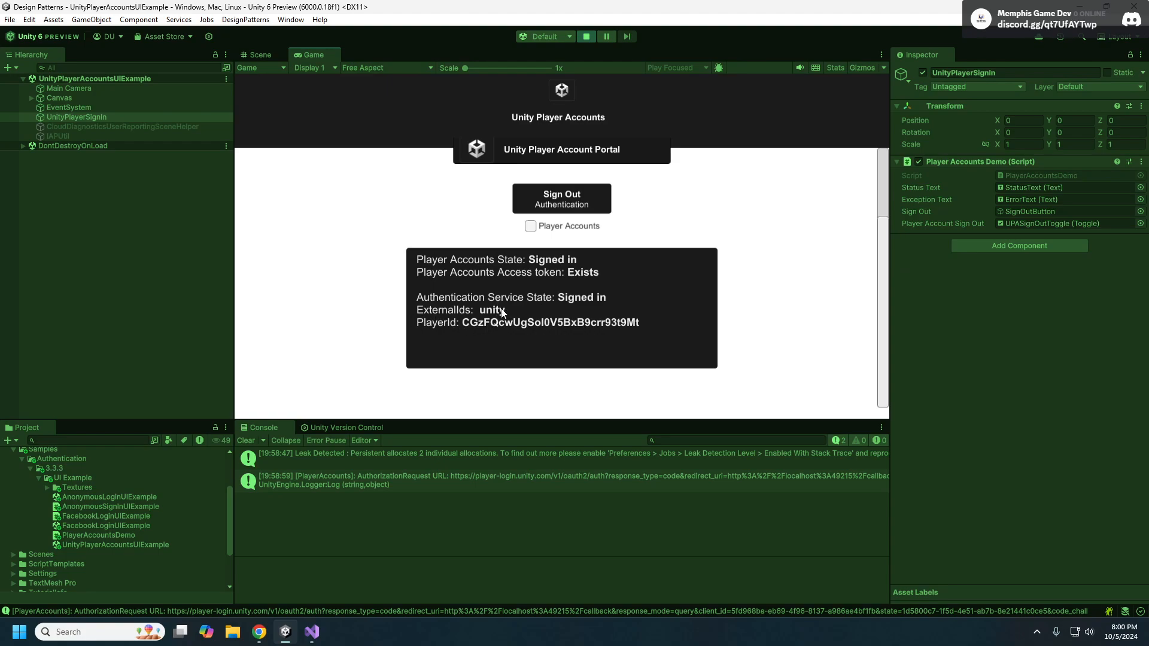
pyautogui.moveTo(522, 322)
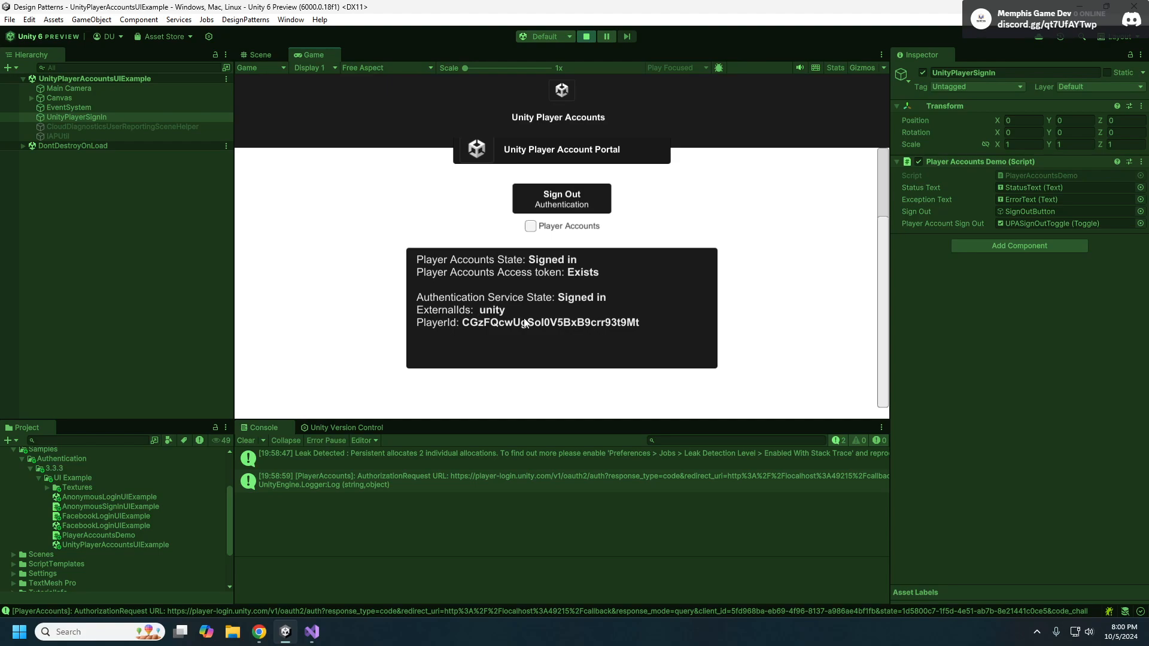
pyautogui.moveTo(408, 331)
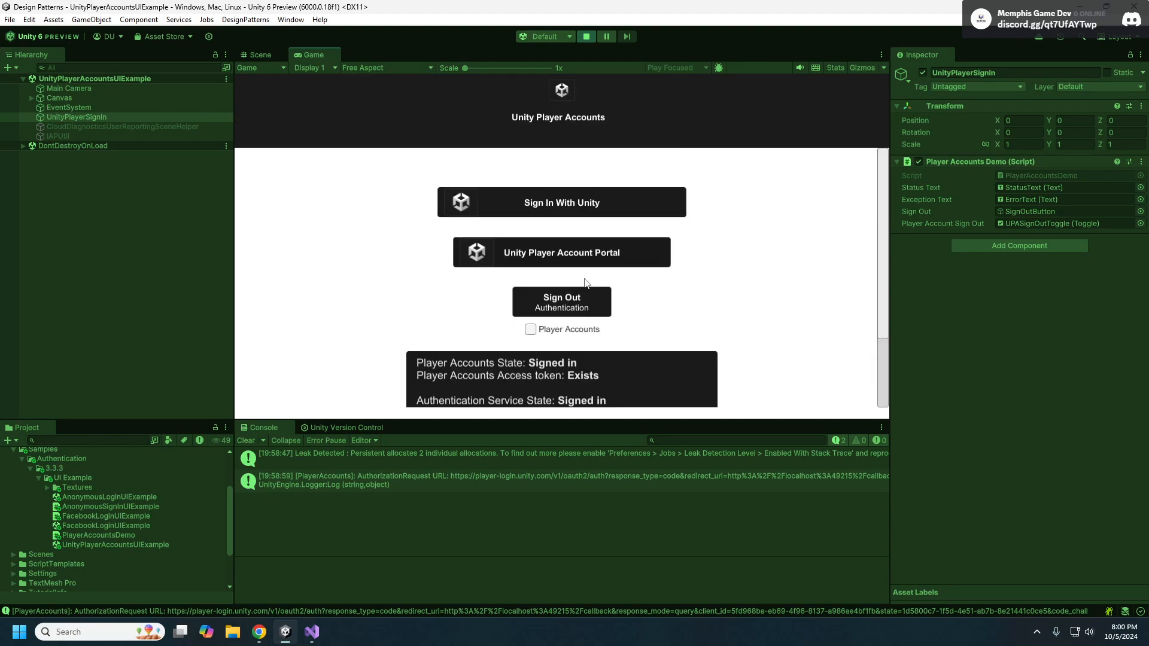
# - Open the Player Account Portal and continue as the signed-in account to the Delete account page
pyautogui.click(561, 202)
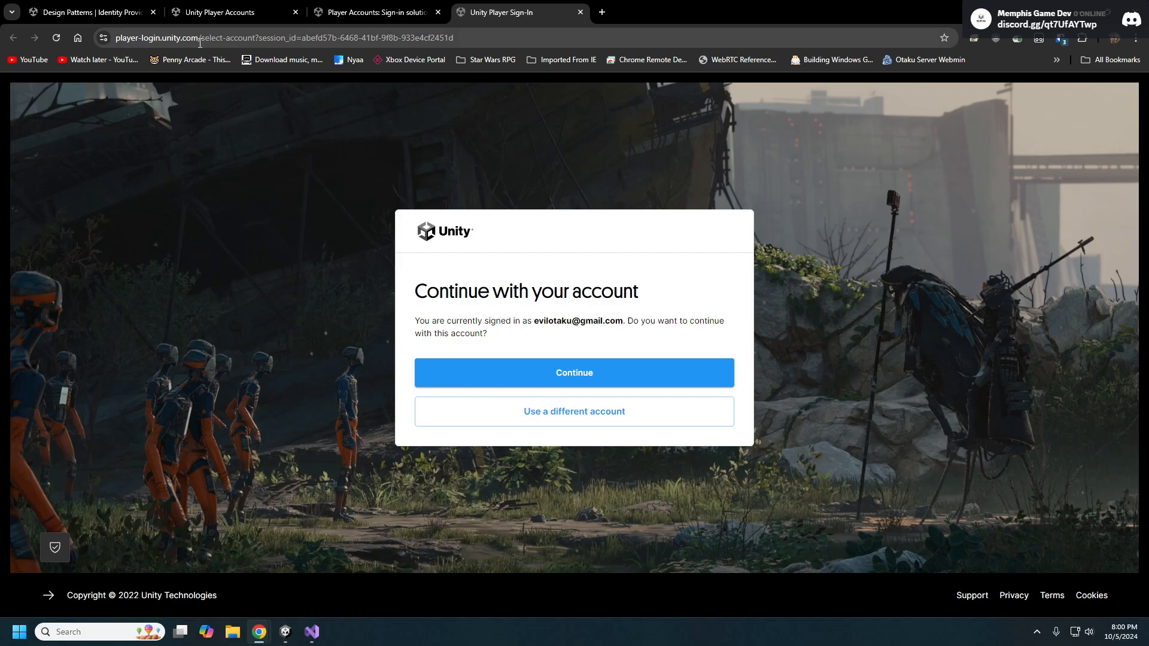
pyautogui.click(574, 372)
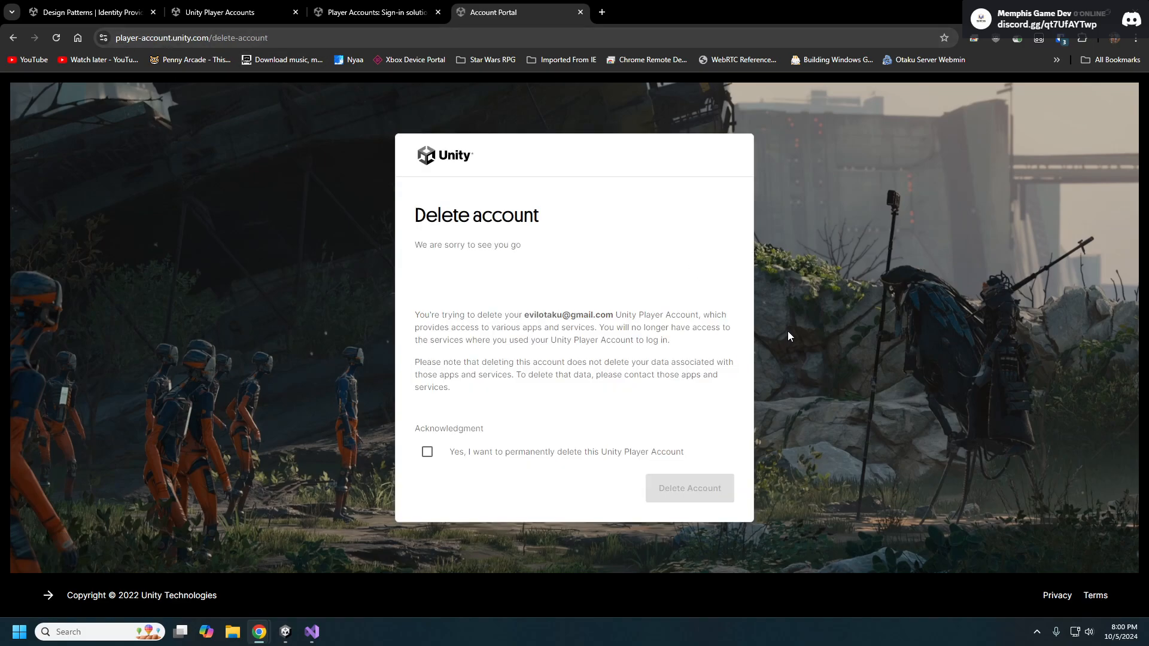
pyautogui.moveTo(709, 385)
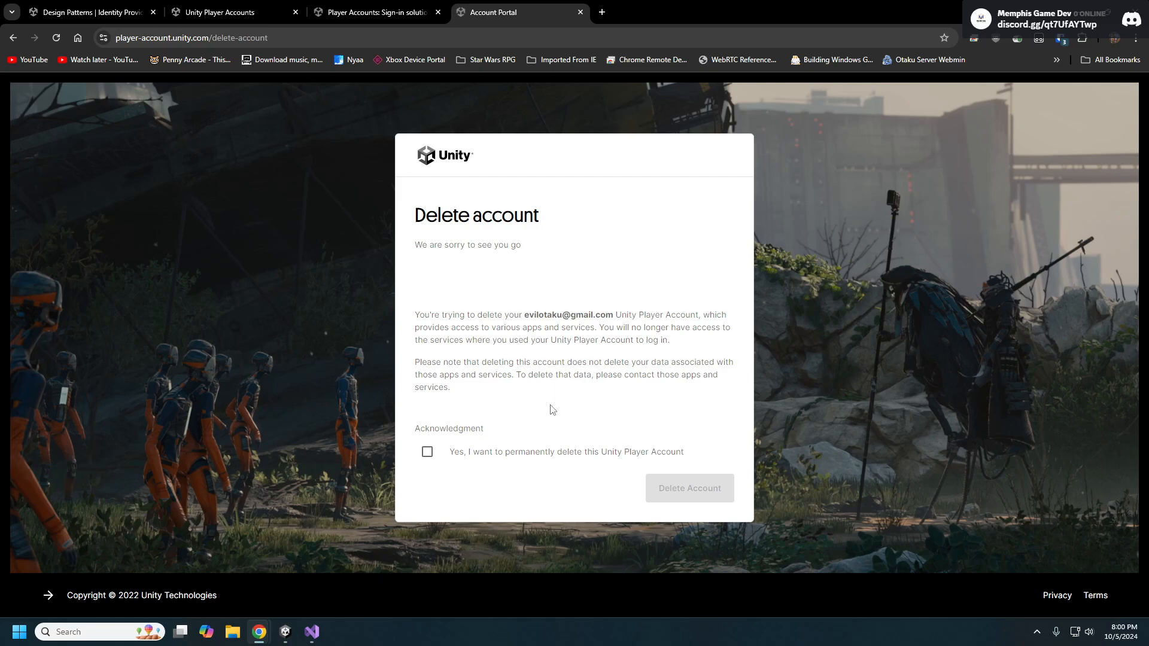
pyautogui.moveTo(524, 357)
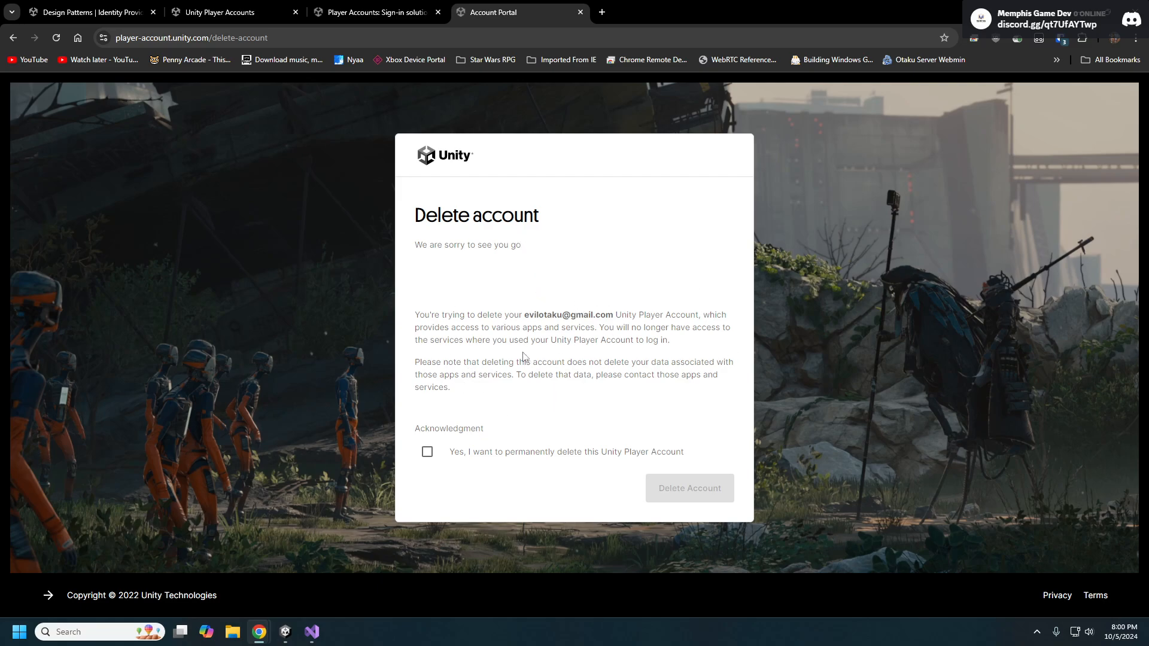
pyautogui.moveTo(528, 265)
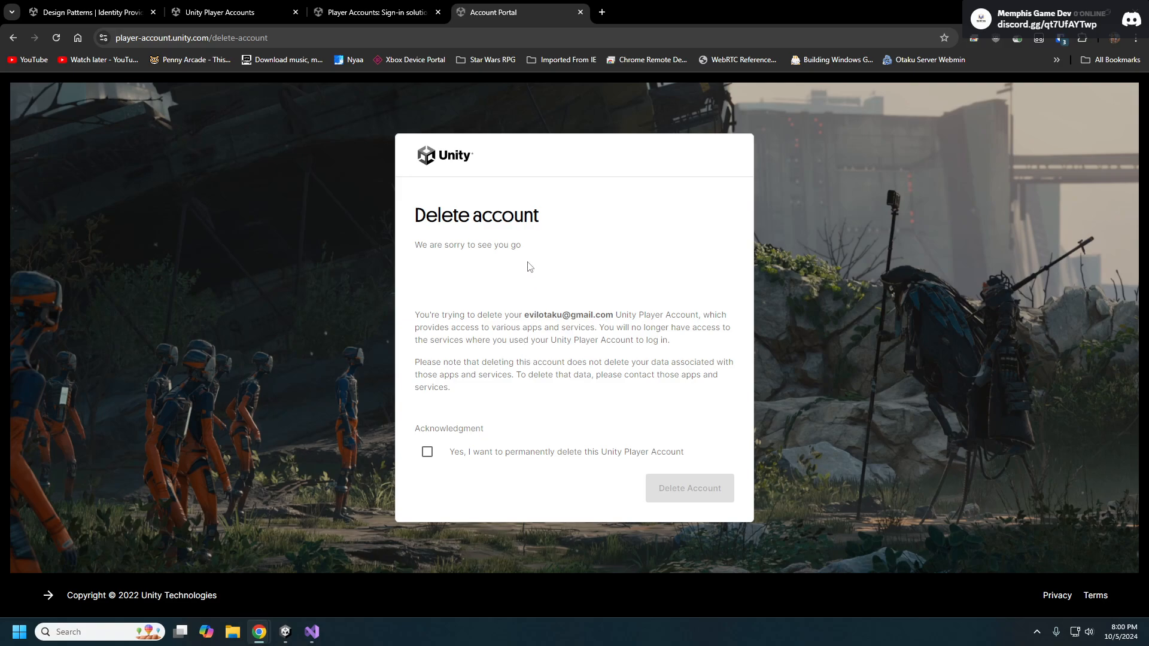
pyautogui.moveTo(585, 444)
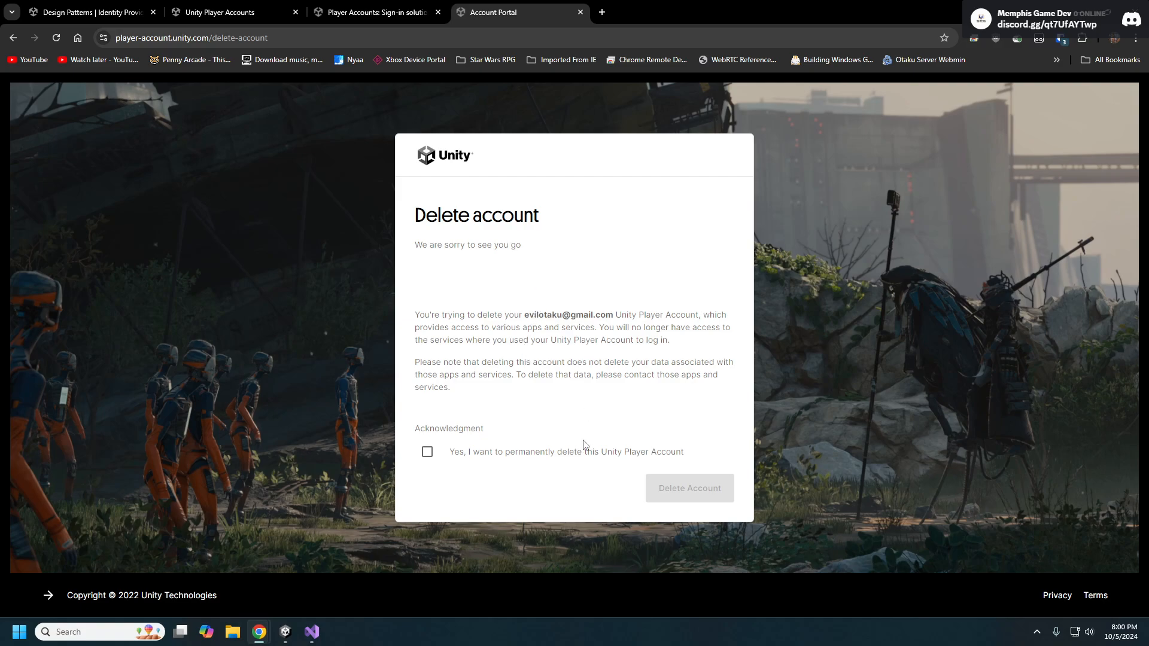
pyautogui.moveTo(258, 631)
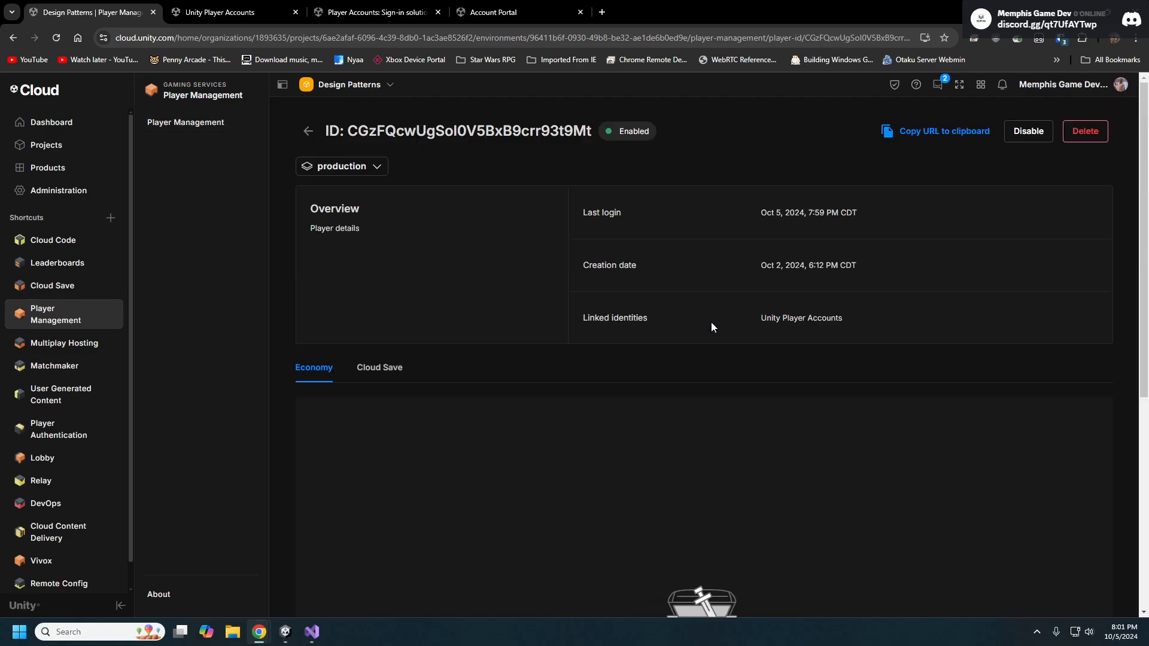
pyautogui.moveTo(435, 368)
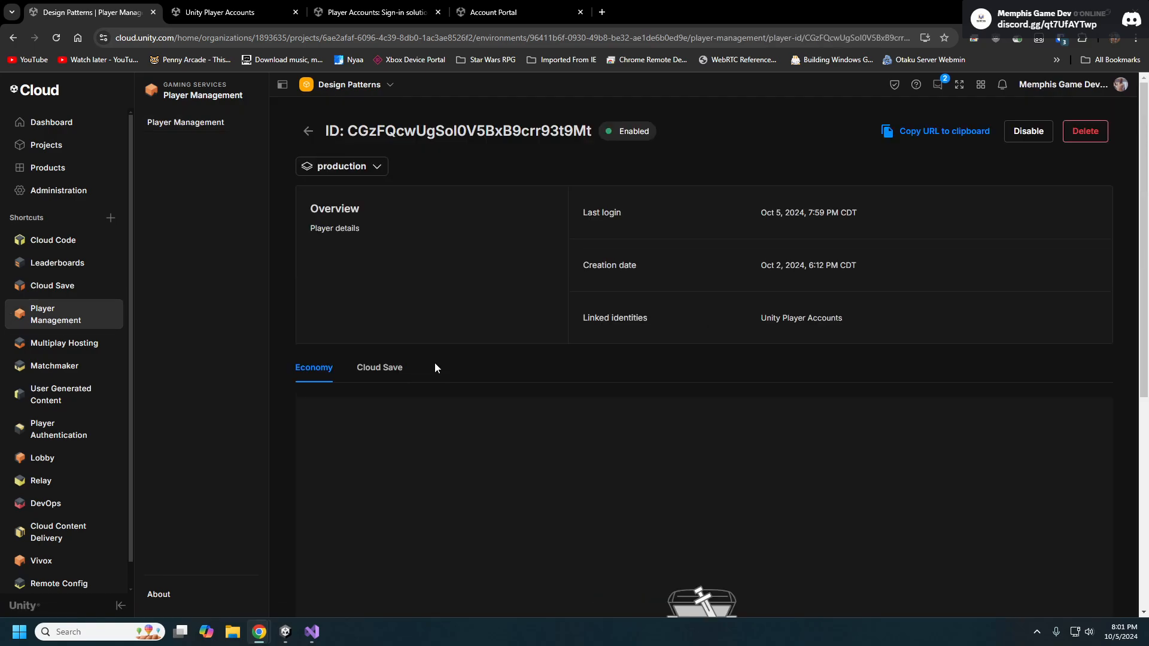
# - Browse a player's Cloud Save and Economy details, then delete the recently logged-in player
pyautogui.click(379, 366)
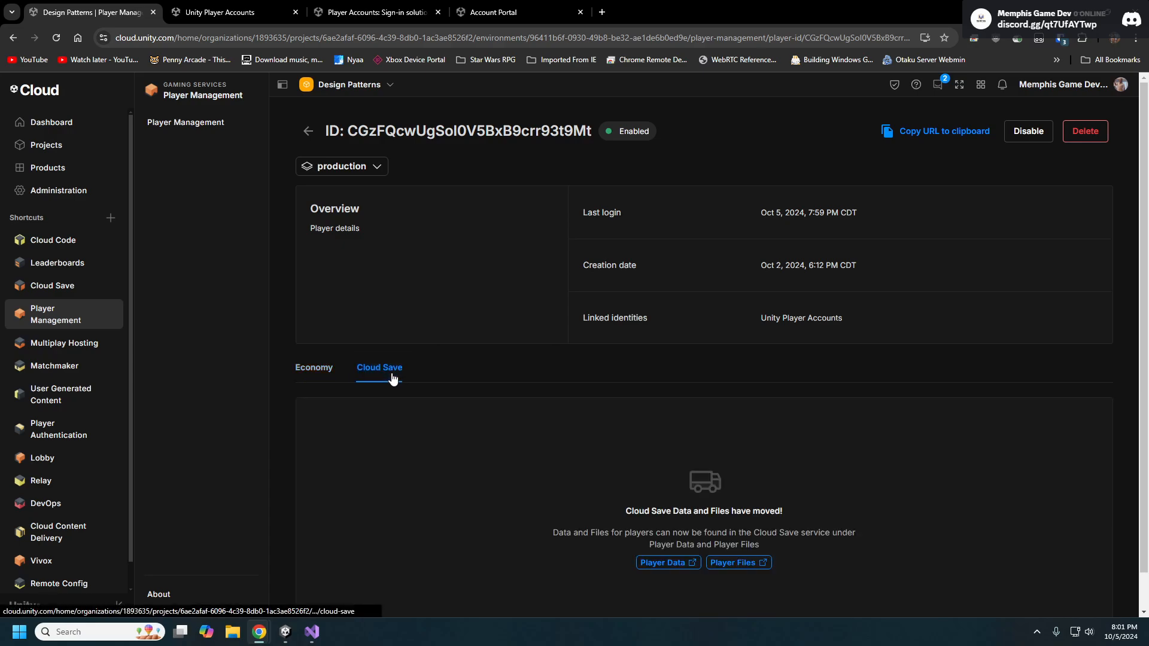
pyautogui.click(313, 366)
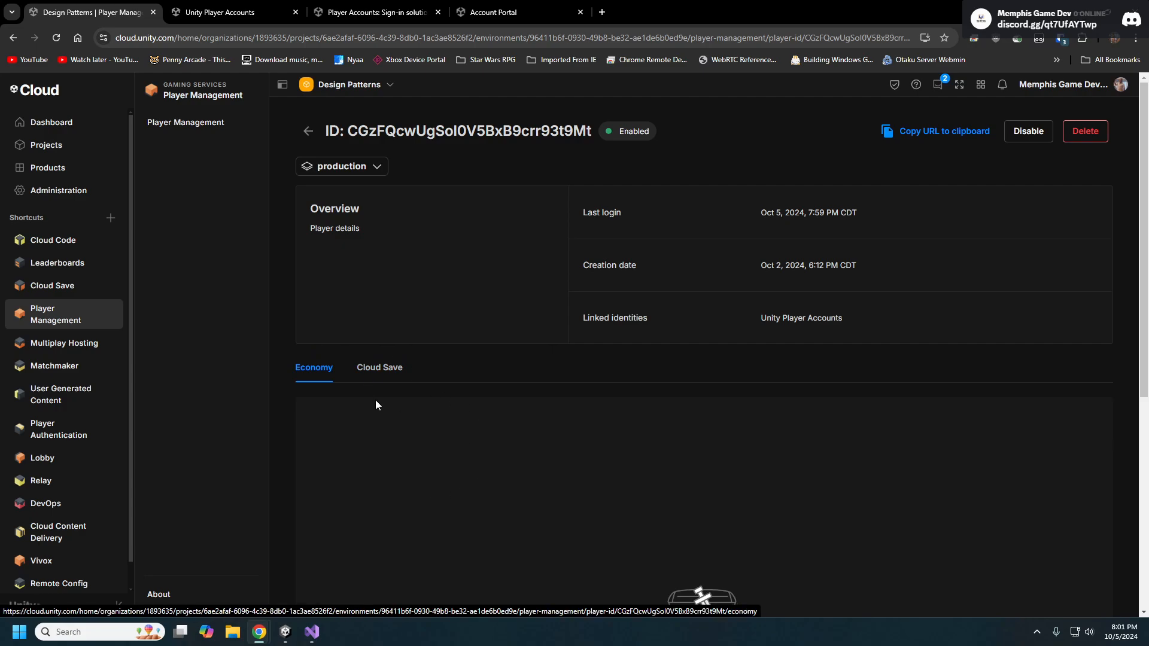
pyautogui.moveTo(440, 377)
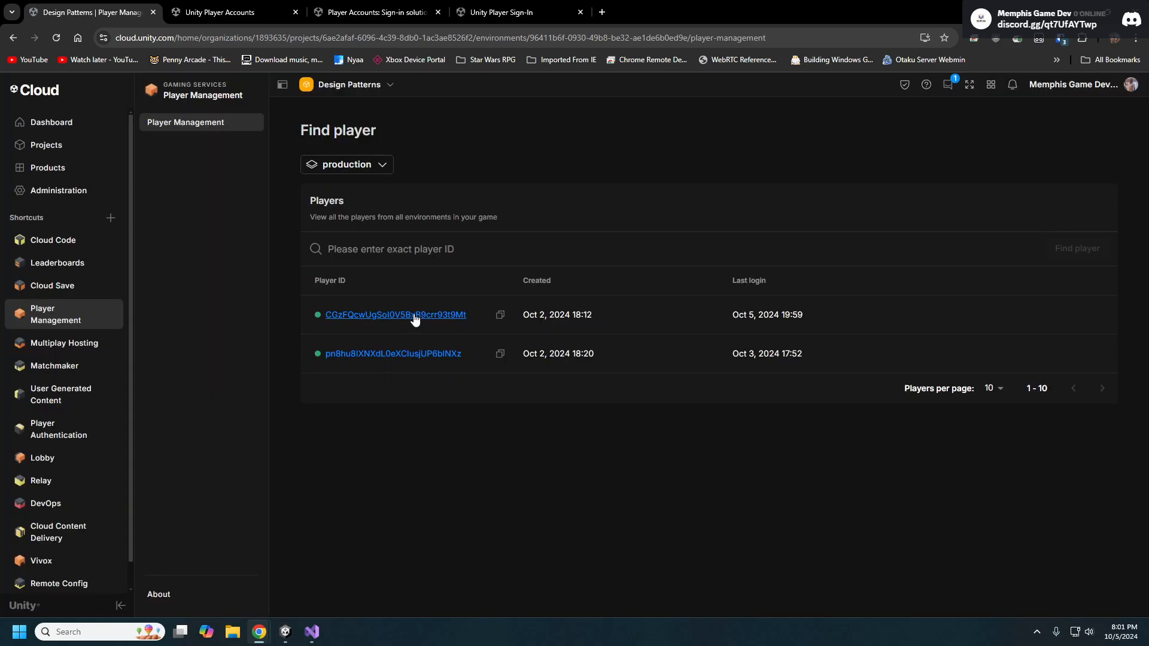
pyautogui.moveTo(418, 306)
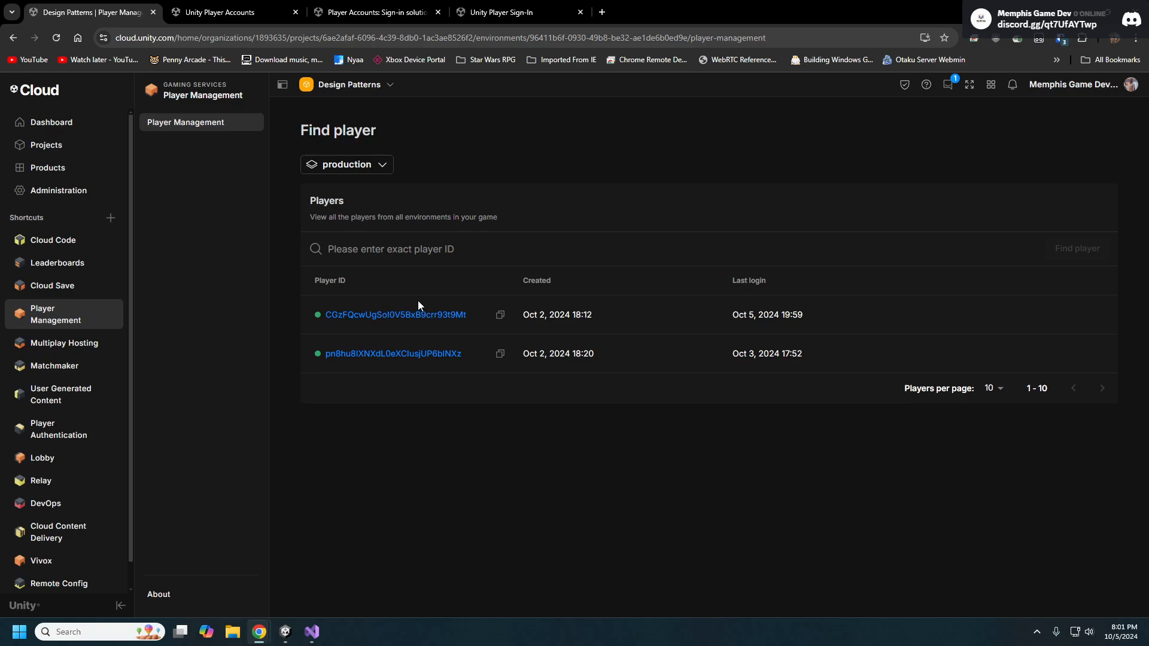
pyautogui.moveTo(395, 314)
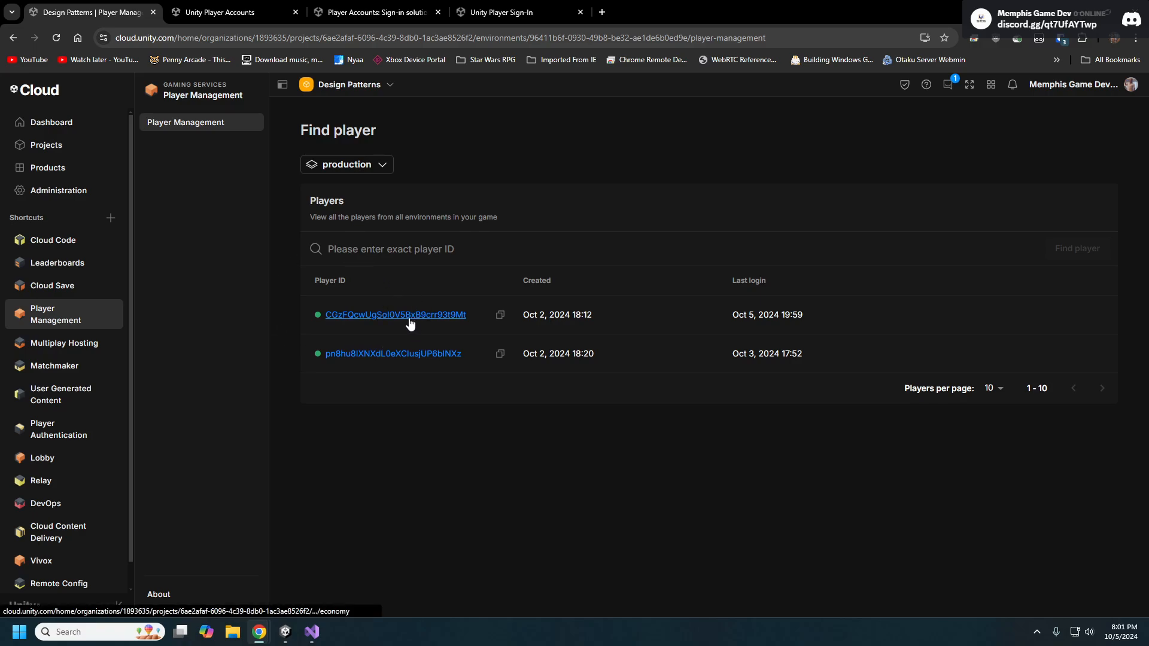
pyautogui.click(395, 314)
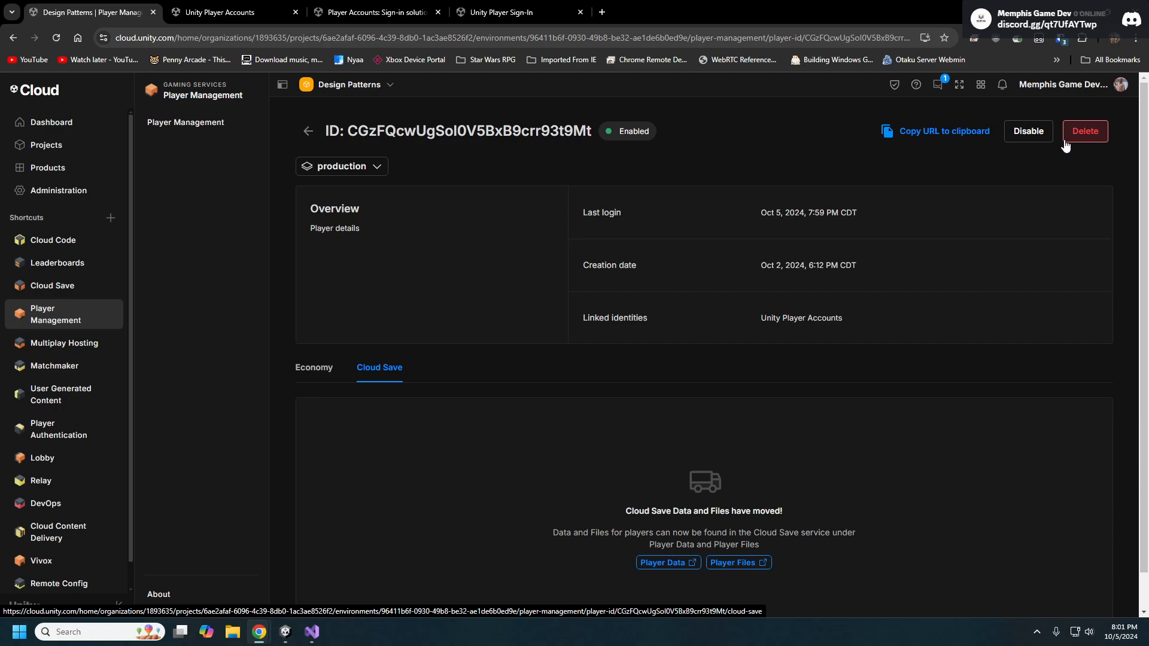
pyautogui.click(1083, 130)
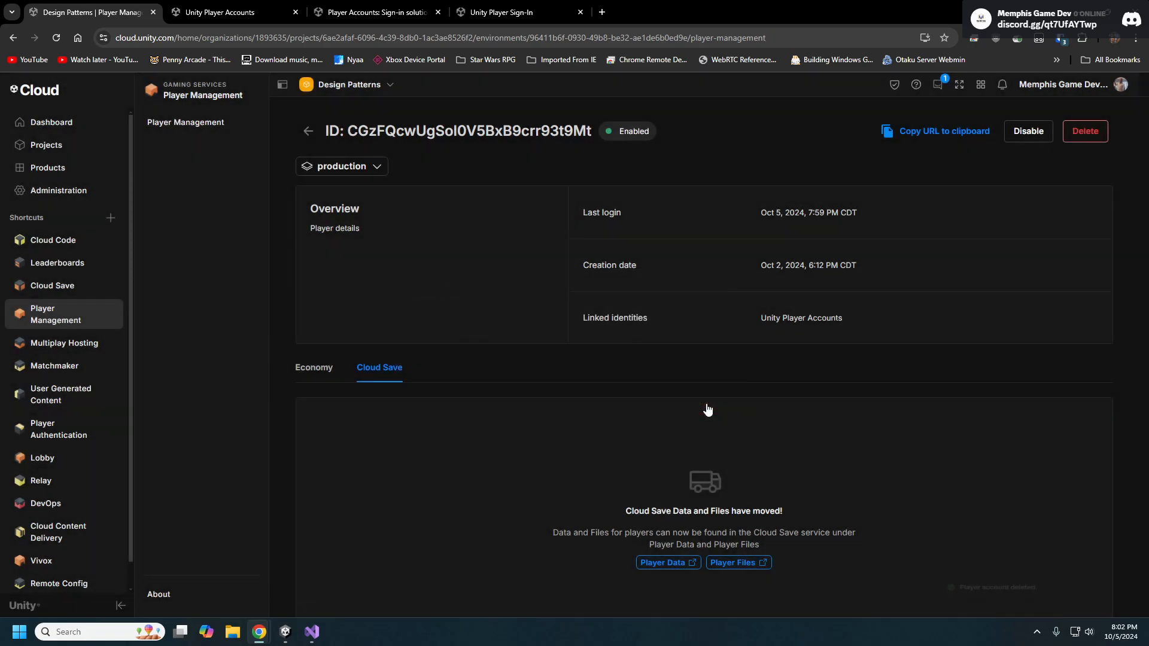
pyautogui.click(1083, 131)
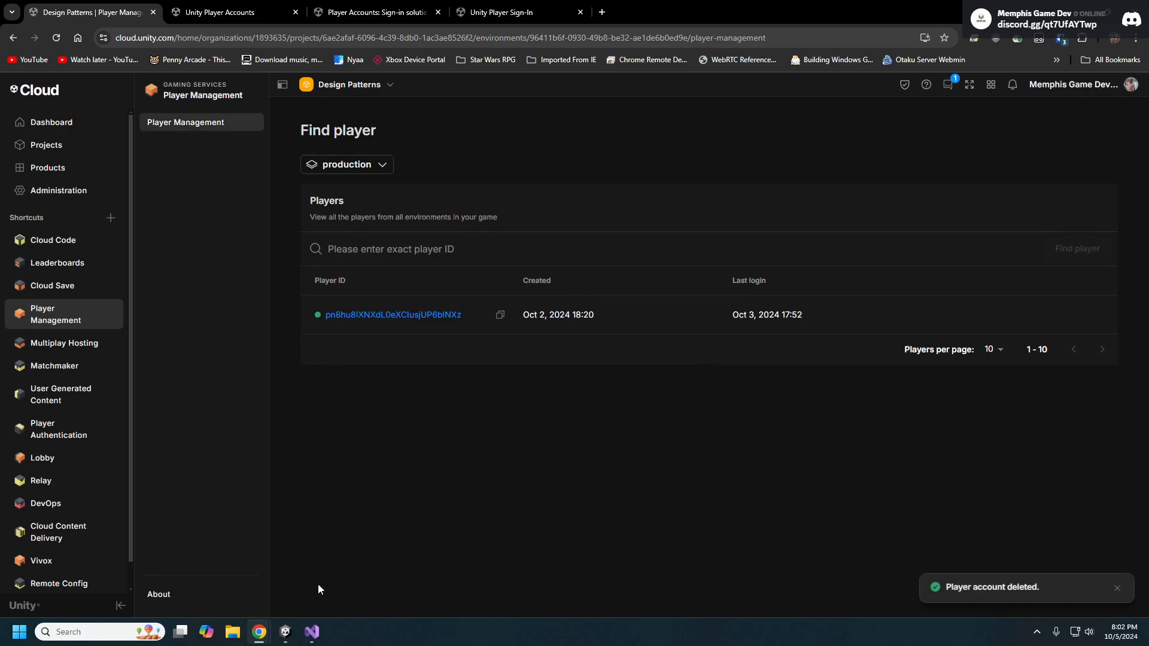
# - Open Package Manager from the Window menu to view Cloud Services Apis 1.1.0
pyautogui.click(284, 631)
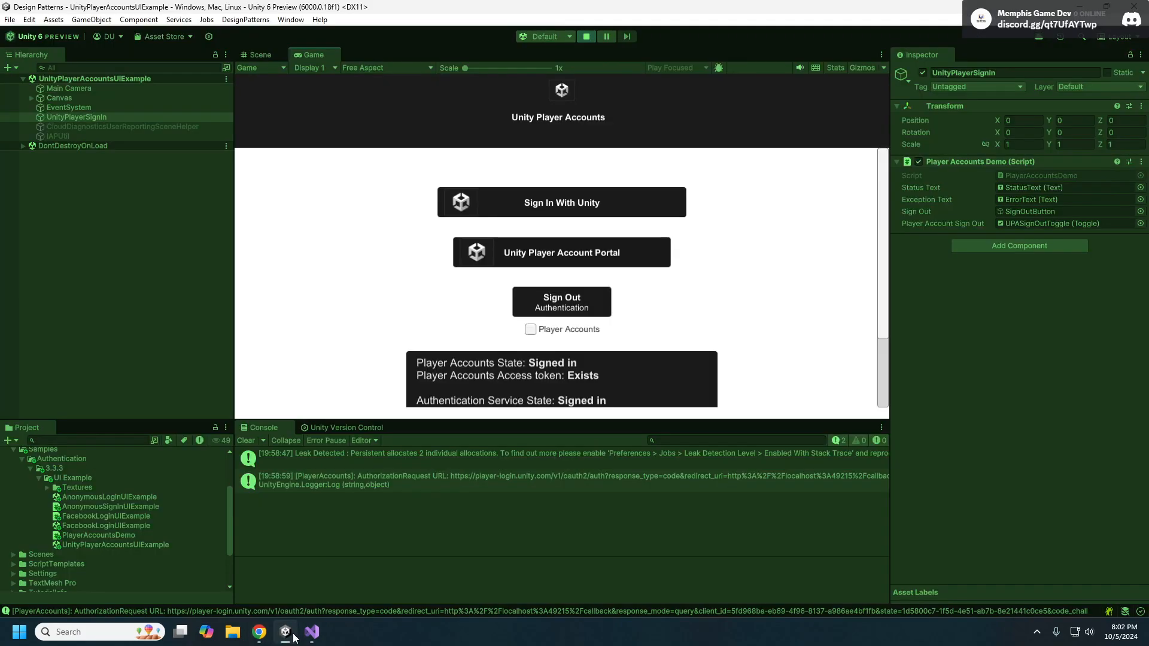
pyautogui.click(290, 19)
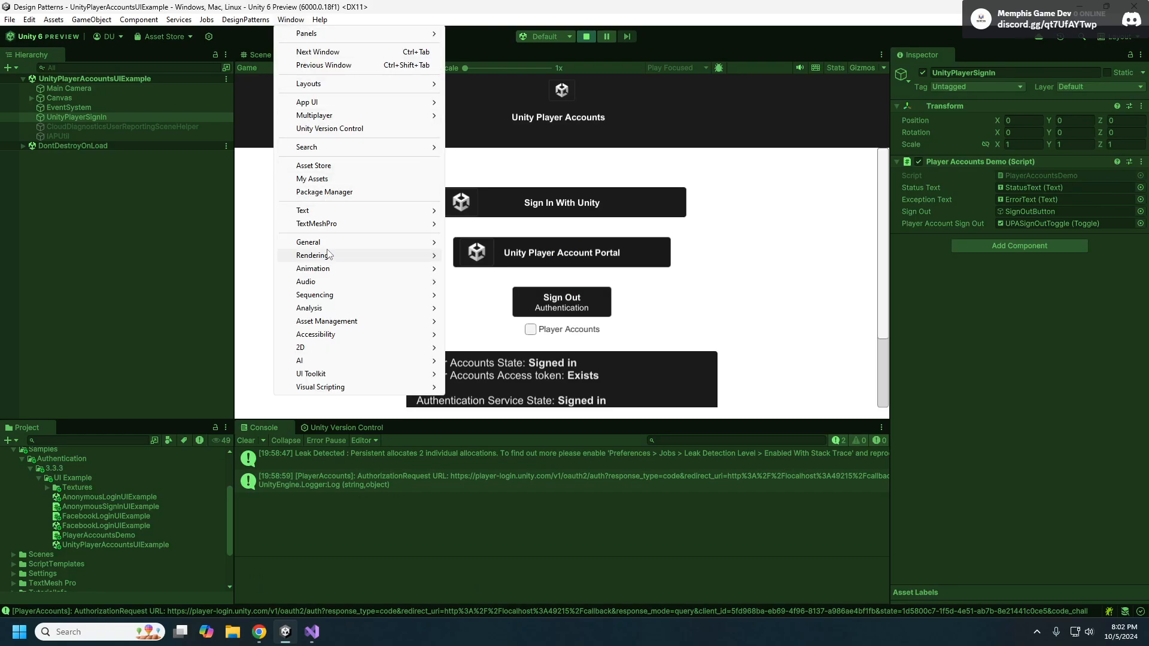
pyautogui.click(324, 192)
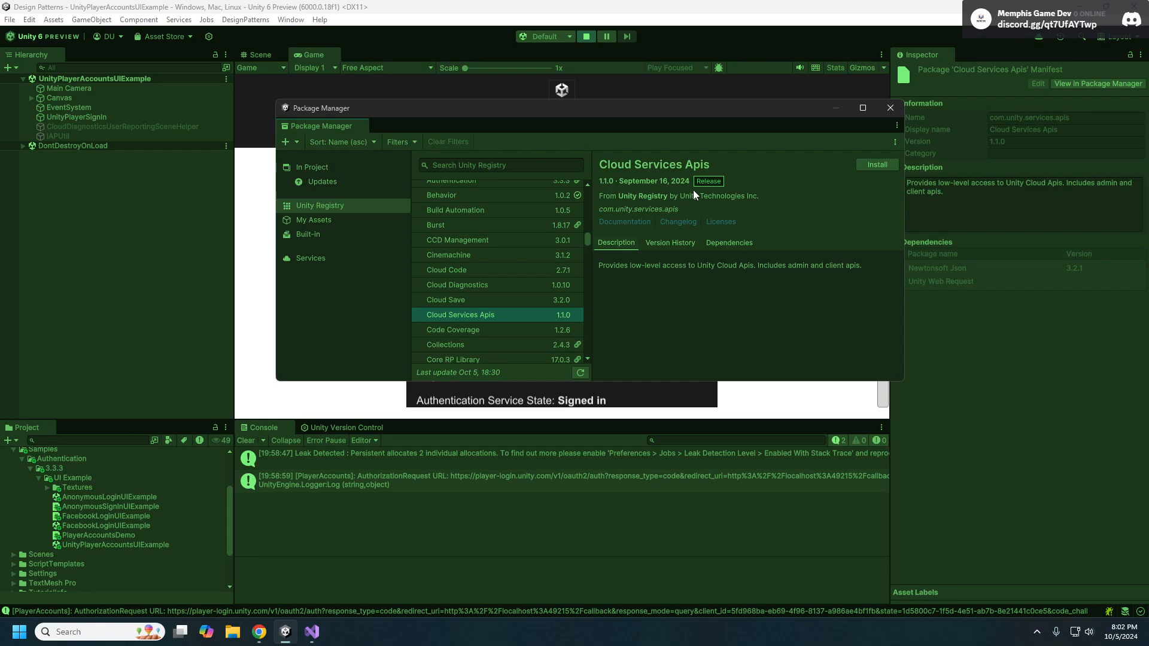
pyautogui.moveTo(677, 241)
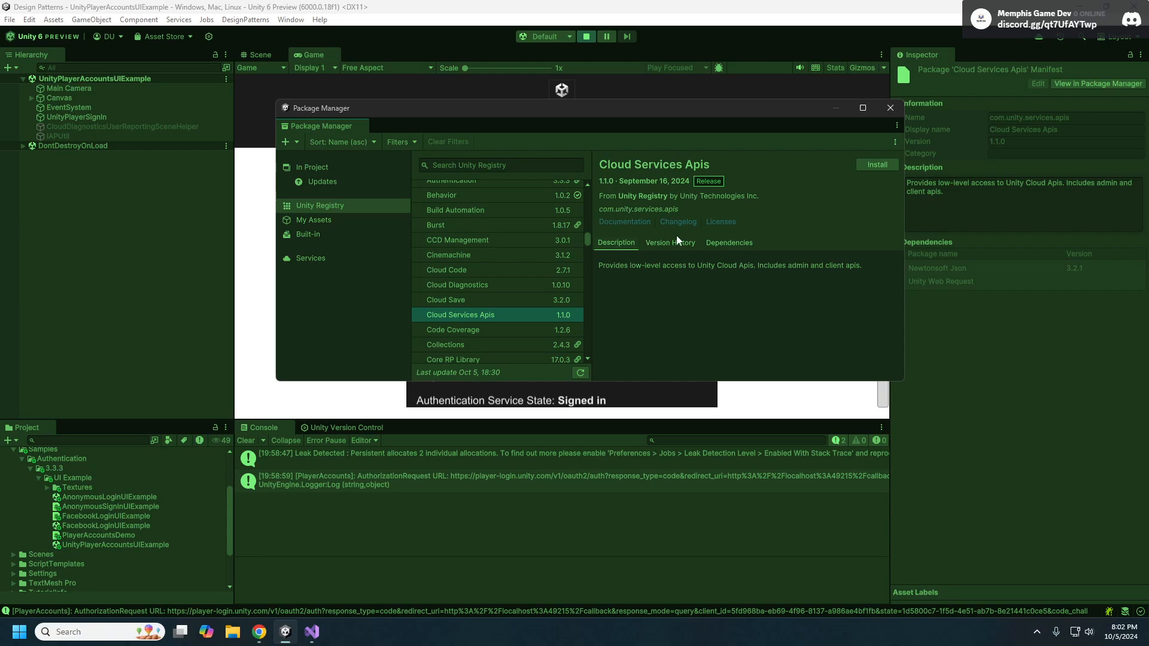
pyautogui.moveTo(647, 268)
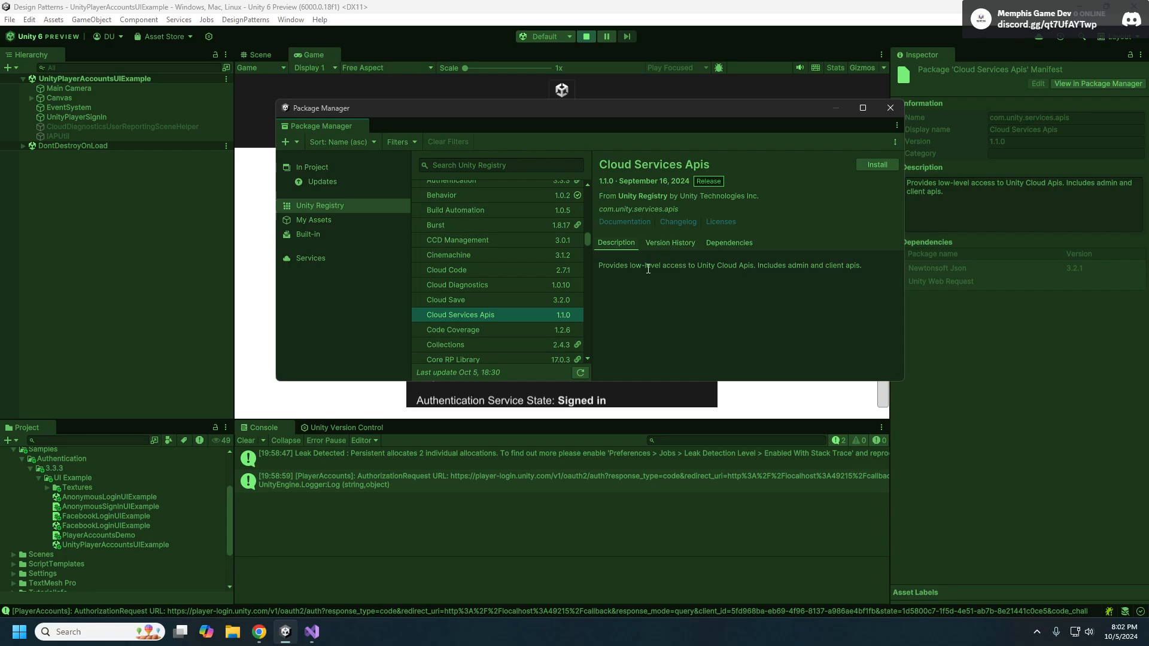
pyautogui.moveTo(685, 360)
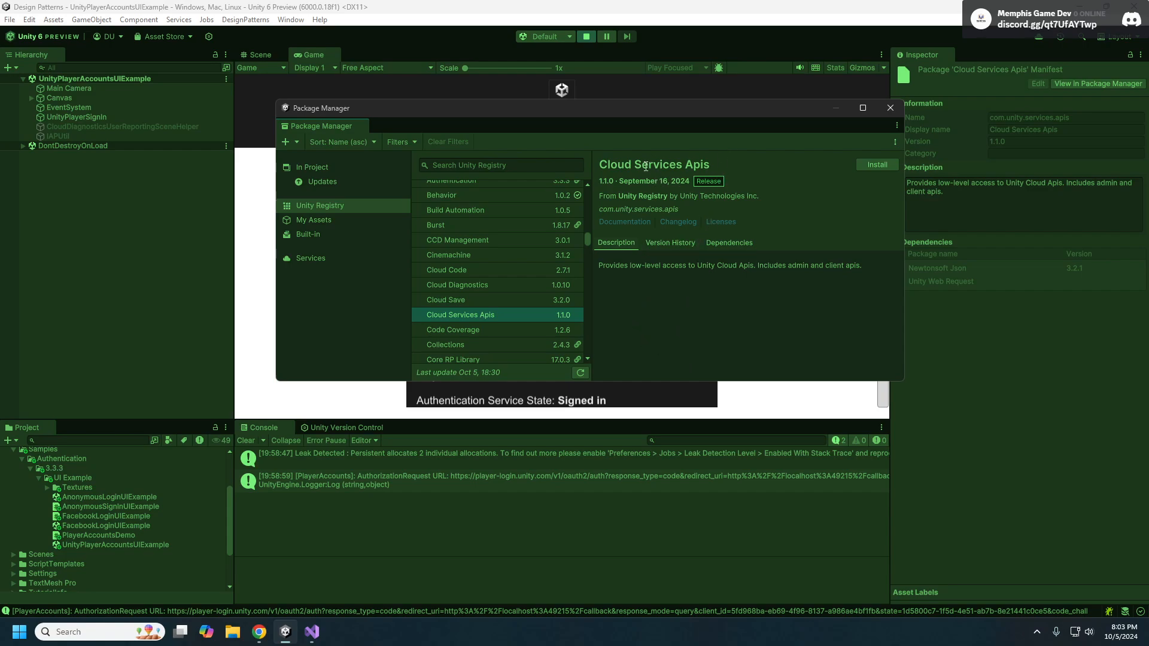
pyautogui.moveTo(692, 260)
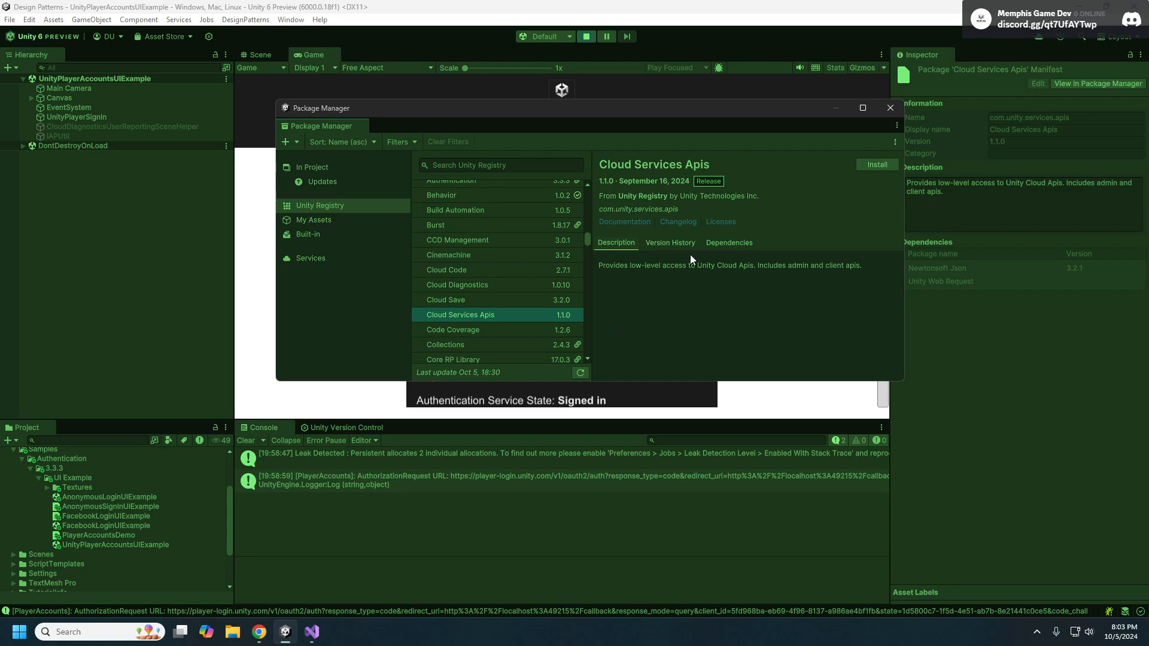
pyautogui.moveTo(702, 323)
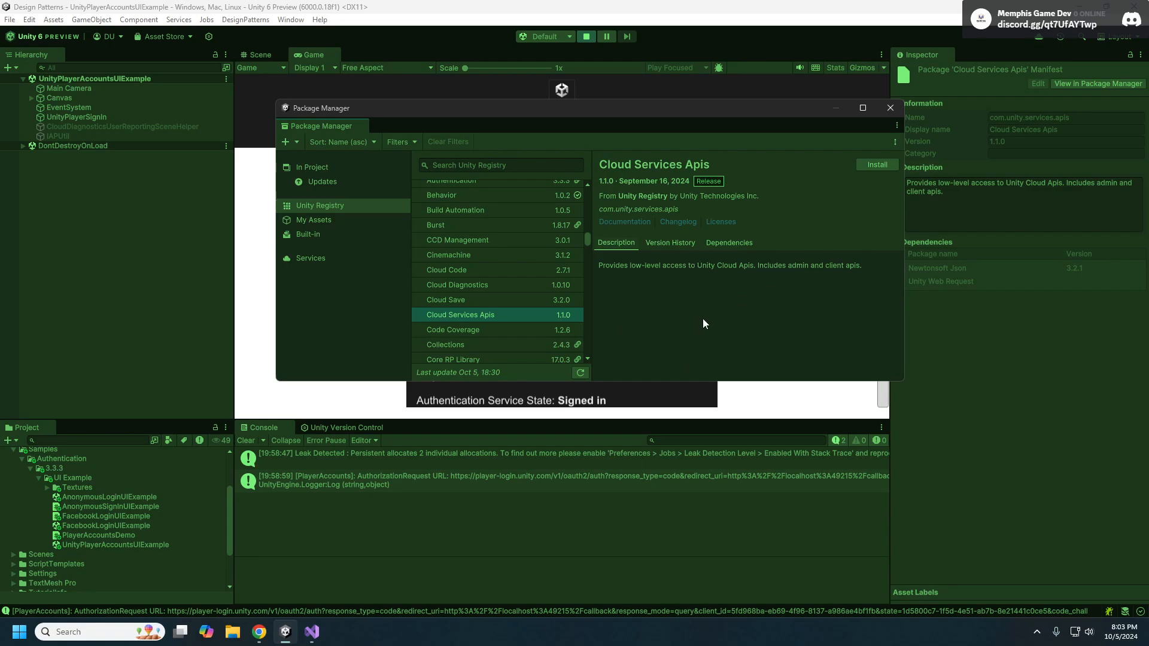
pyautogui.moveTo(715, 319)
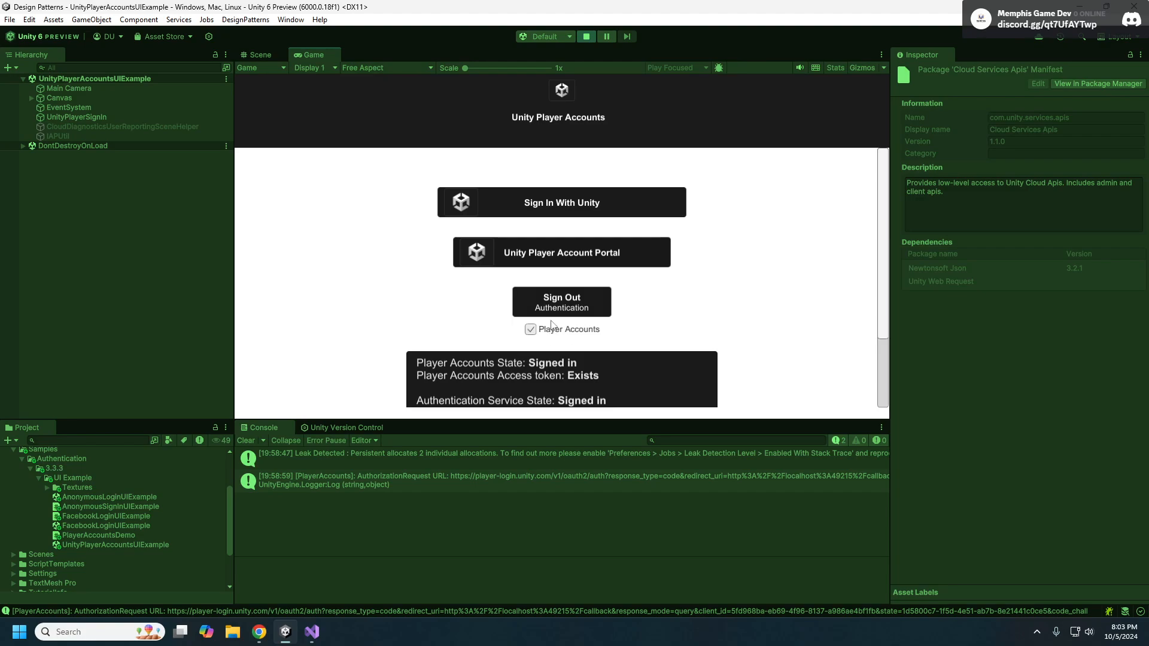
pyautogui.moveTo(584, 286)
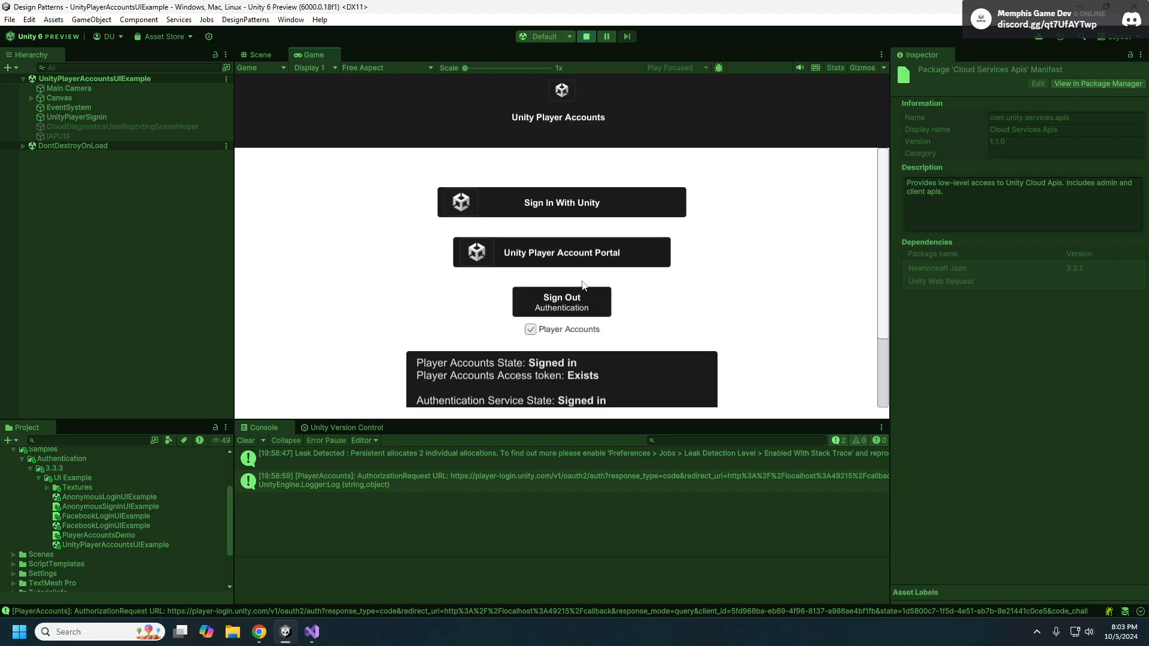
pyautogui.moveTo(571, 321)
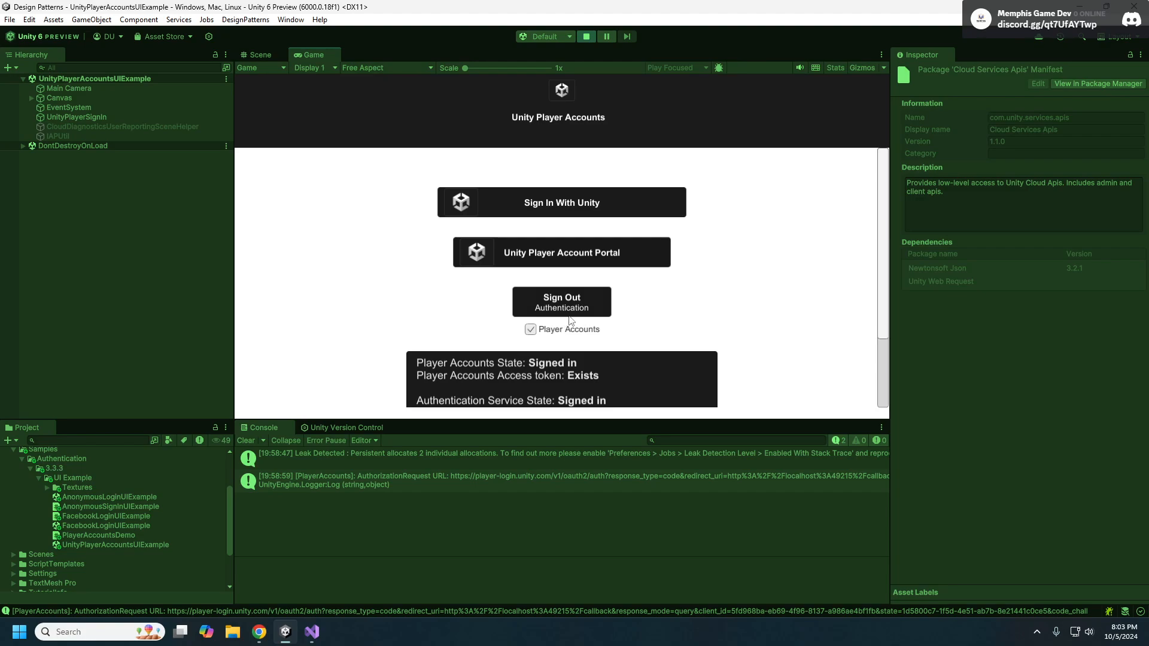
pyautogui.moveTo(503, 342)
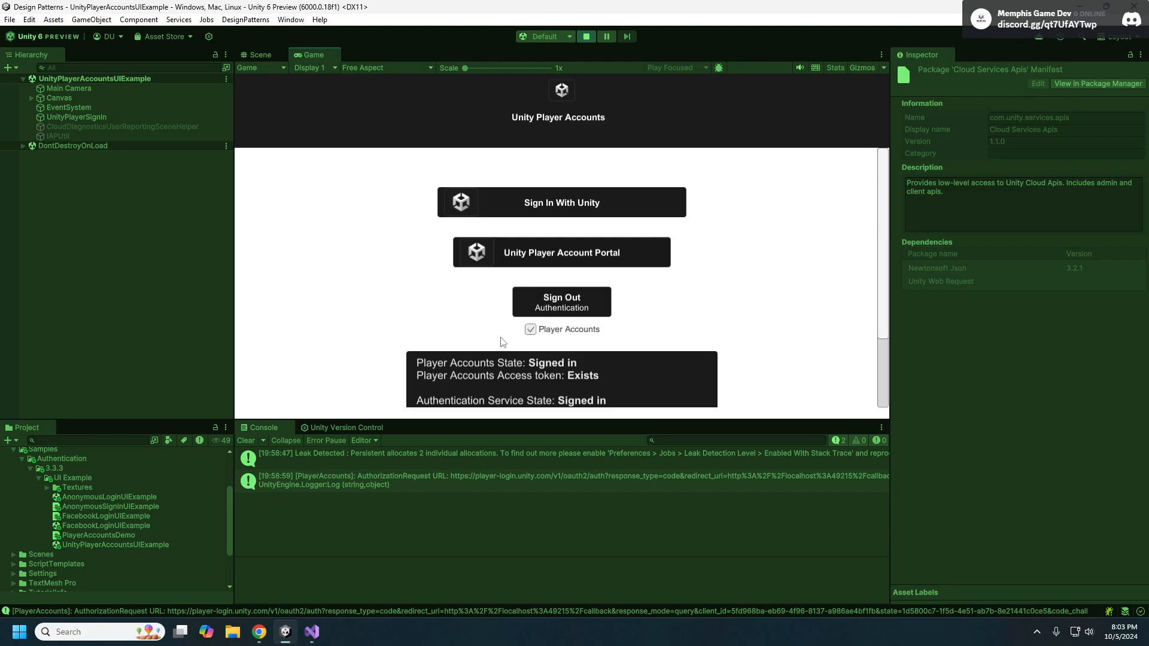
# - Sign out with the Player Accounts option ticked, leaving both services Signed out
pyautogui.click(561, 301)
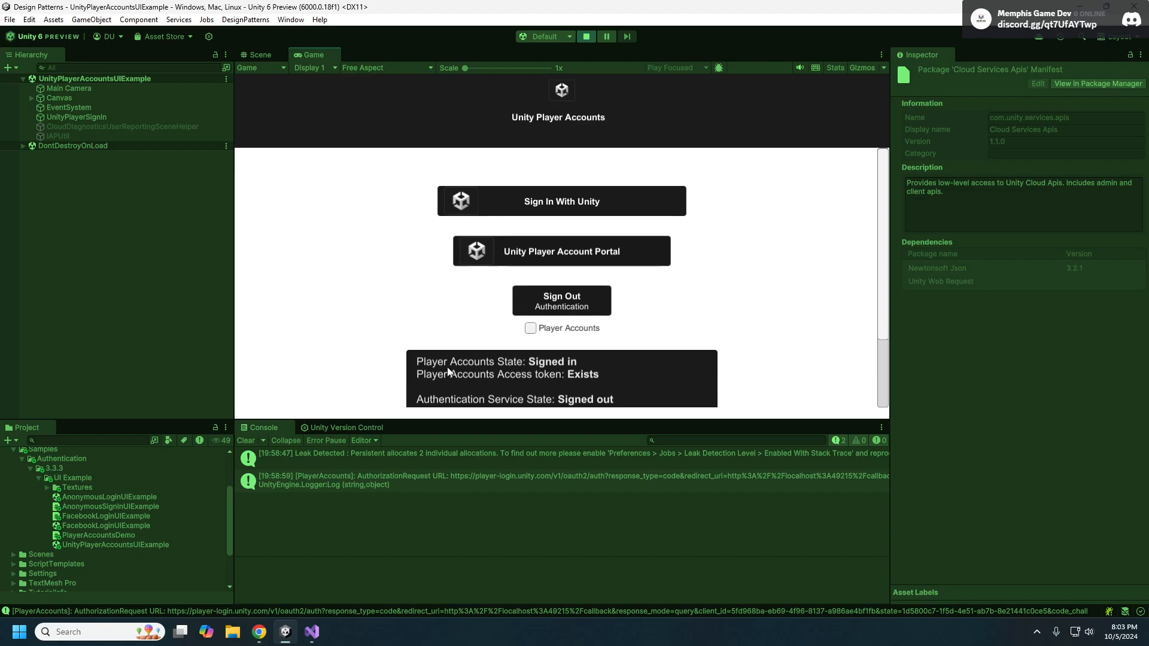
pyautogui.moveTo(503, 371)
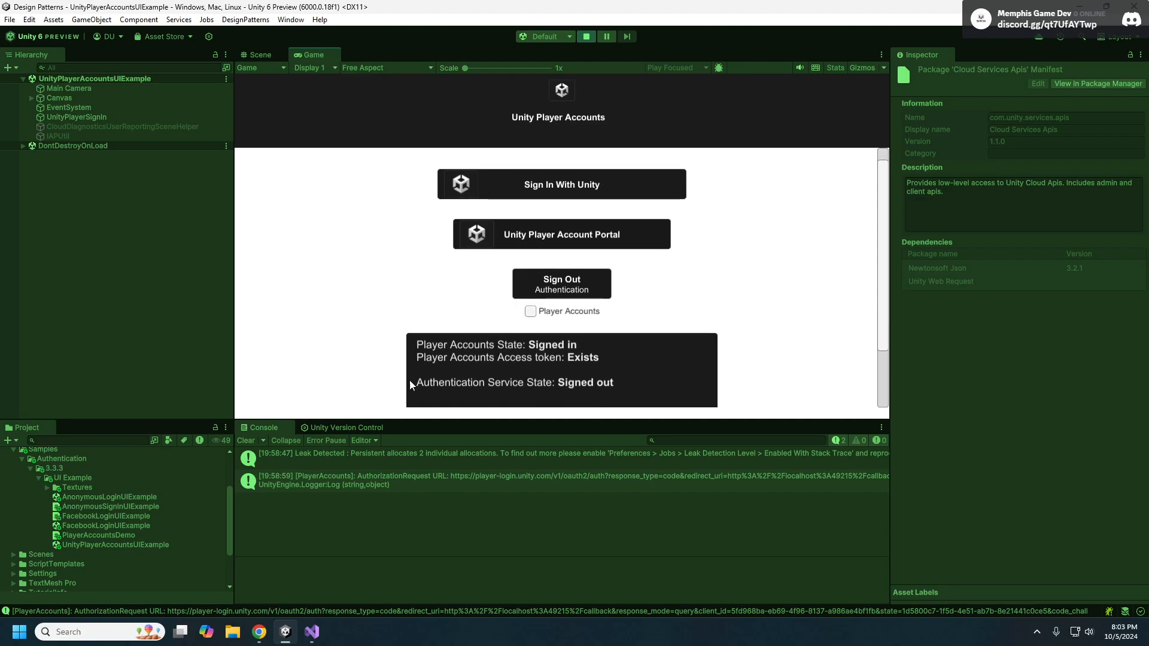
pyautogui.moveTo(581, 377)
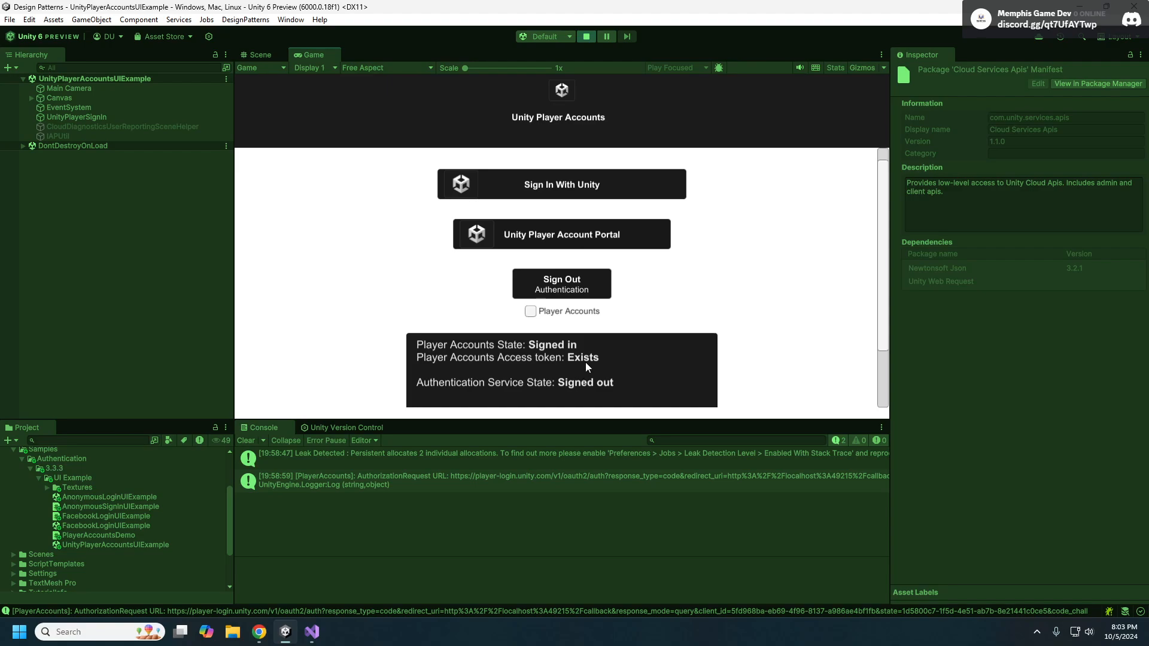
pyautogui.click(529, 310)
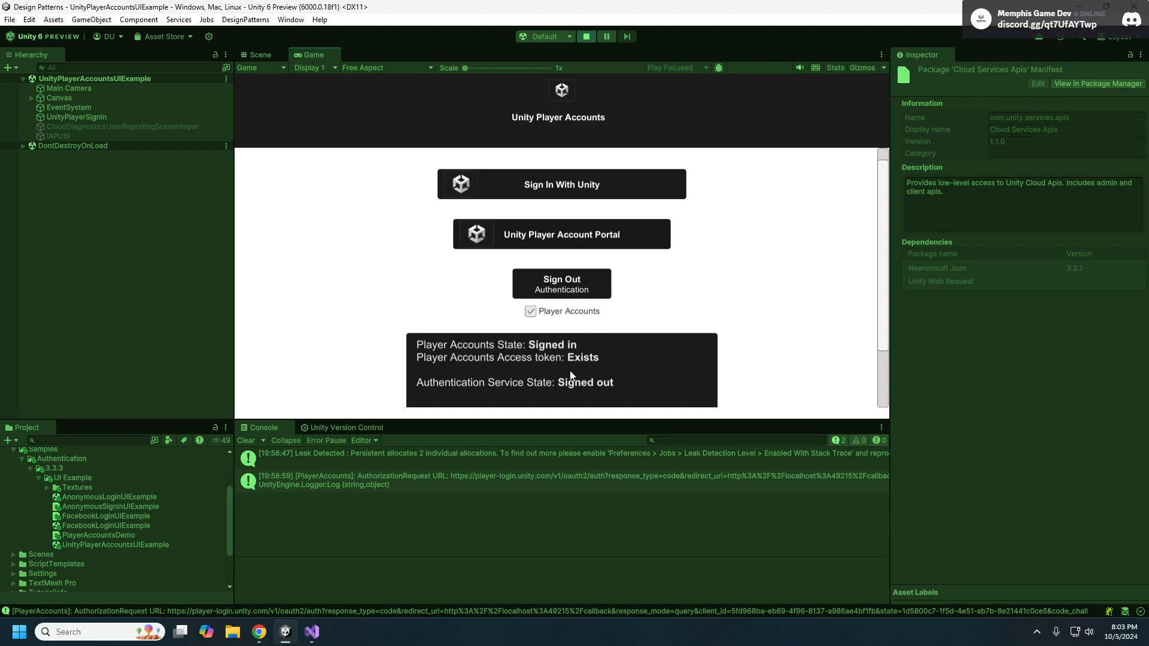
pyautogui.click(562, 284)
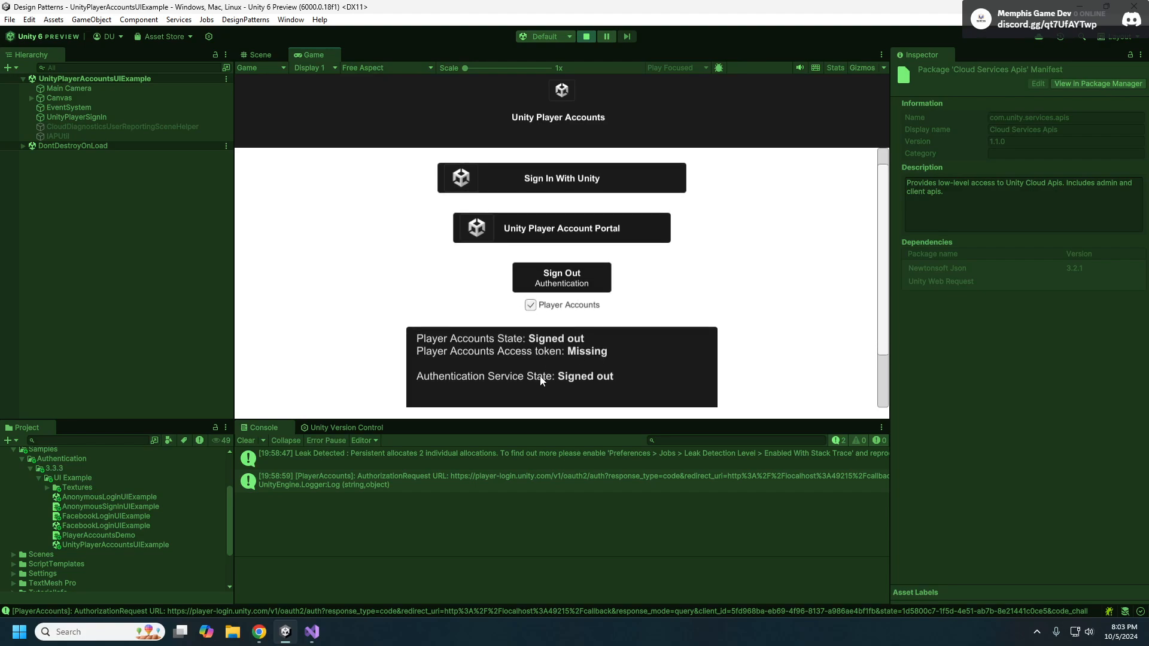
pyautogui.click(585, 37)
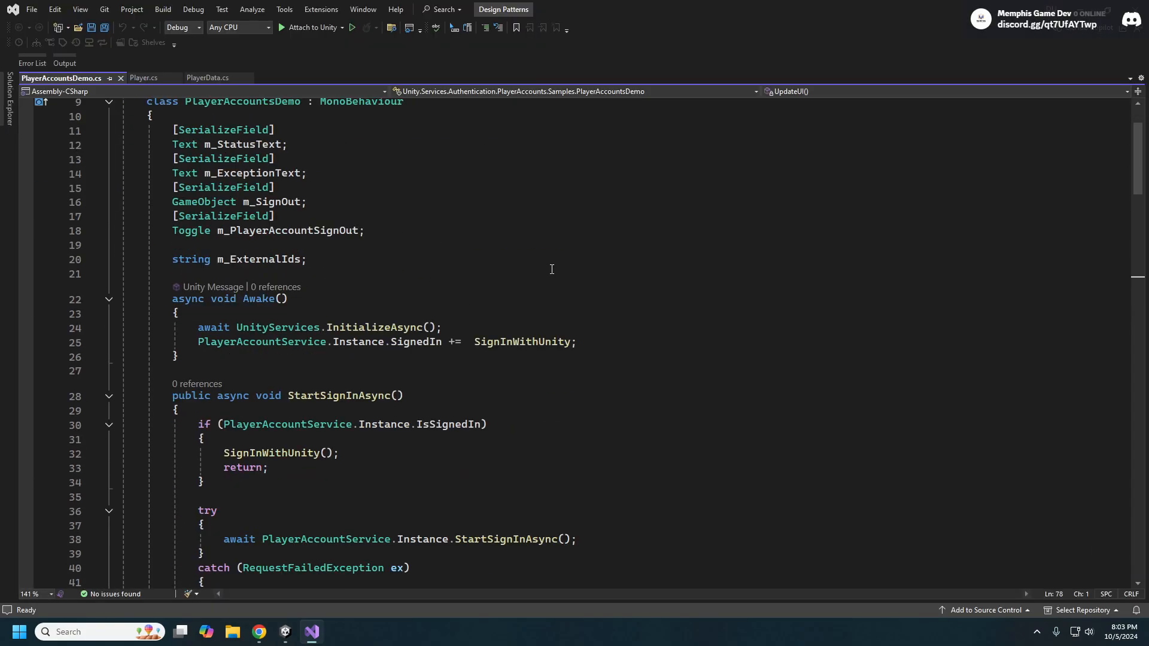
# - Read through Awake and StartSignInAsync in PlayerAccountsDemo.cs down to SignInWithUnity
pyautogui.scroll(-3)
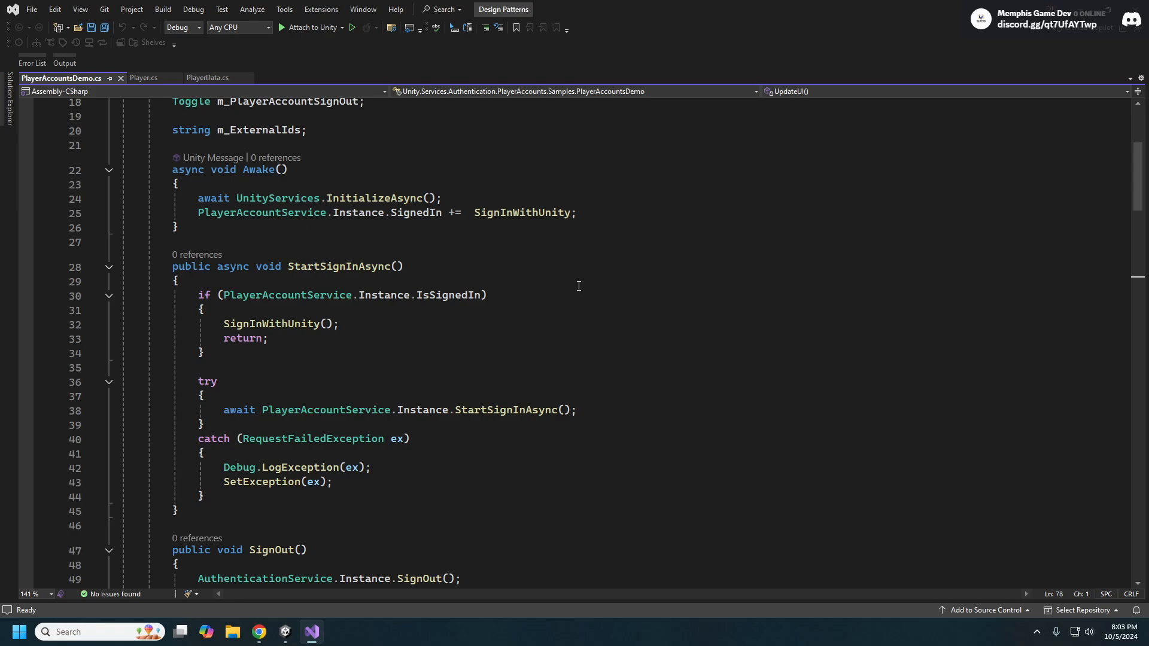
pyautogui.moveTo(582, 283)
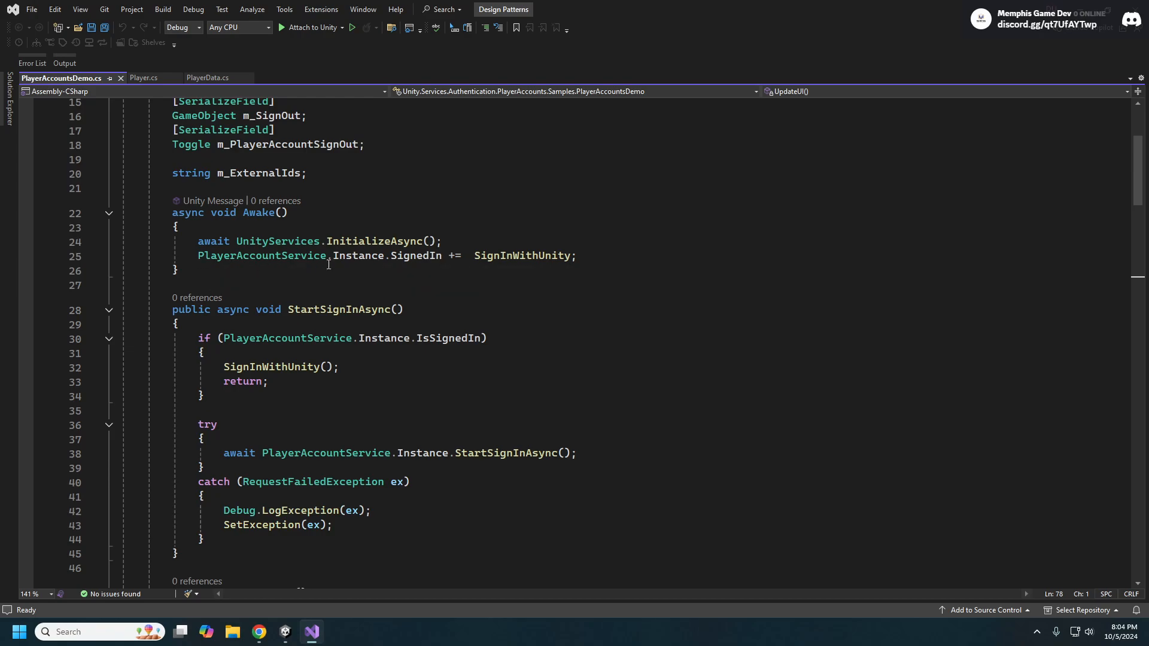
pyautogui.scroll(-3)
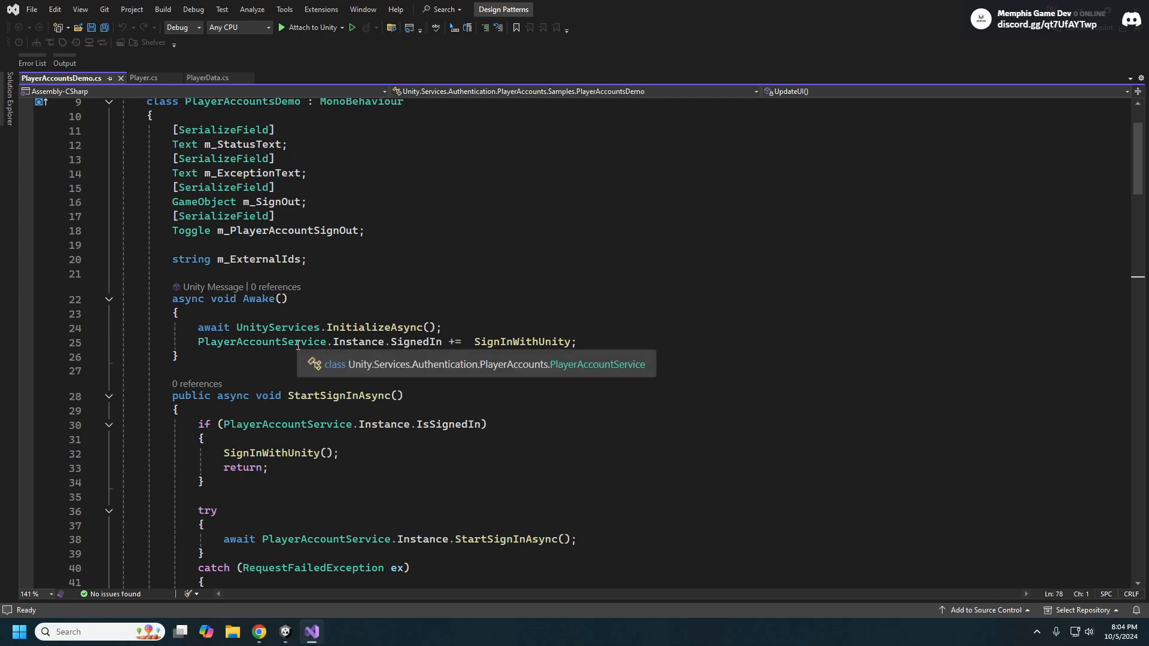
pyautogui.moveTo(202, 349)
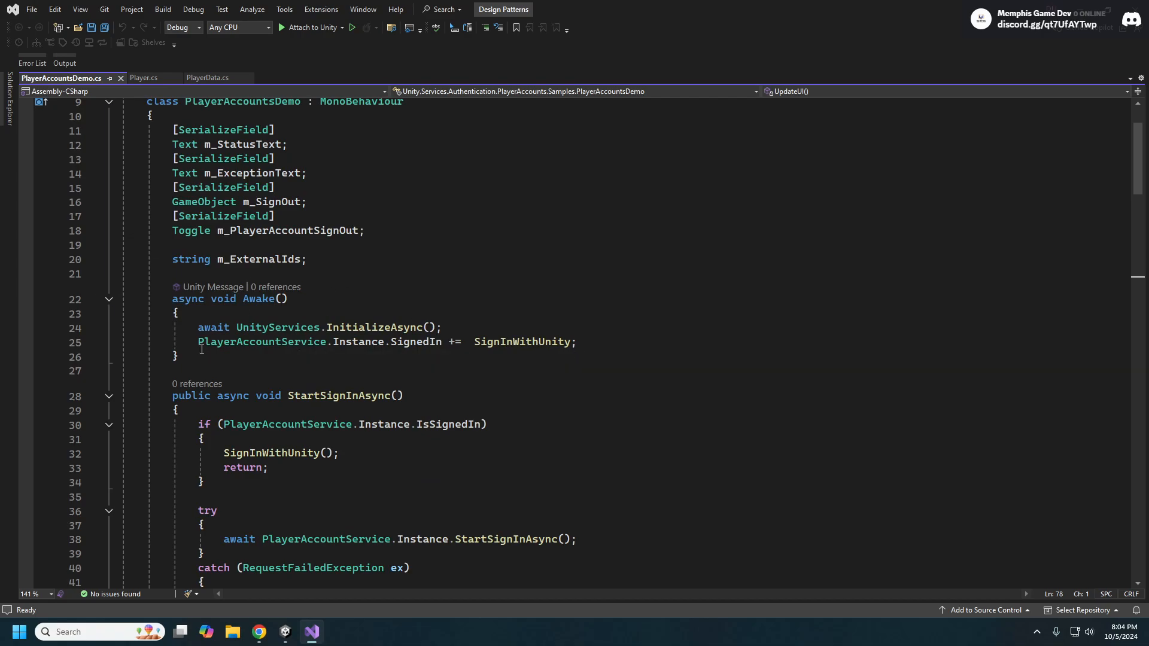
pyautogui.moveTo(364, 341)
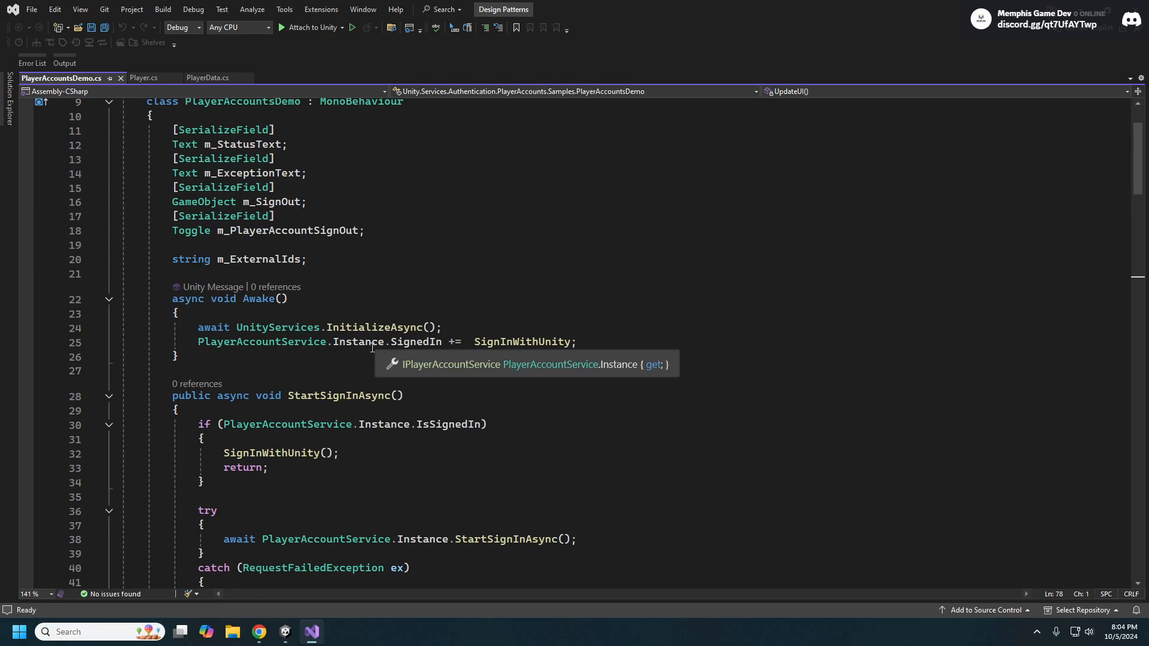
pyautogui.moveTo(405, 342)
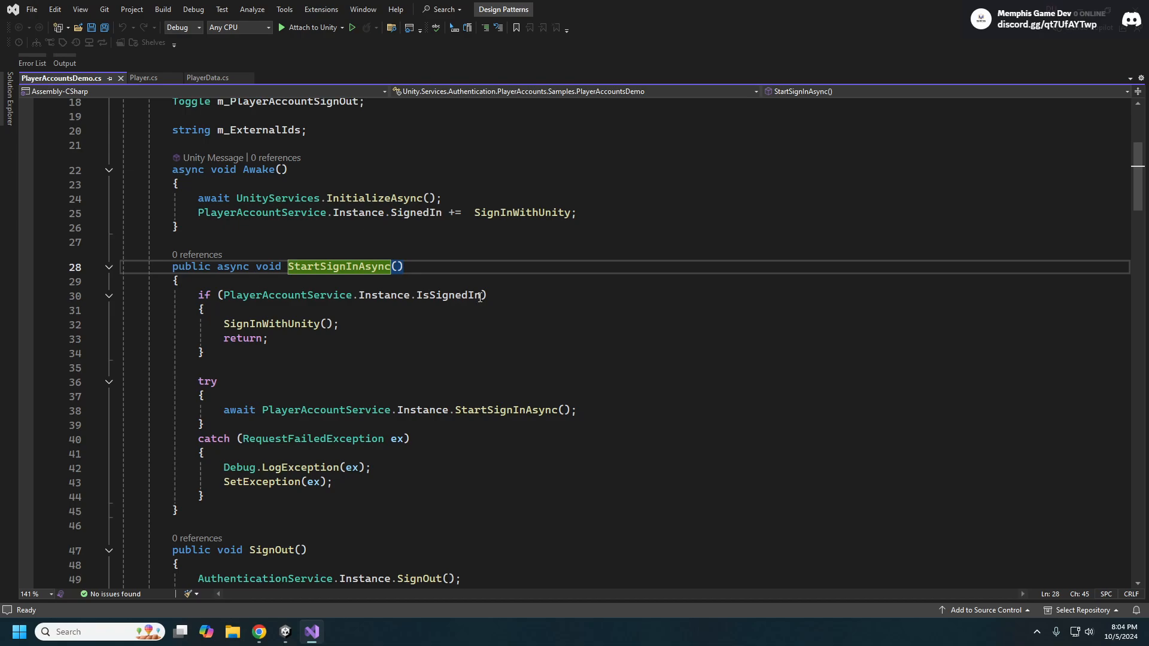
pyautogui.moveTo(194, 300)
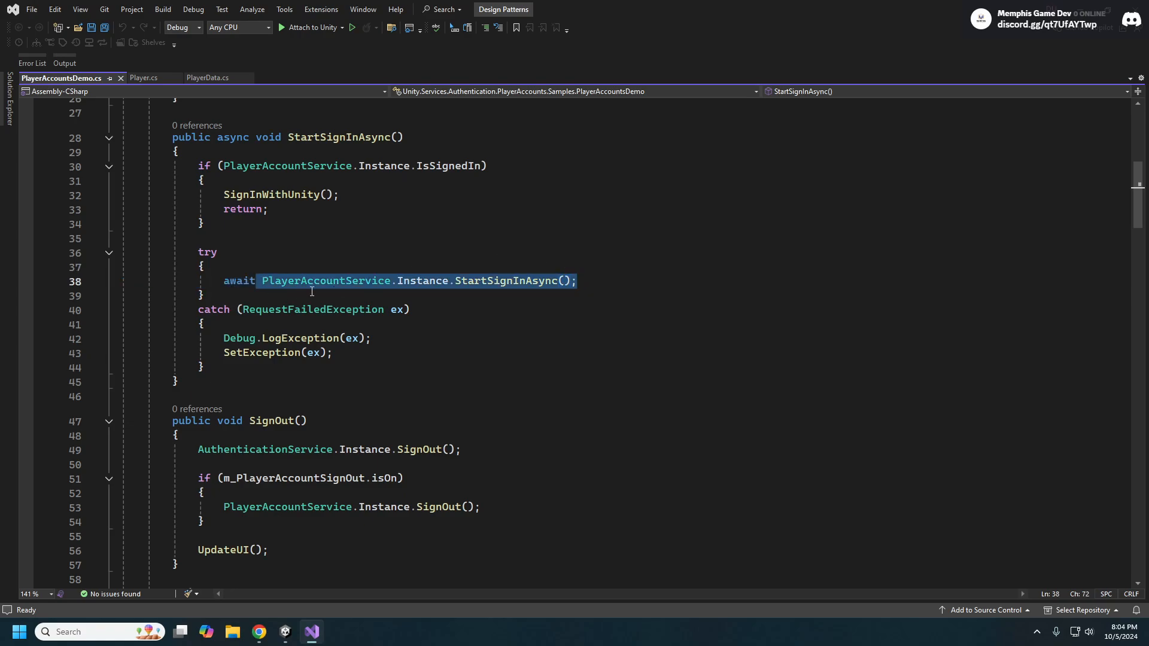
pyautogui.moveTo(456, 282)
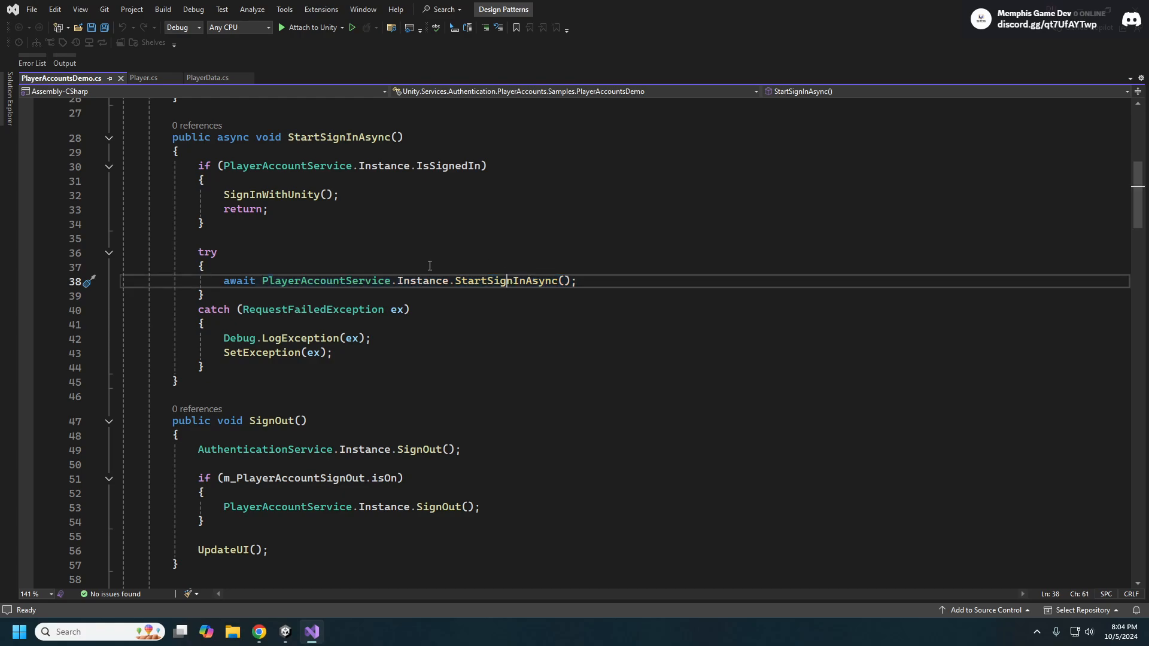
pyautogui.doubleClick(504, 281)
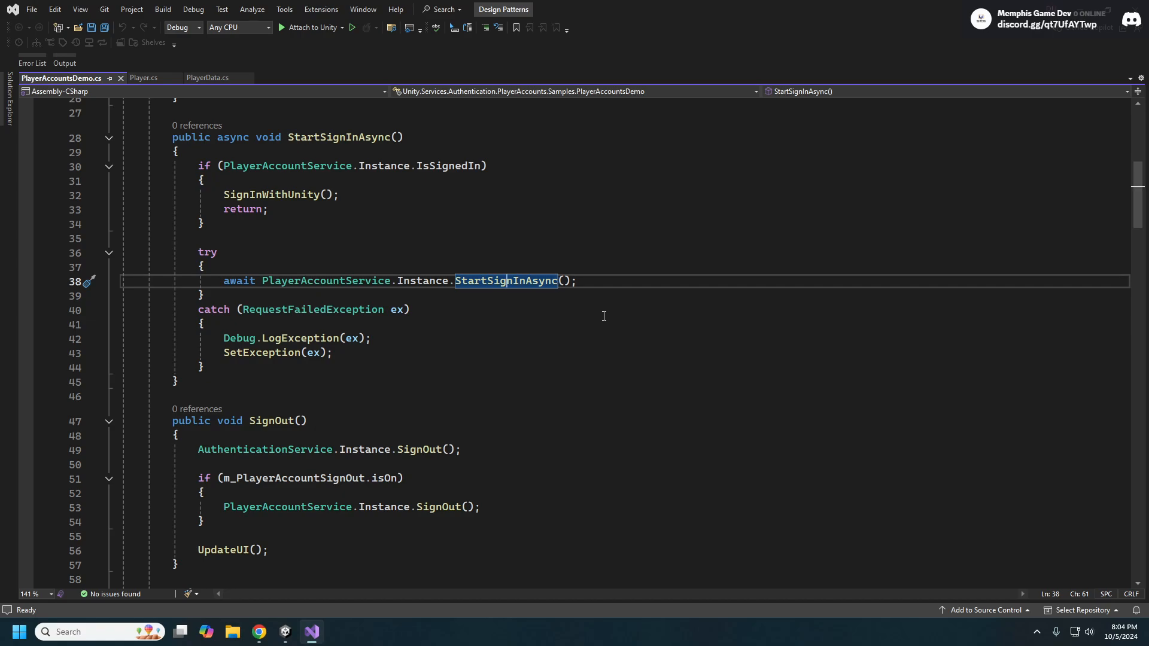
pyautogui.scroll(-3)
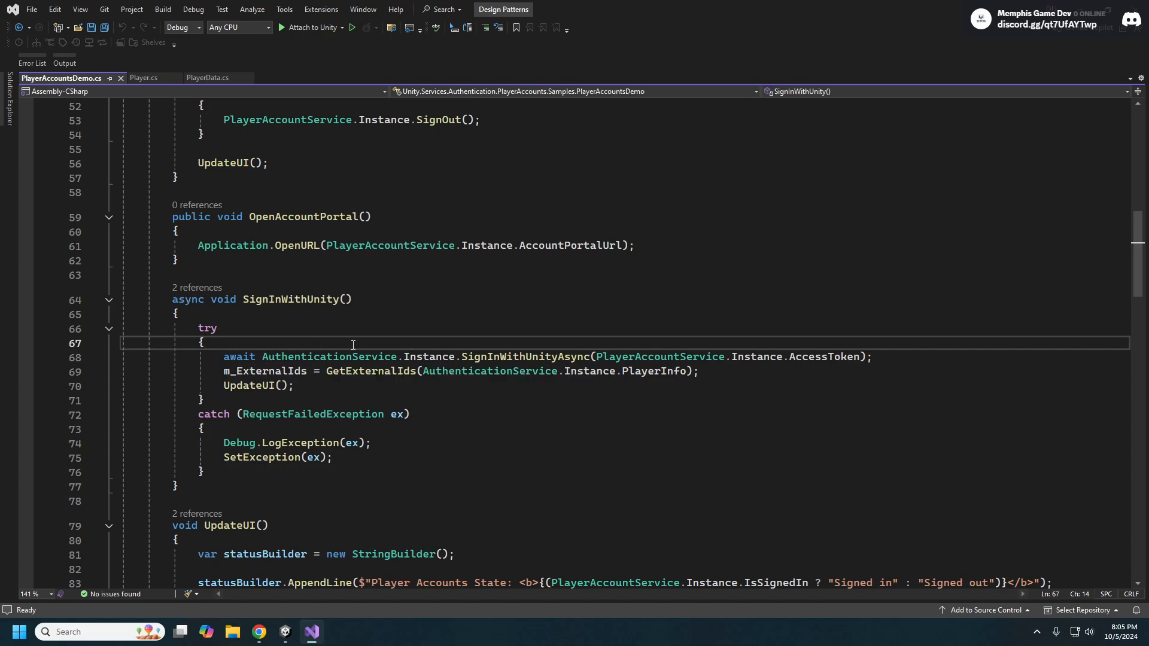
pyautogui.moveTo(546, 357)
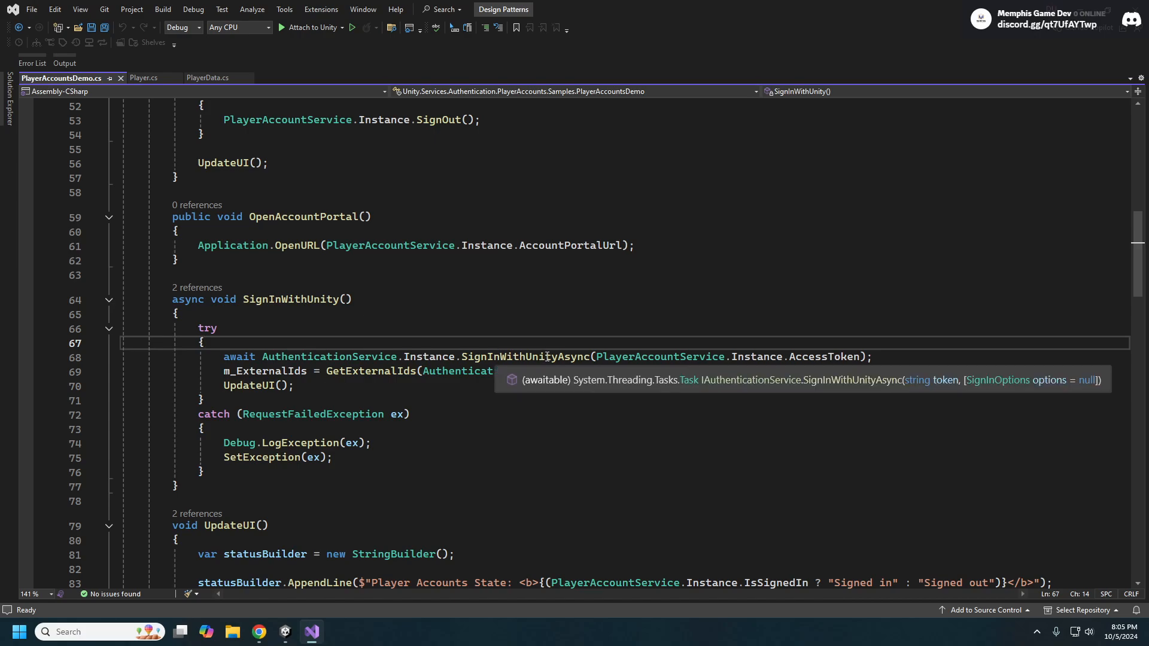
pyautogui.moveTo(735, 423)
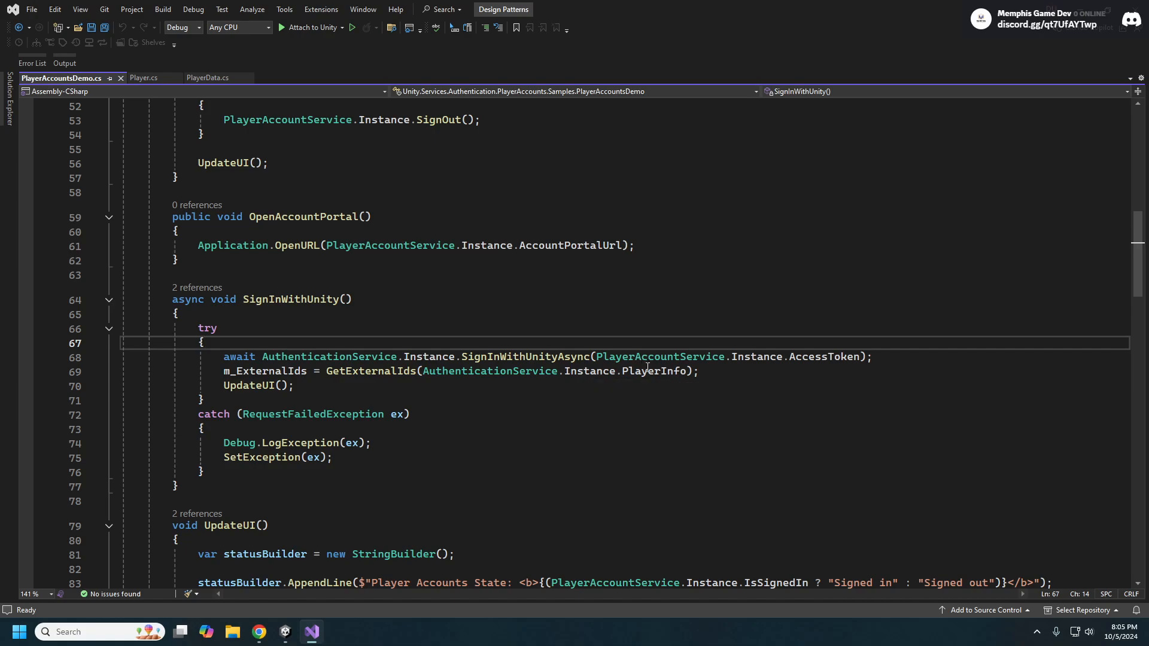
pyautogui.moveTo(523, 349)
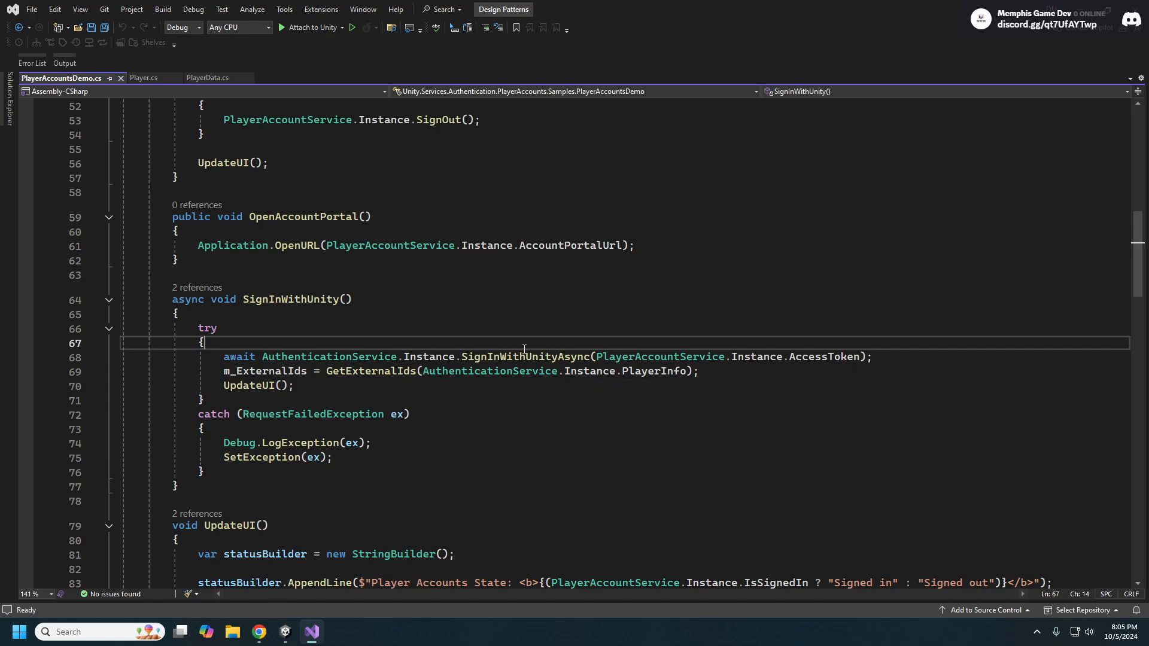
pyautogui.moveTo(521, 369)
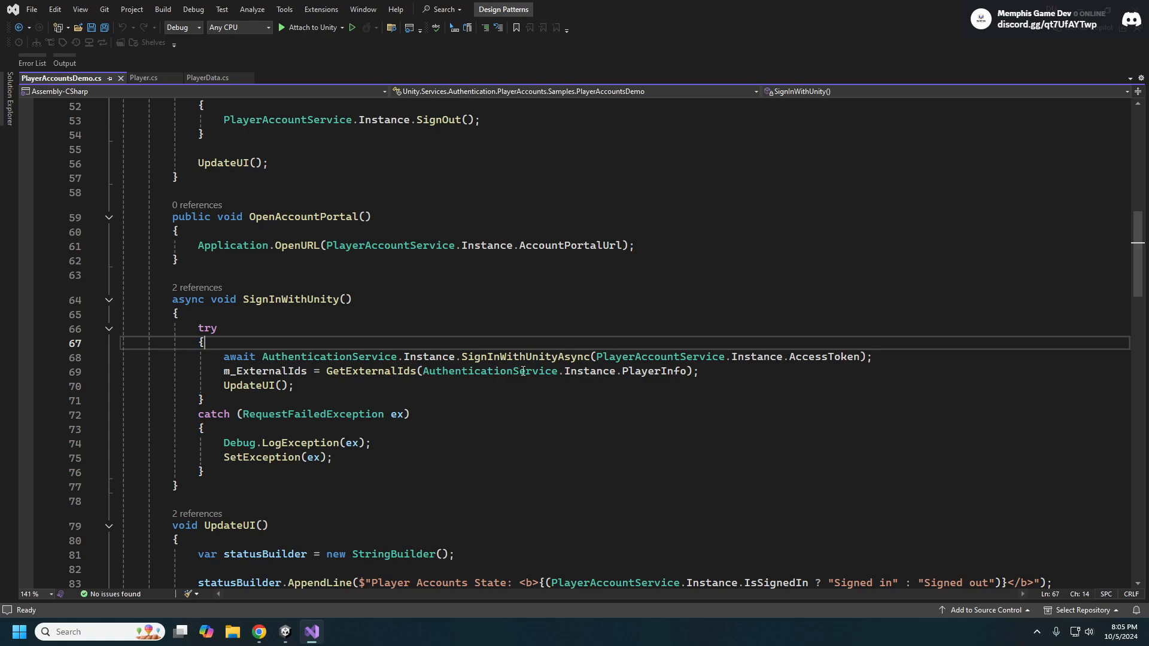
pyautogui.moveTo(430, 349)
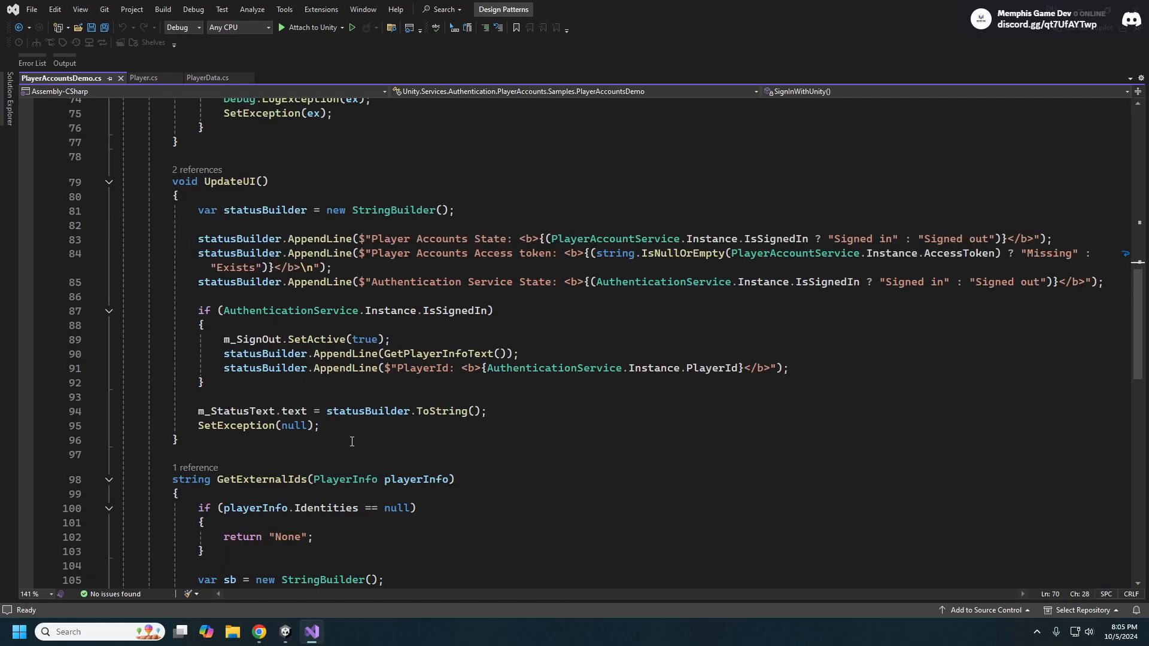
pyautogui.scroll(-3)
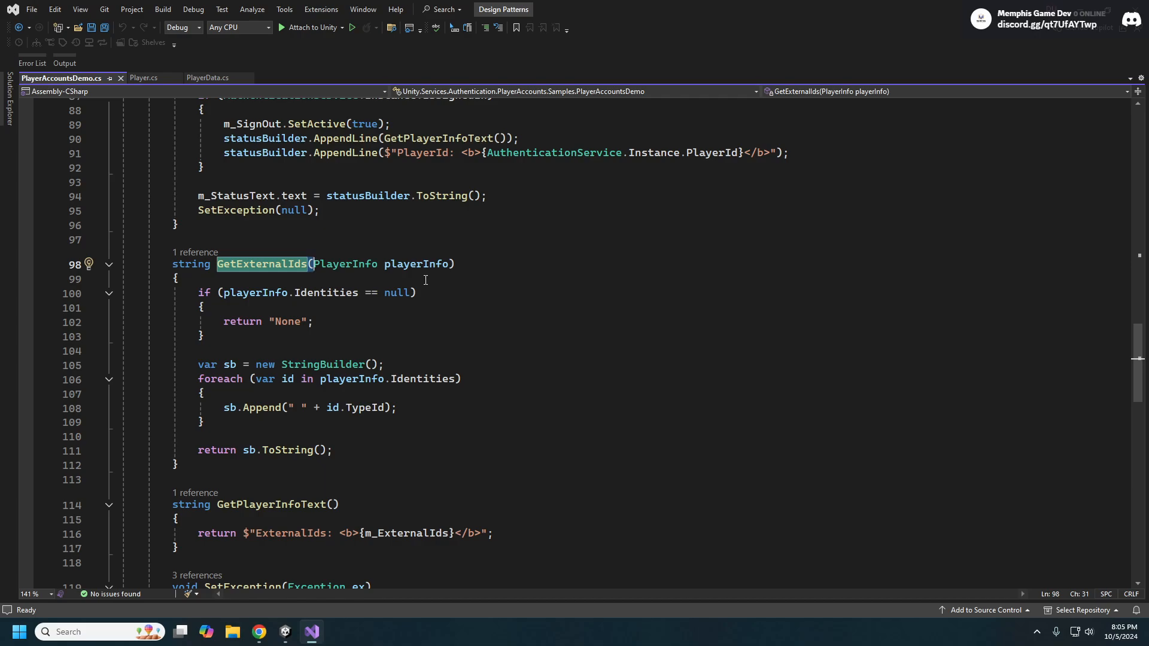
pyautogui.scroll(-3)
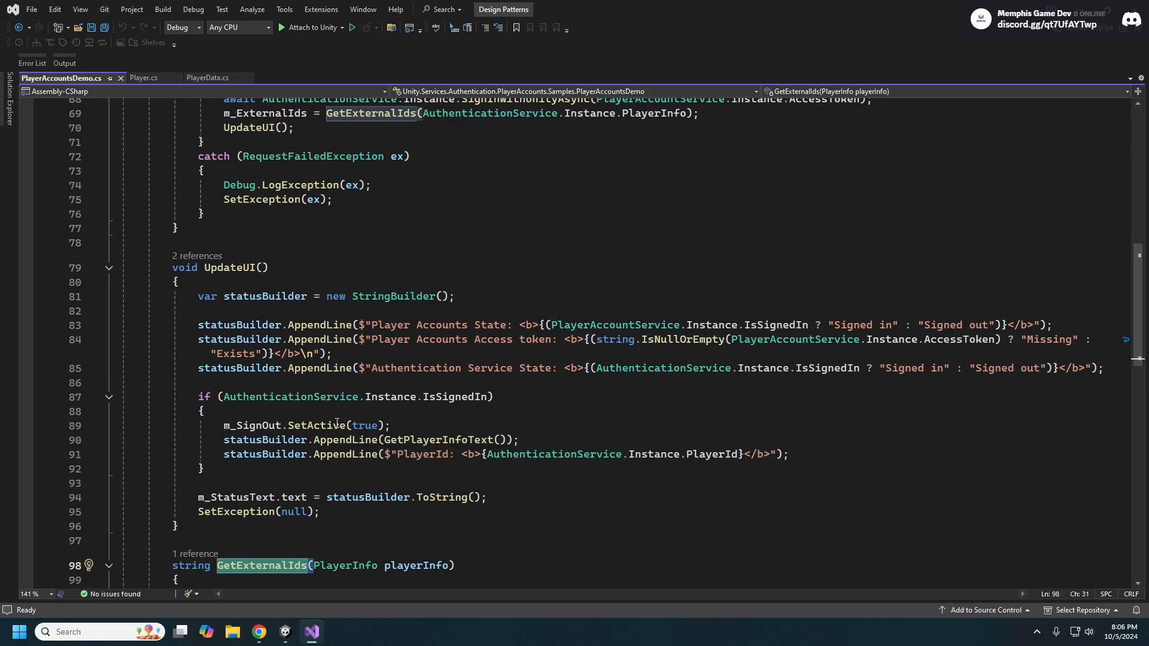
pyautogui.scroll(-3)
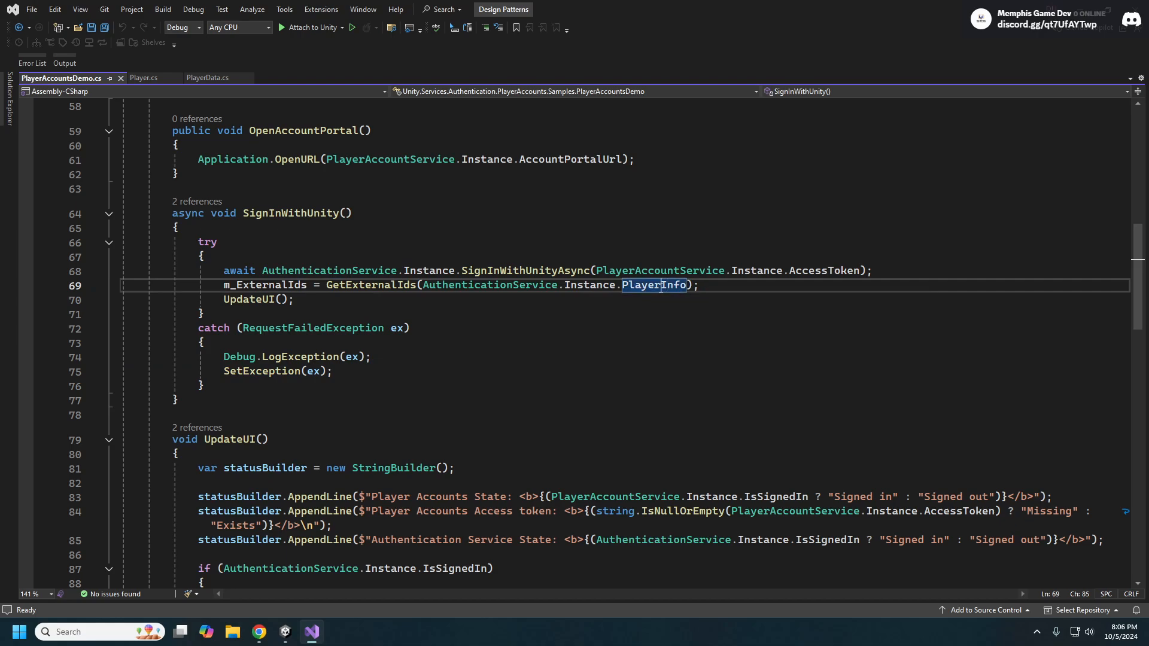
pyautogui.moveTo(652, 365)
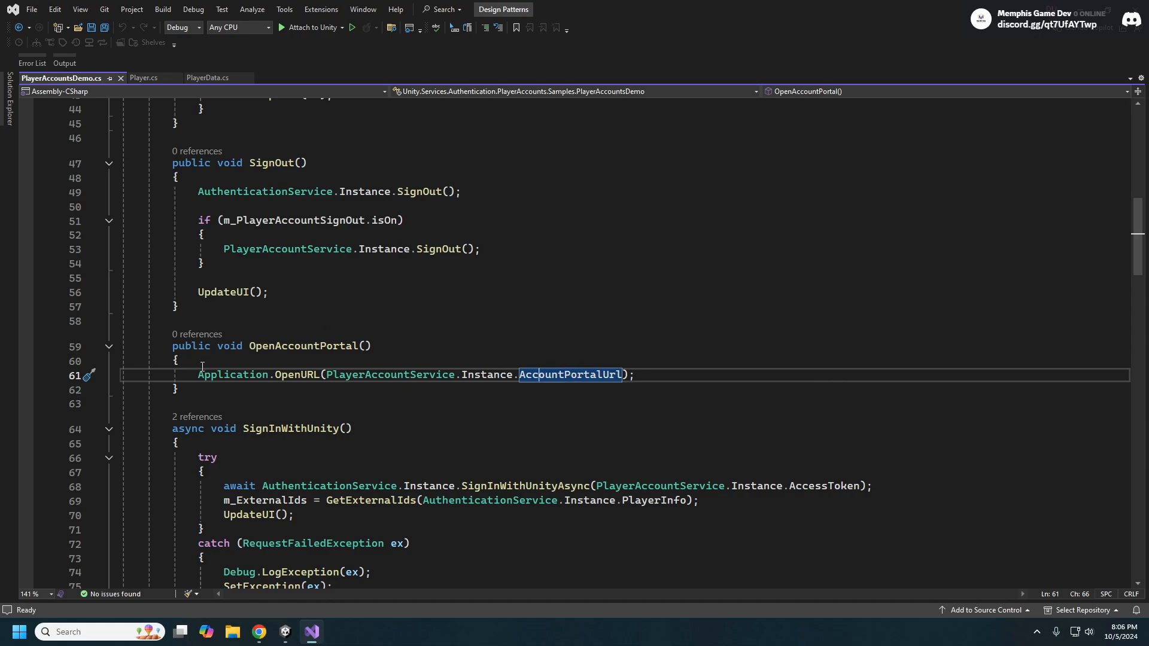
pyautogui.moveTo(231, 374)
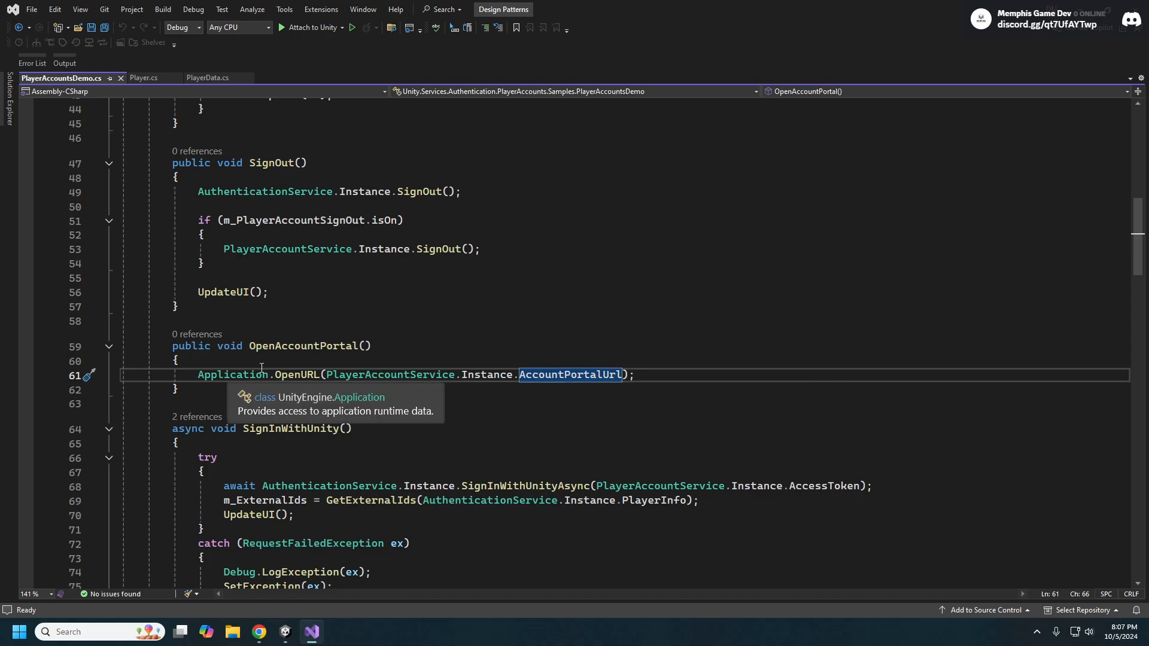